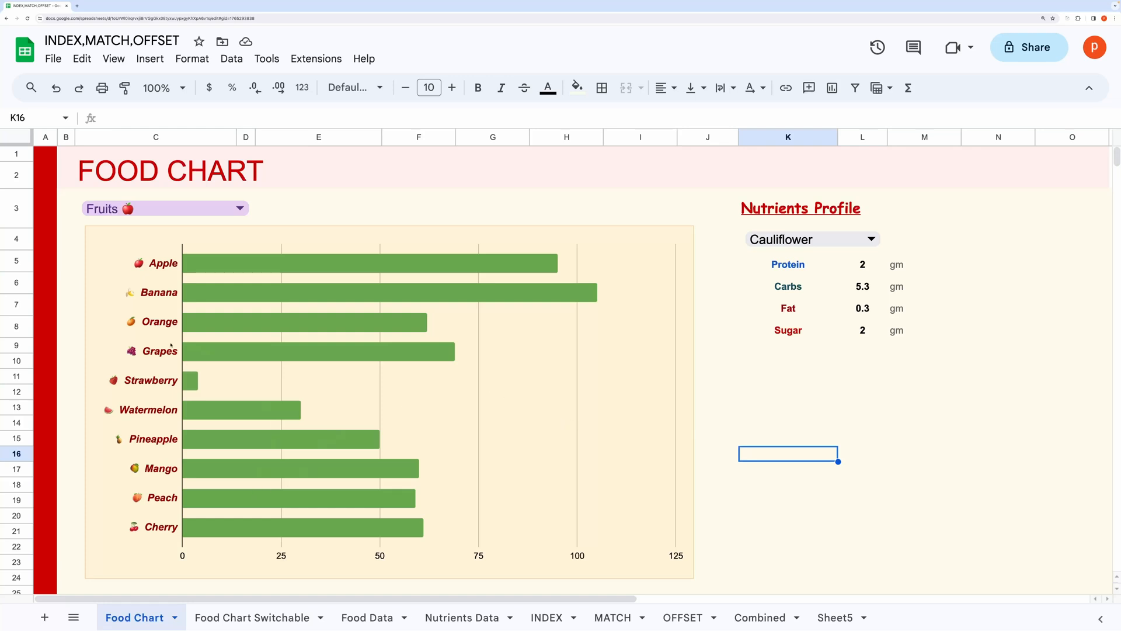
Focus the Food Chart sheet and keep Fruits as the current category.
click(112, 40)
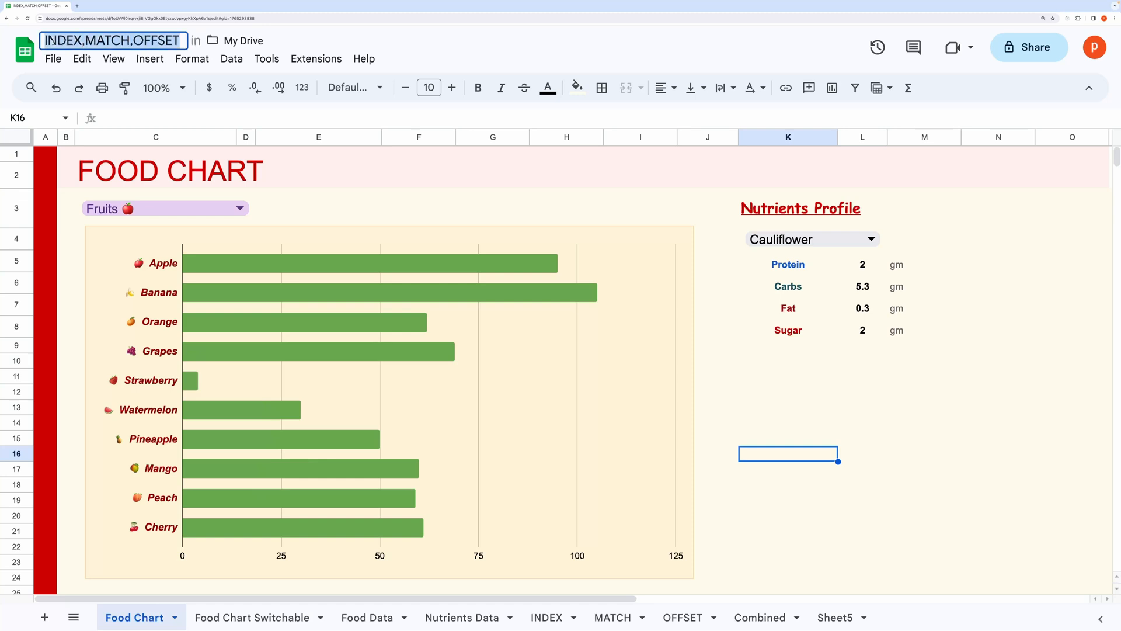
click(66, 239)
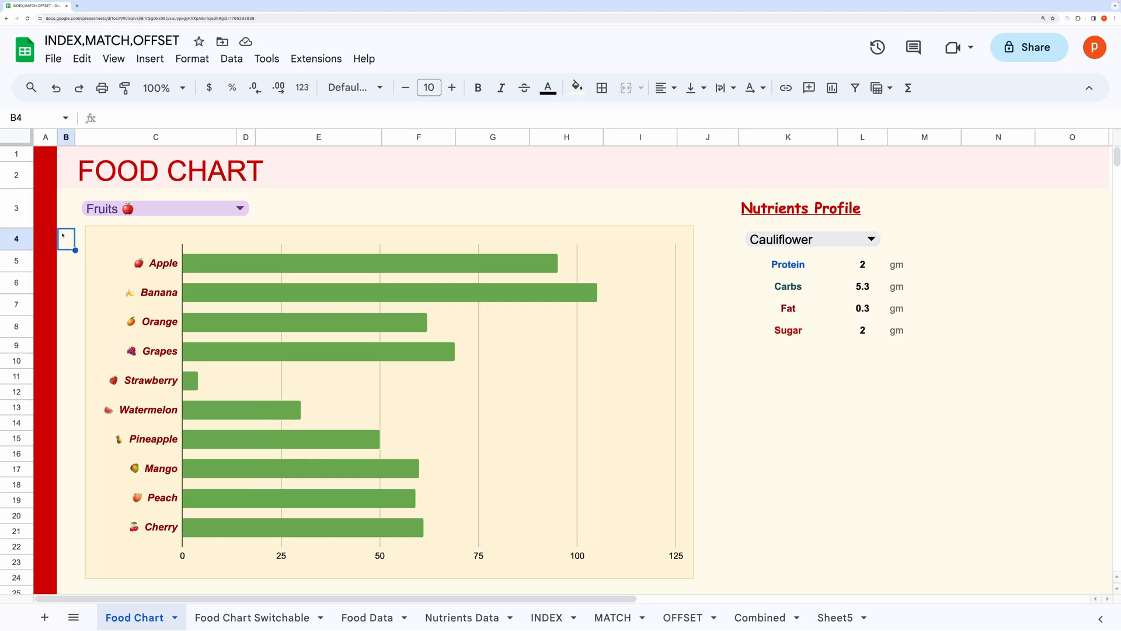
mouse_move(98, 299)
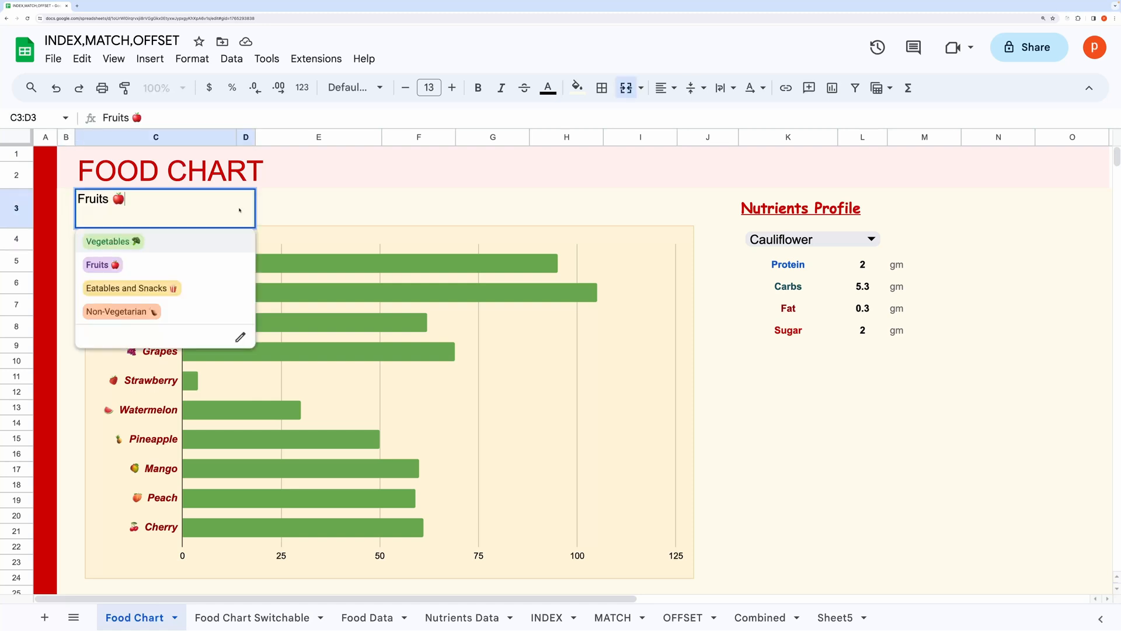
click(102, 264)
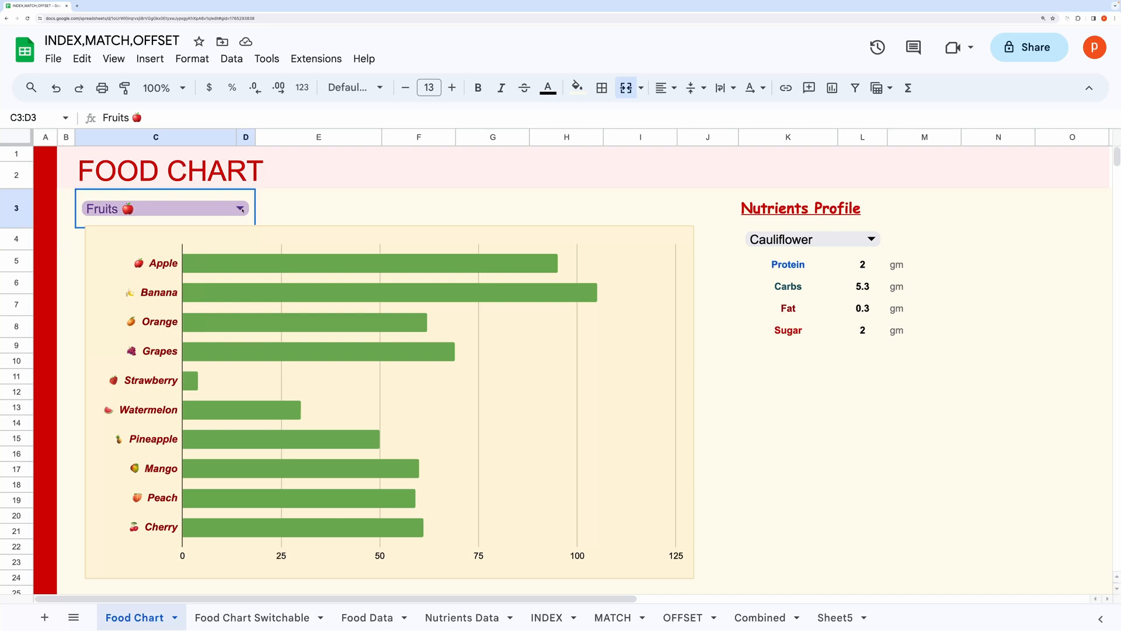
Switch the C3 category through Eatables and Snacks, Non-Vegetarian, then Vegetables.
click(127, 288)
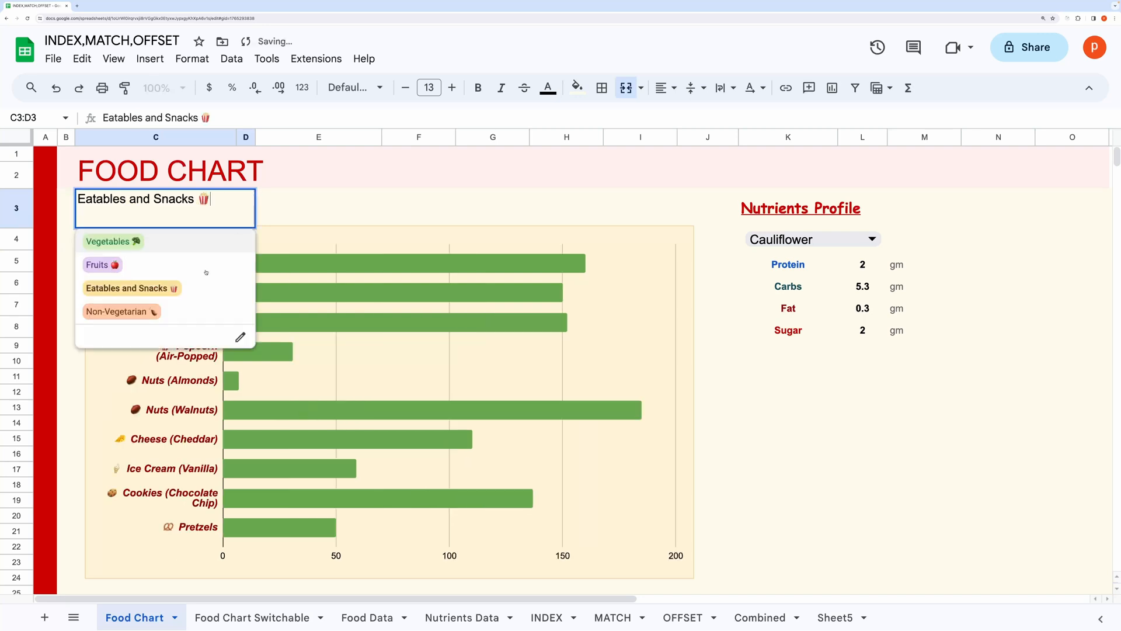
click(121, 310)
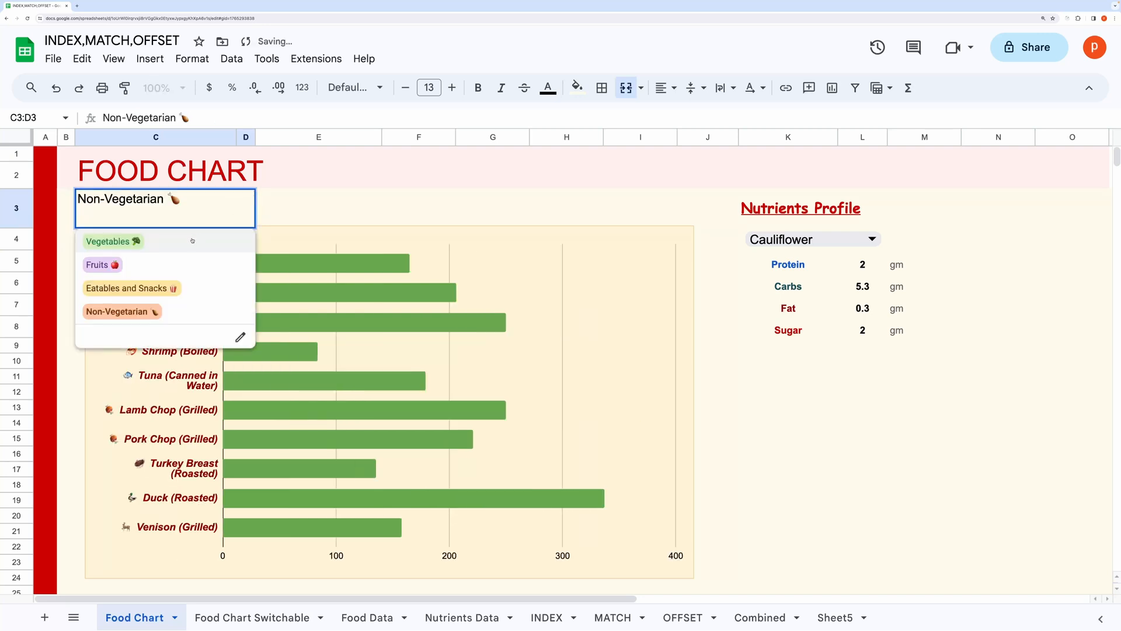
click(108, 241)
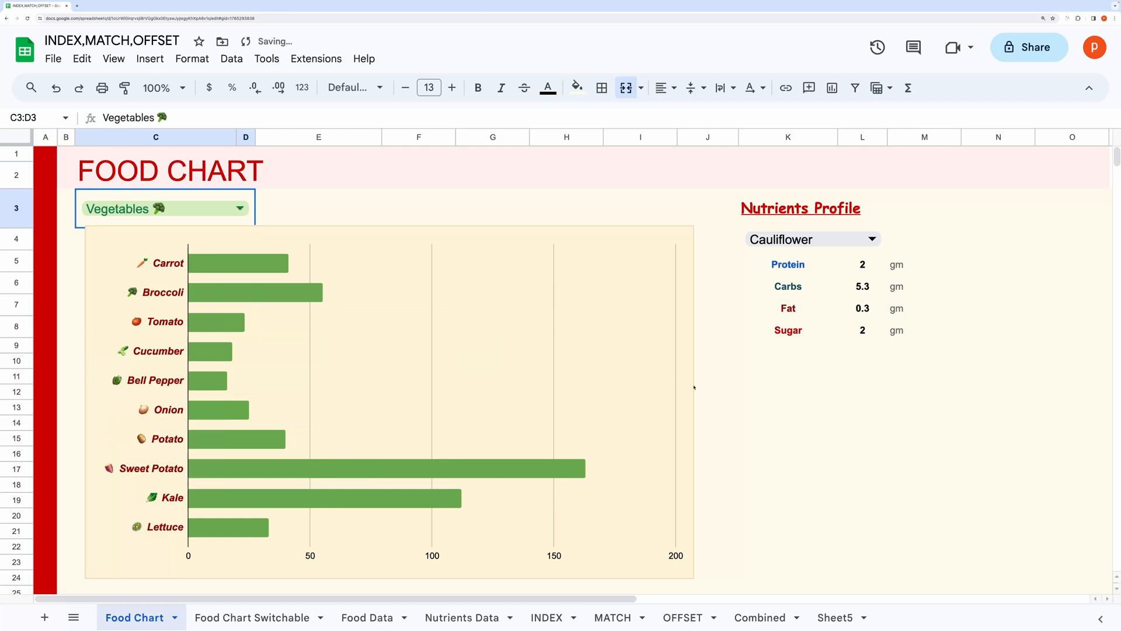
click(717, 390)
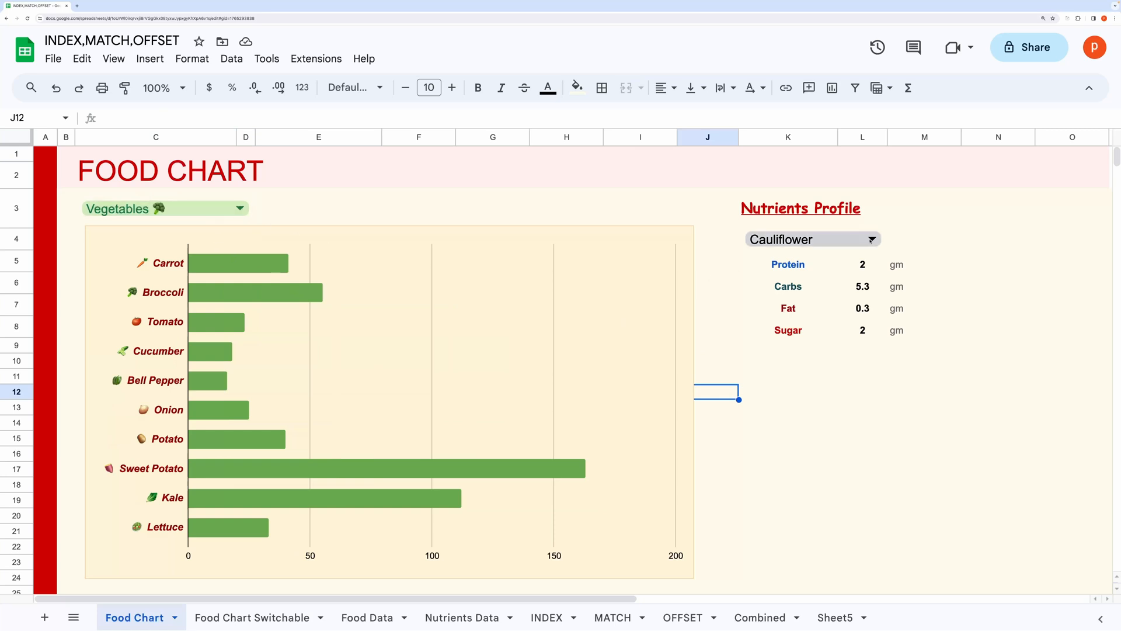
Choose Pineapple in the K4 food dropdown so the nutrients profile updates.
click(813, 240)
text(Broccoli)
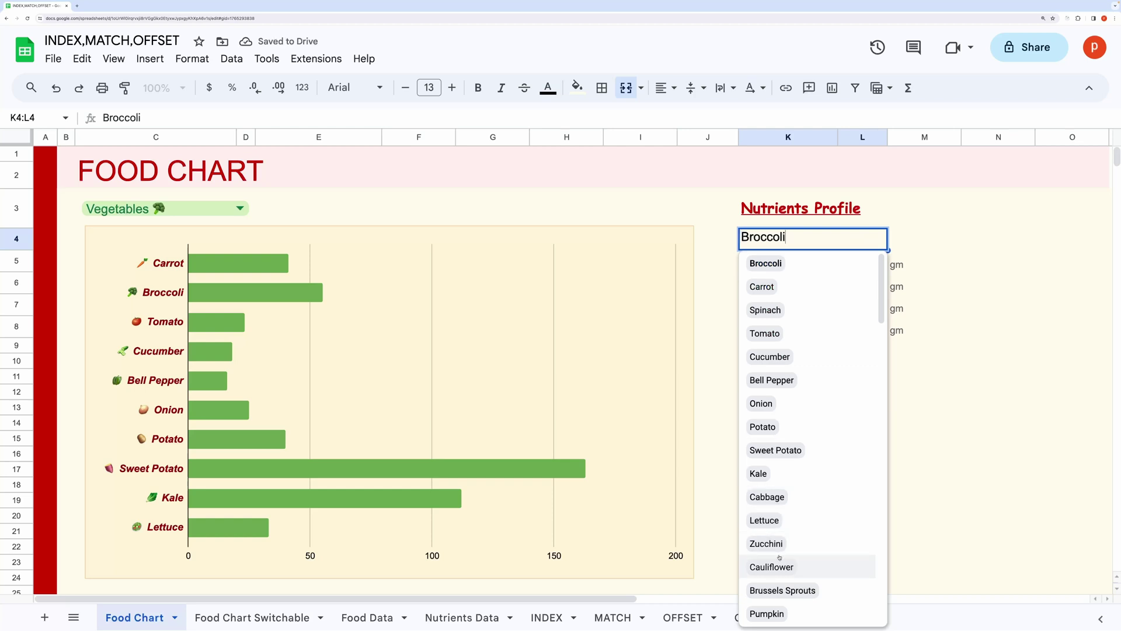
click(771, 567)
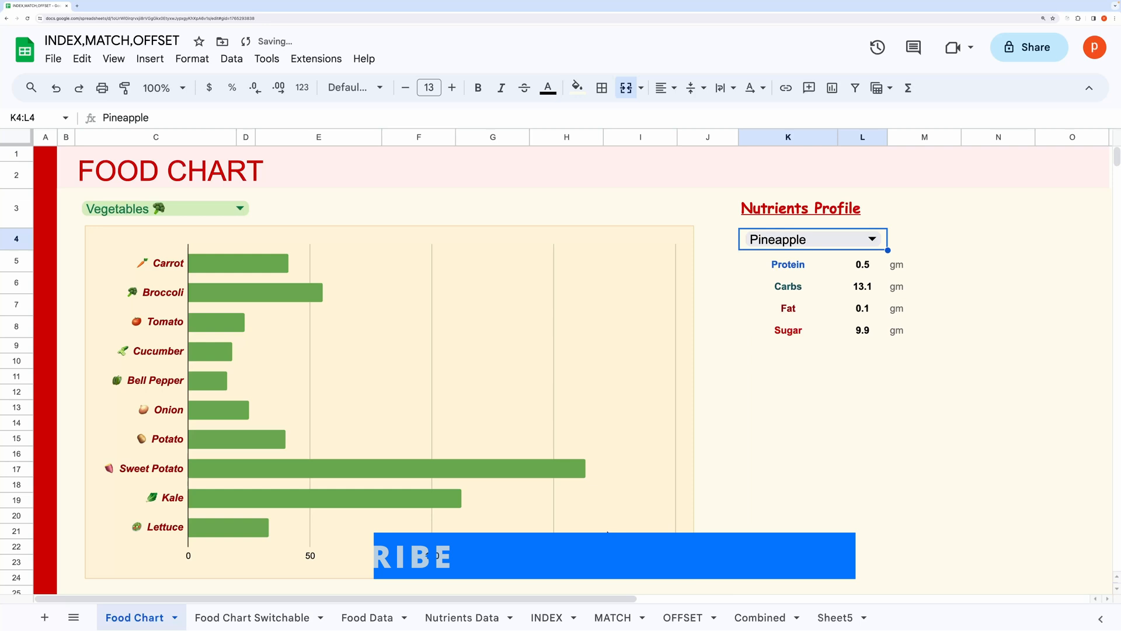
click(787, 470)
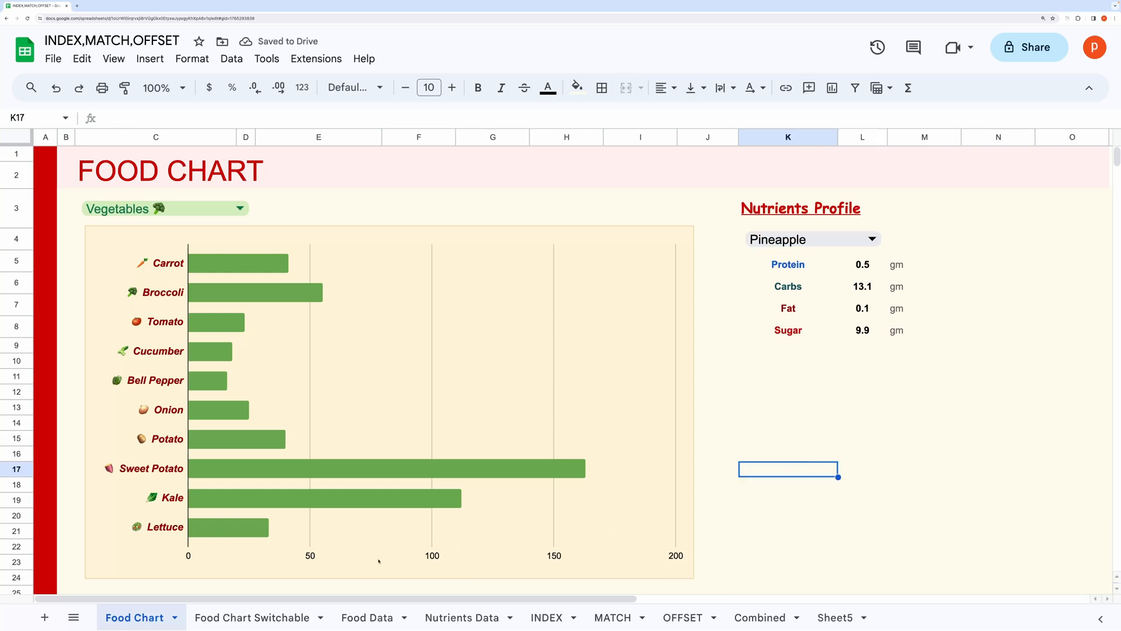
On Food Chart Switchable, cycle categories with the arrow buttons, then go to the INDEX sheet.
click(254, 617)
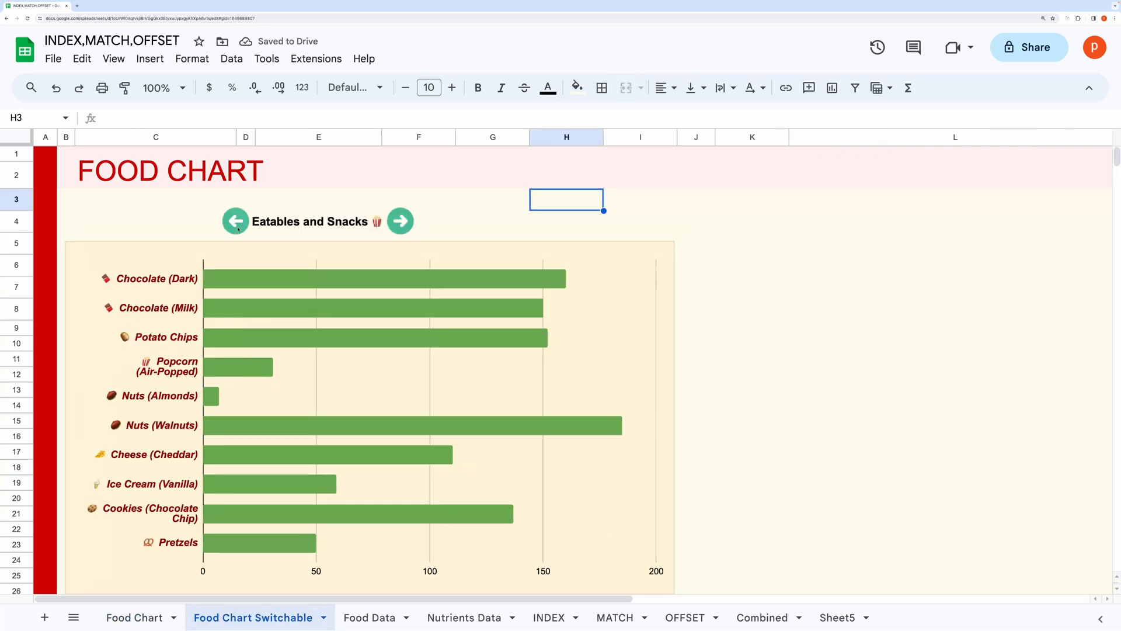
click(399, 220)
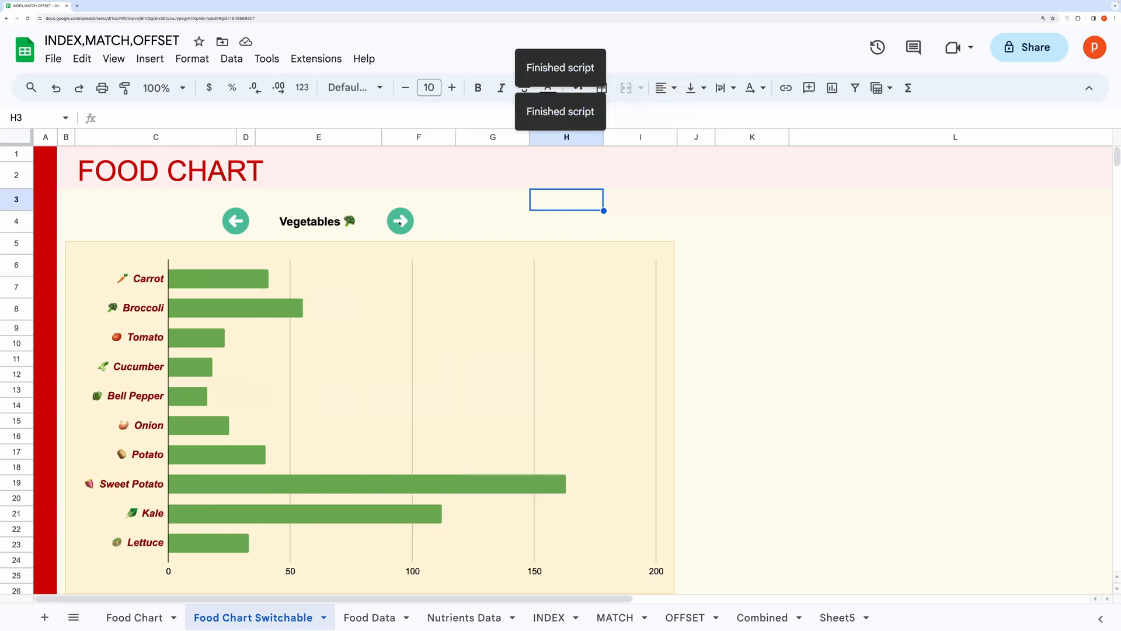
click(399, 222)
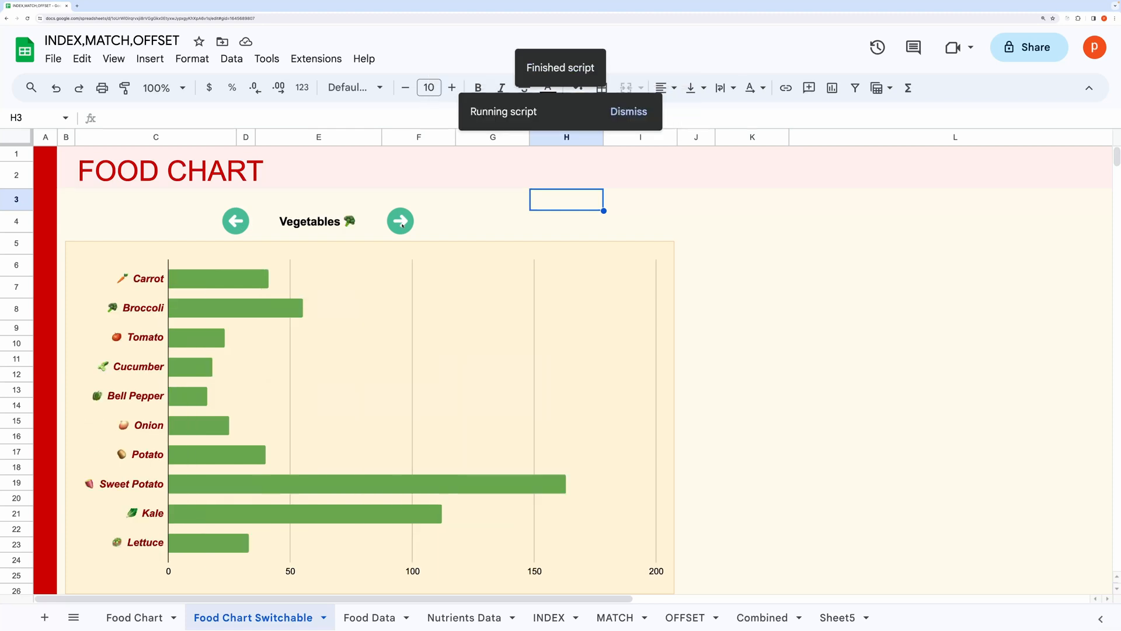
click(400, 222)
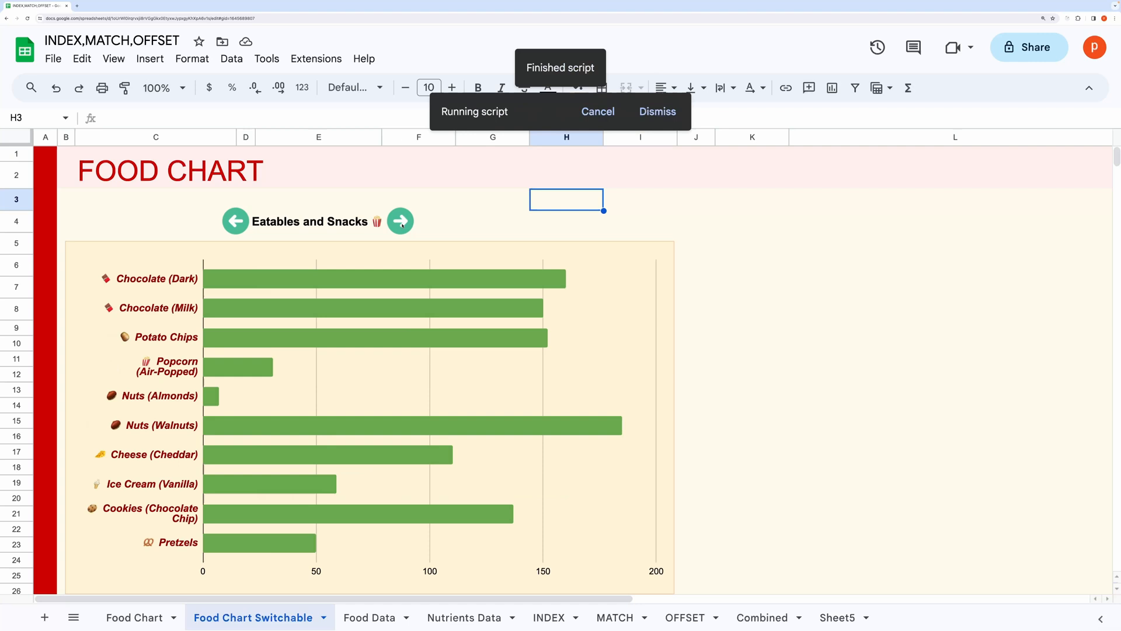
click(547, 616)
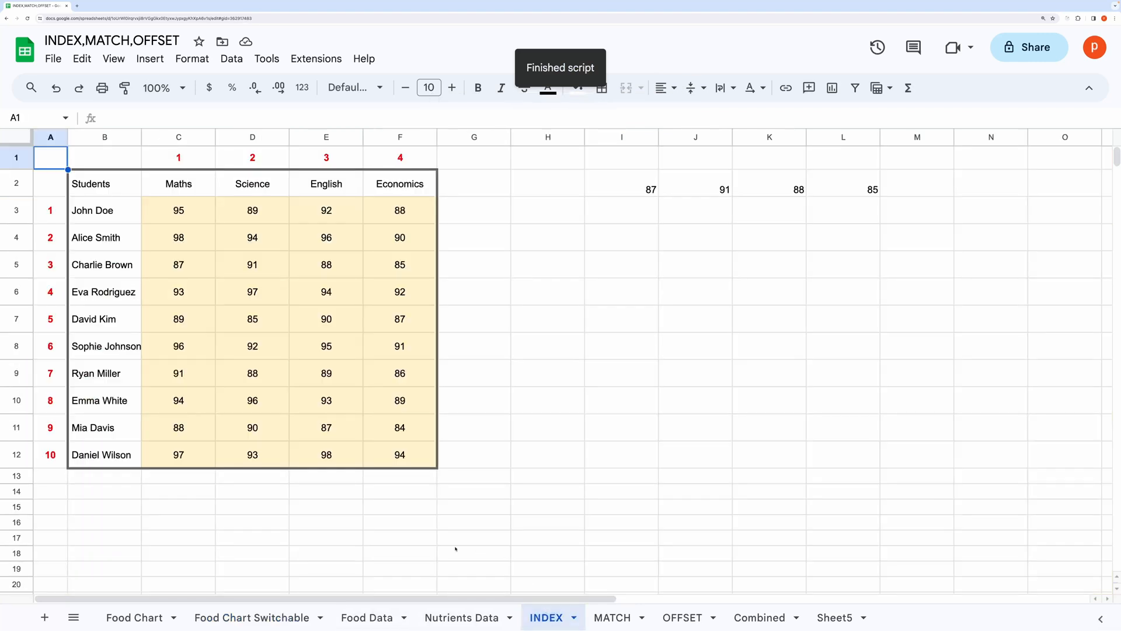
Point out rows and columns in the score table, e.g. Charlie Brown's Science score.
click(178, 537)
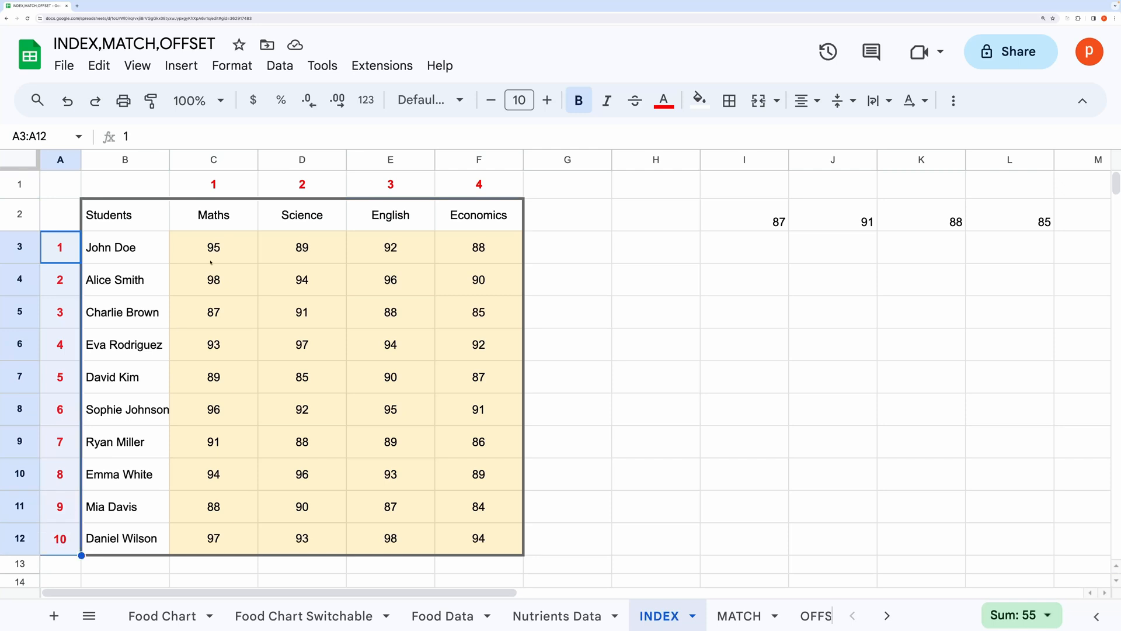
click(212, 247)
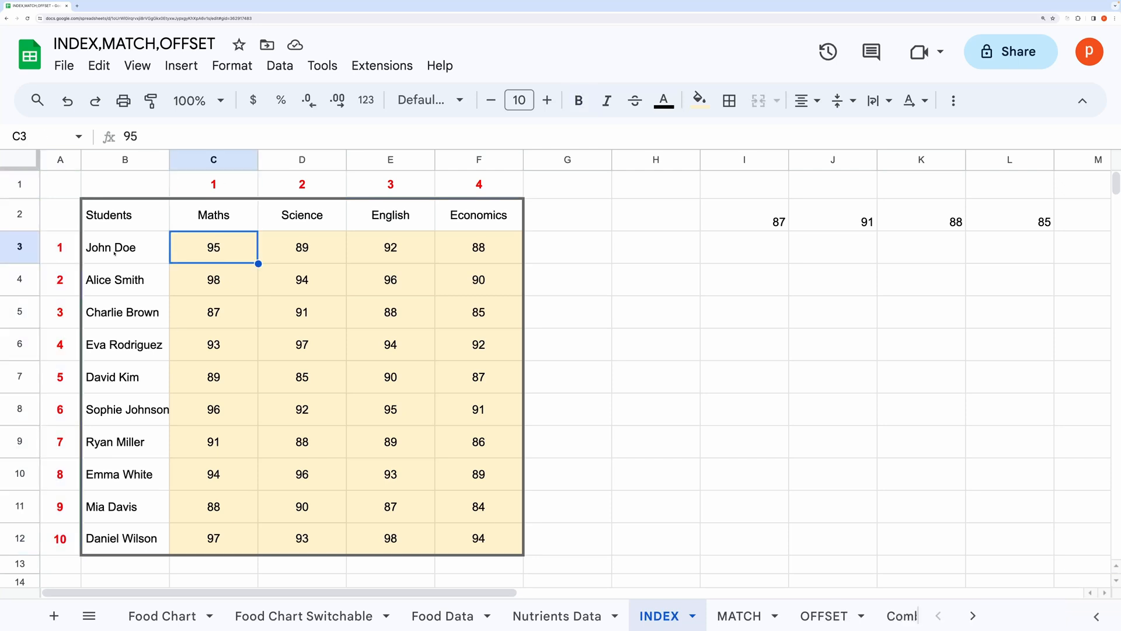
mouse_move(229, 254)
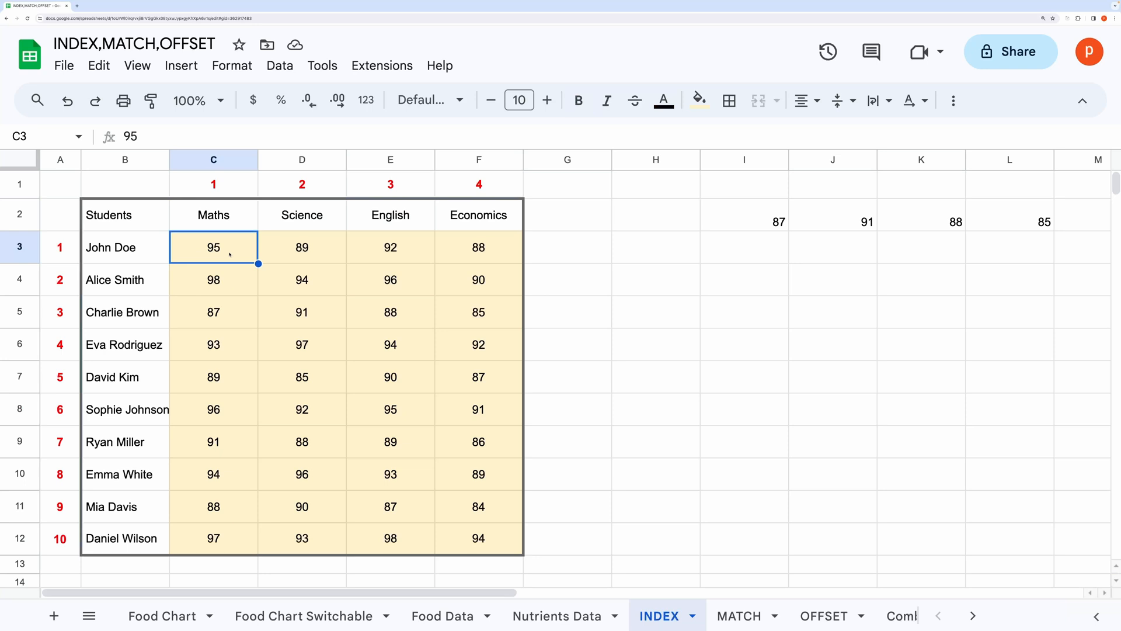
mouse_move(222, 192)
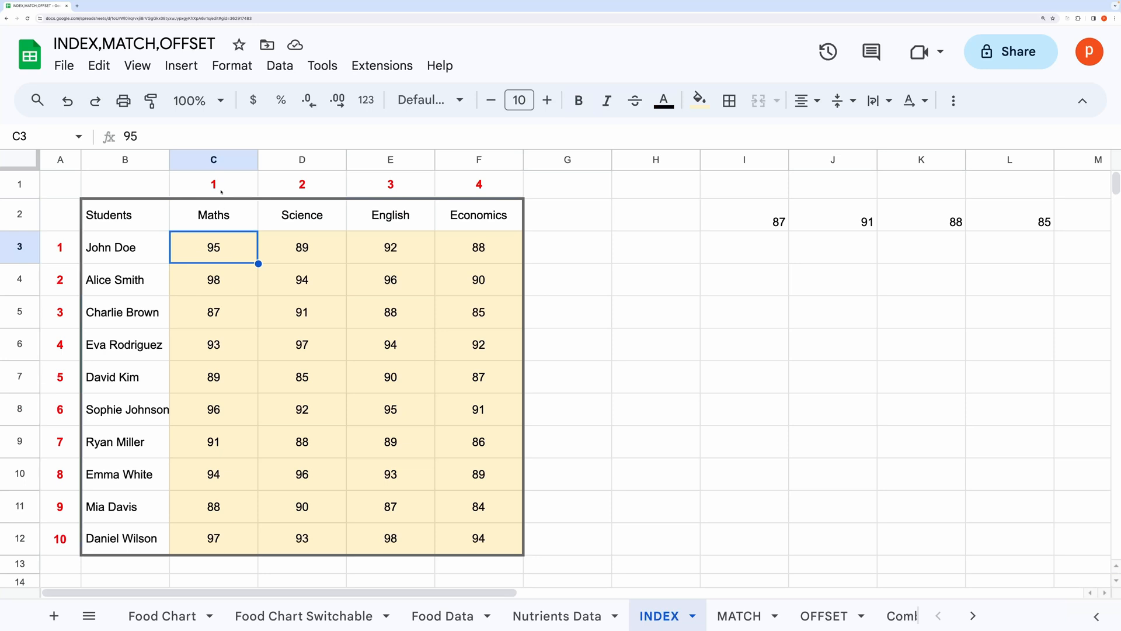
drag(213, 247, 479, 537)
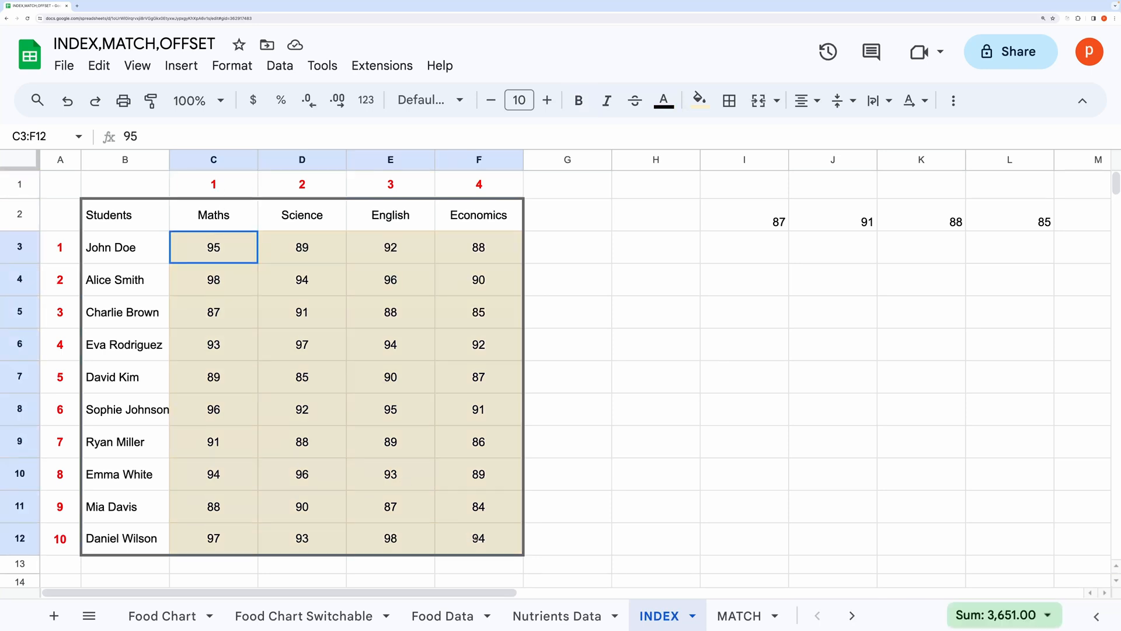
click(301, 184)
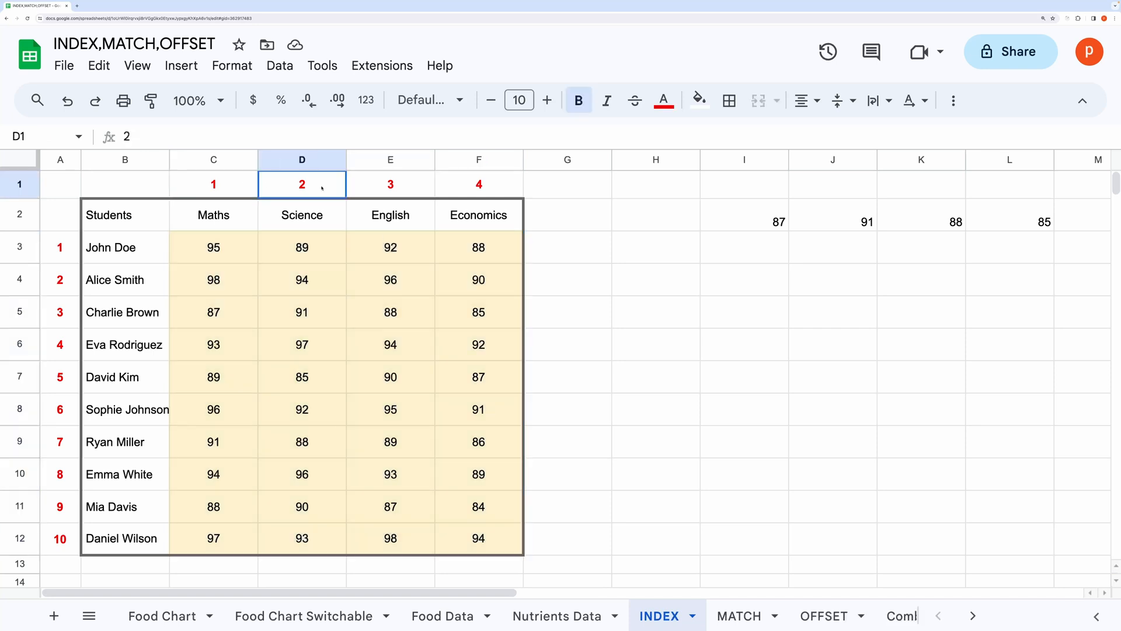
click(390, 185)
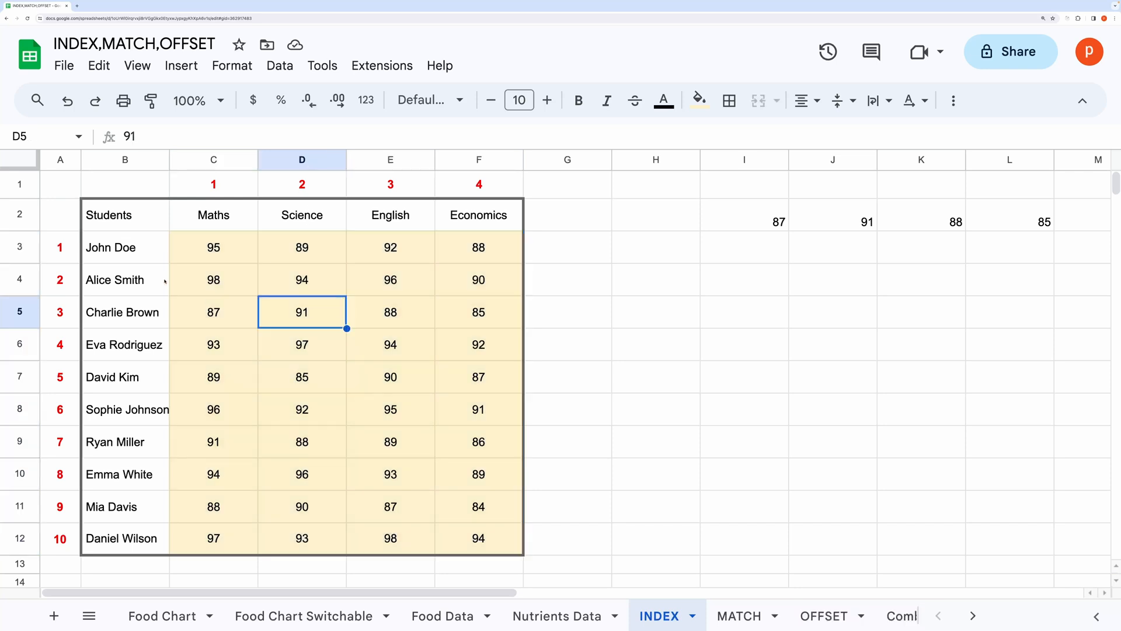
mouse_move(406, 335)
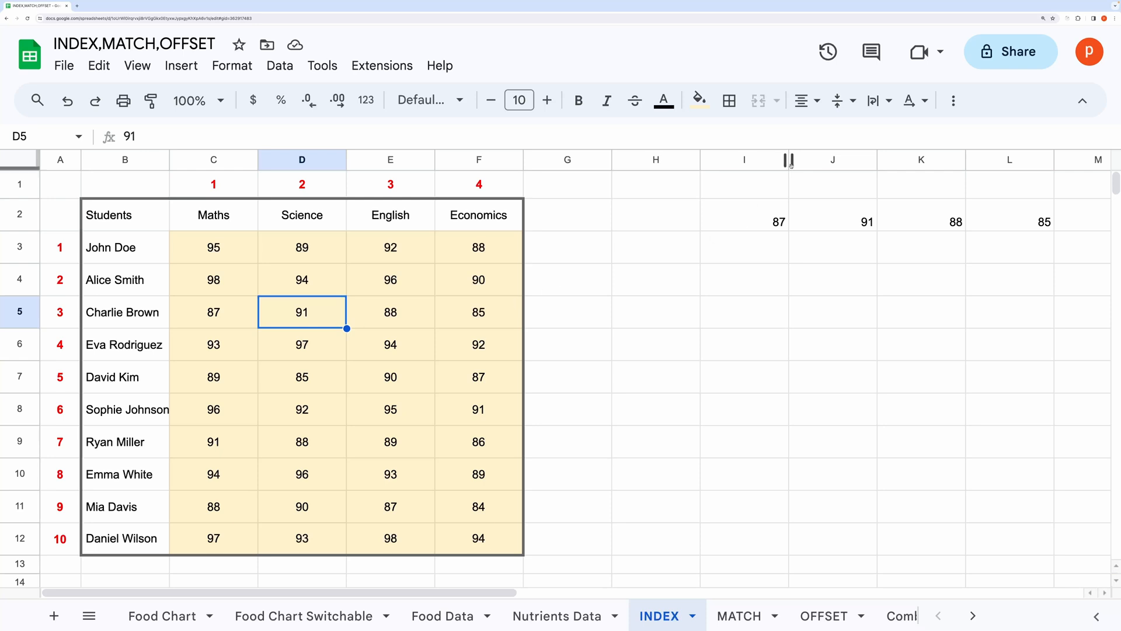
Clear the leftover row 87, 91, 88, 85 in I2:L2 beside the table.
drag(744, 221, 1052, 361)
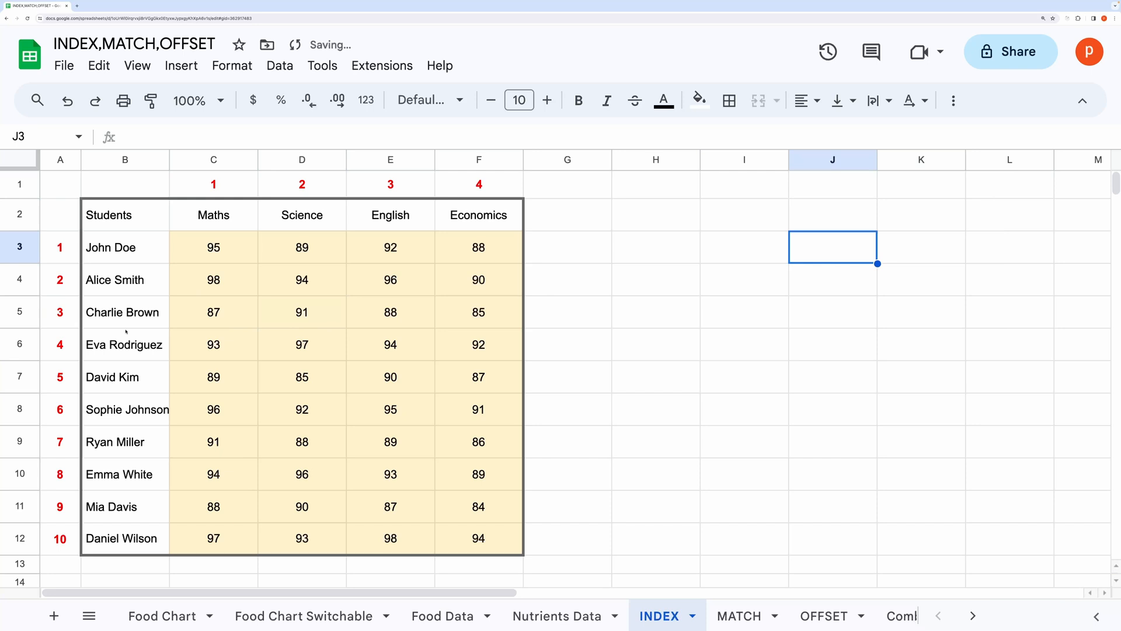
click(479, 215)
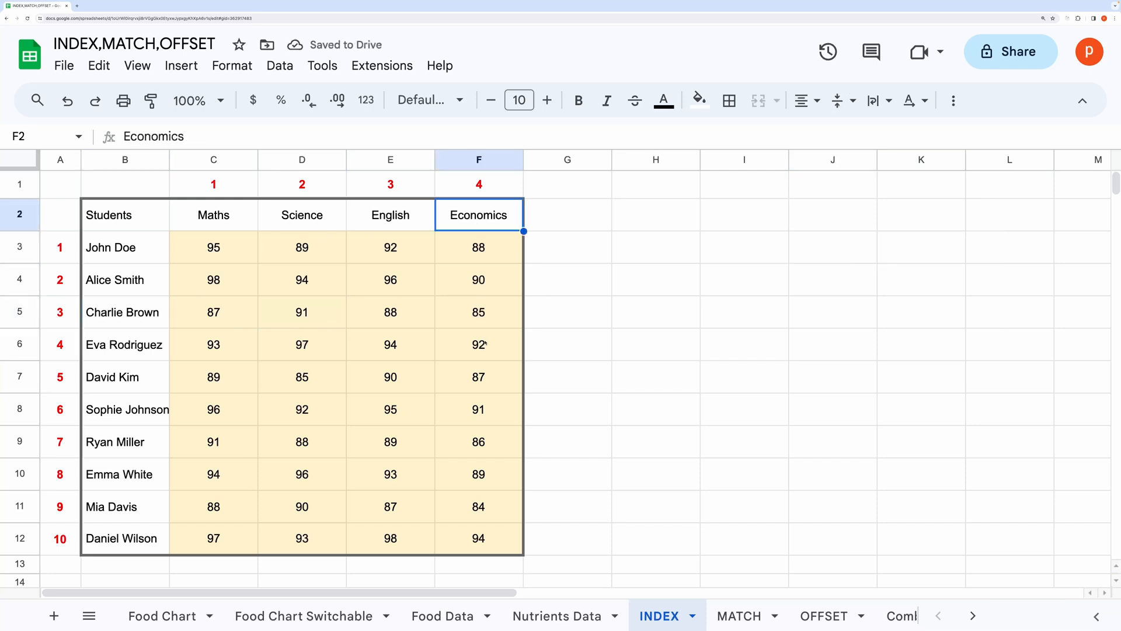
Enter =Index(C3:F12,3,4) in H2 returning 85 and verify against F5.
click(656, 215)
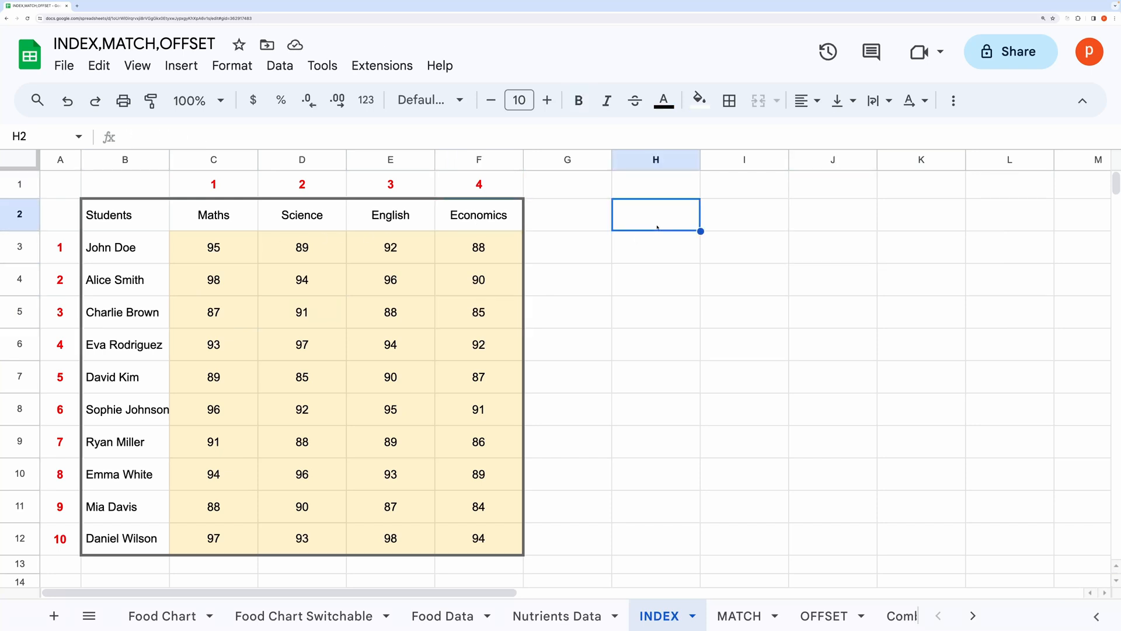
text(=Index(C3:F12,)
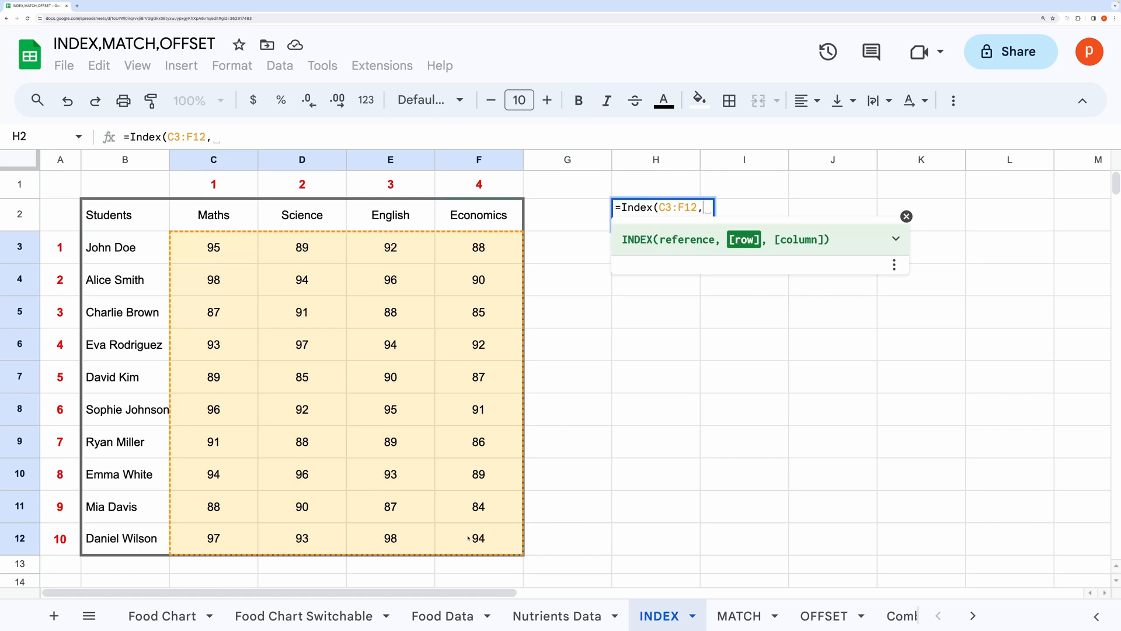
text(3)
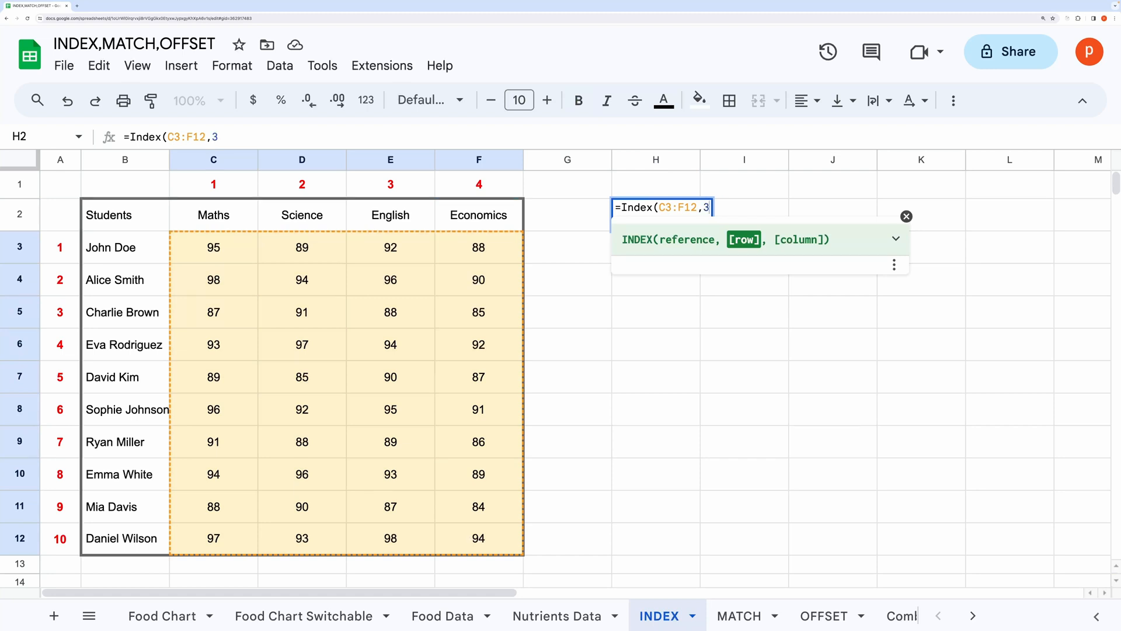
text(,)
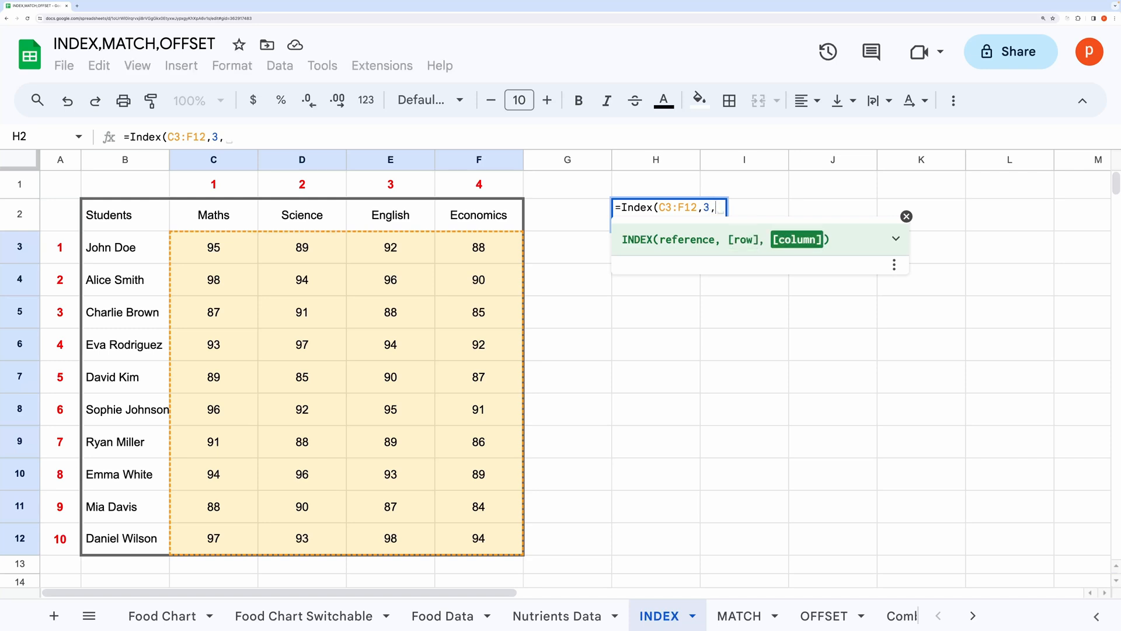
text(4))
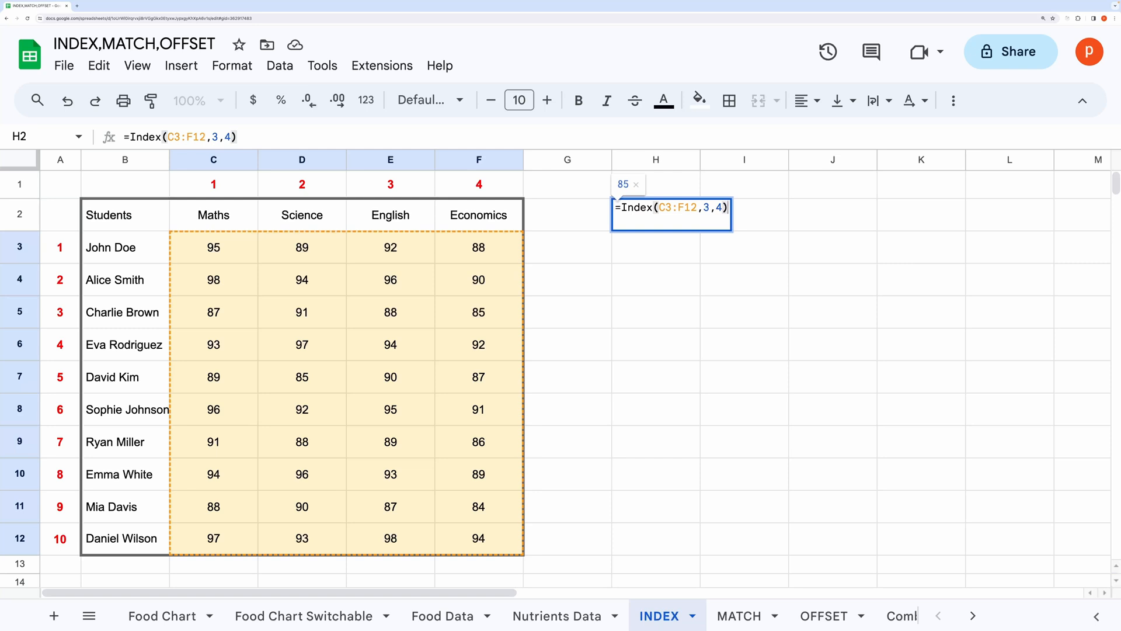
key(Enter)
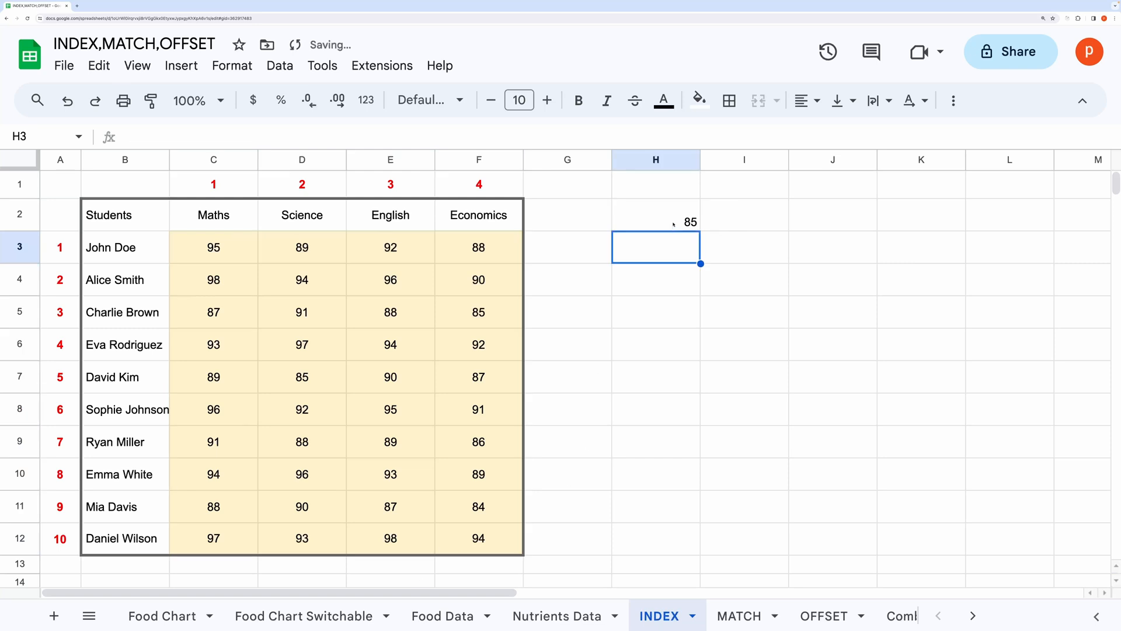
click(479, 311)
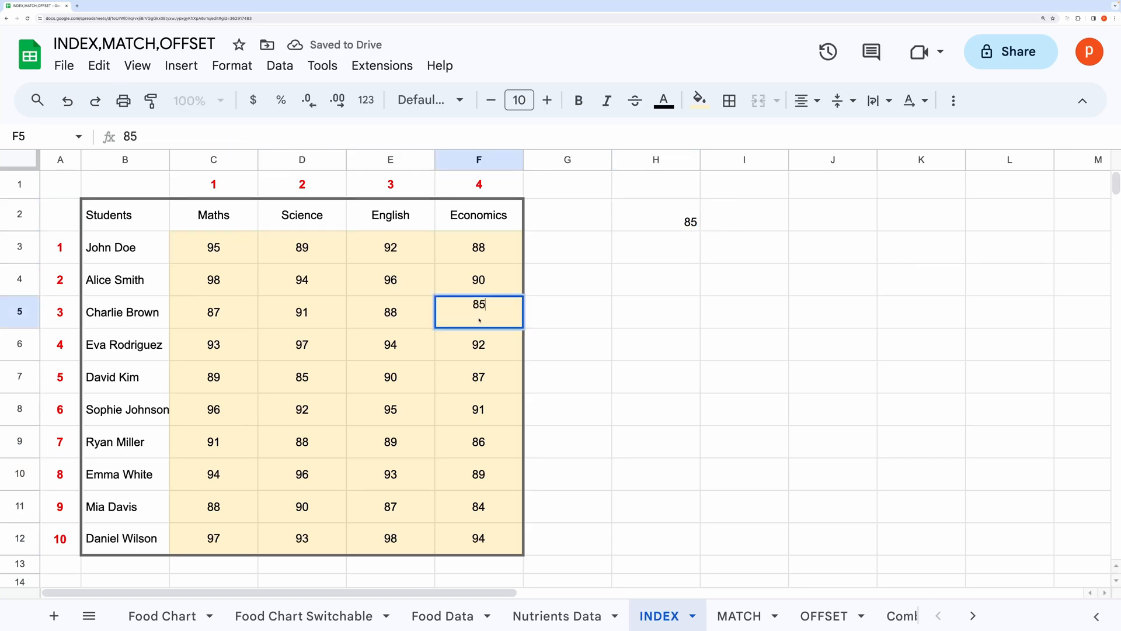
click(656, 220)
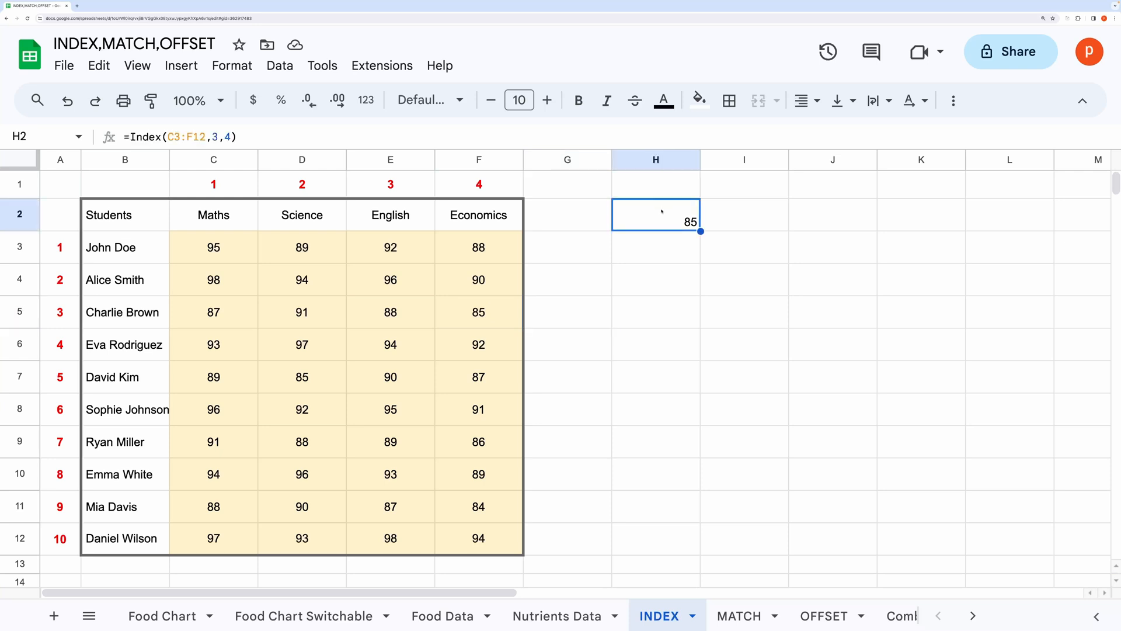
Edit H2 to =Index(C3:F12), then add a row argument 2.
double_click(655, 215)
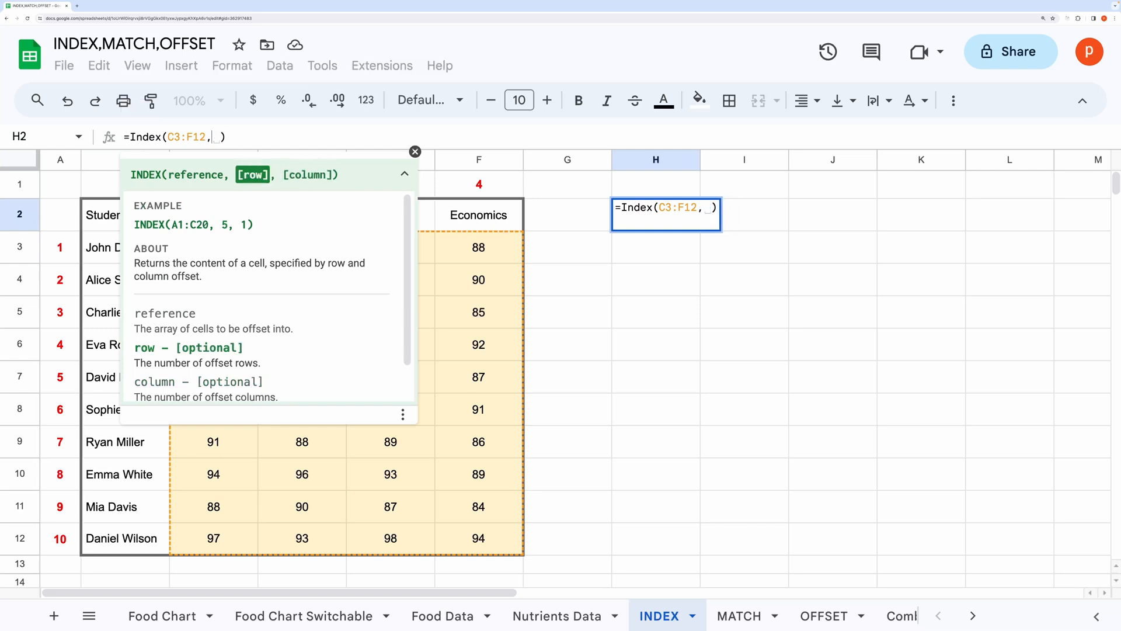
key(Enter)
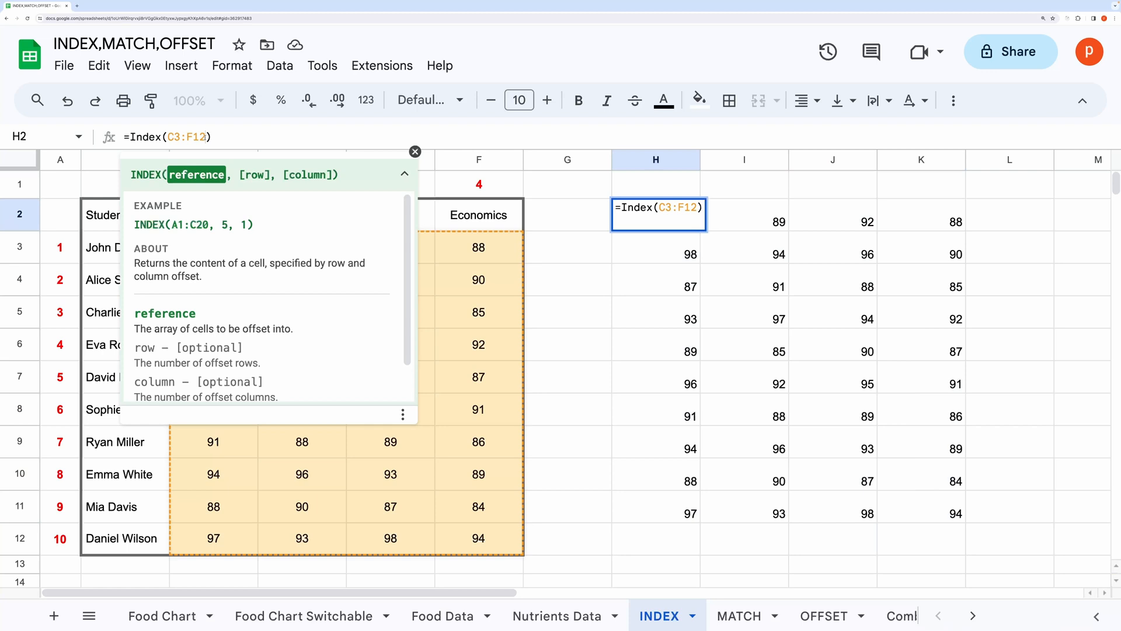
text(,)
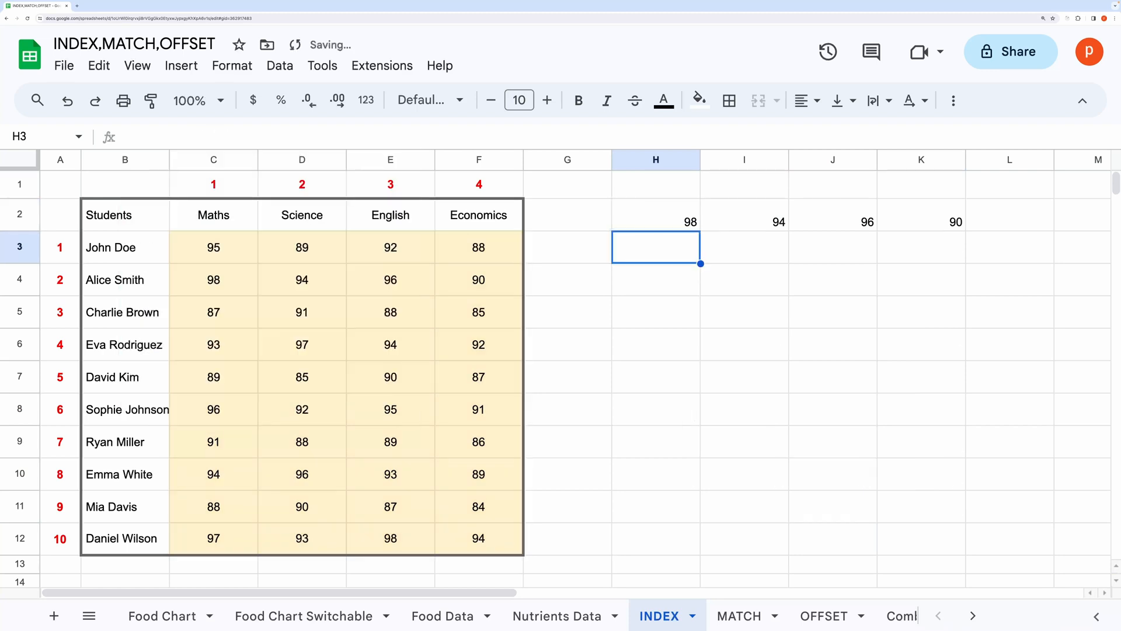
click(656, 215)
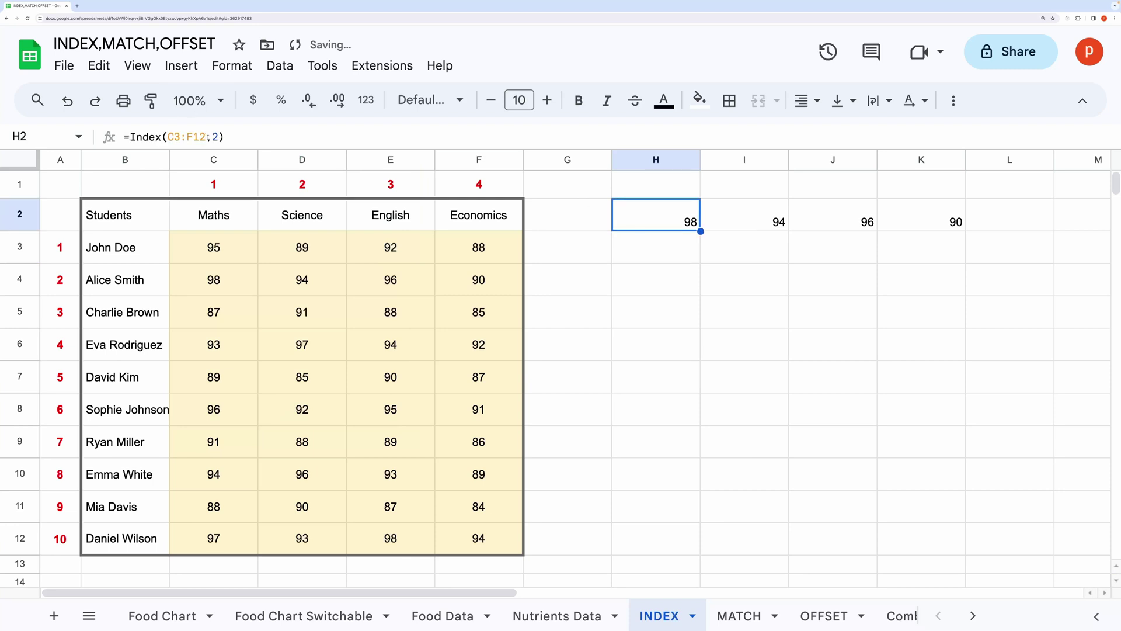
double_click(655, 215)
text(,,)
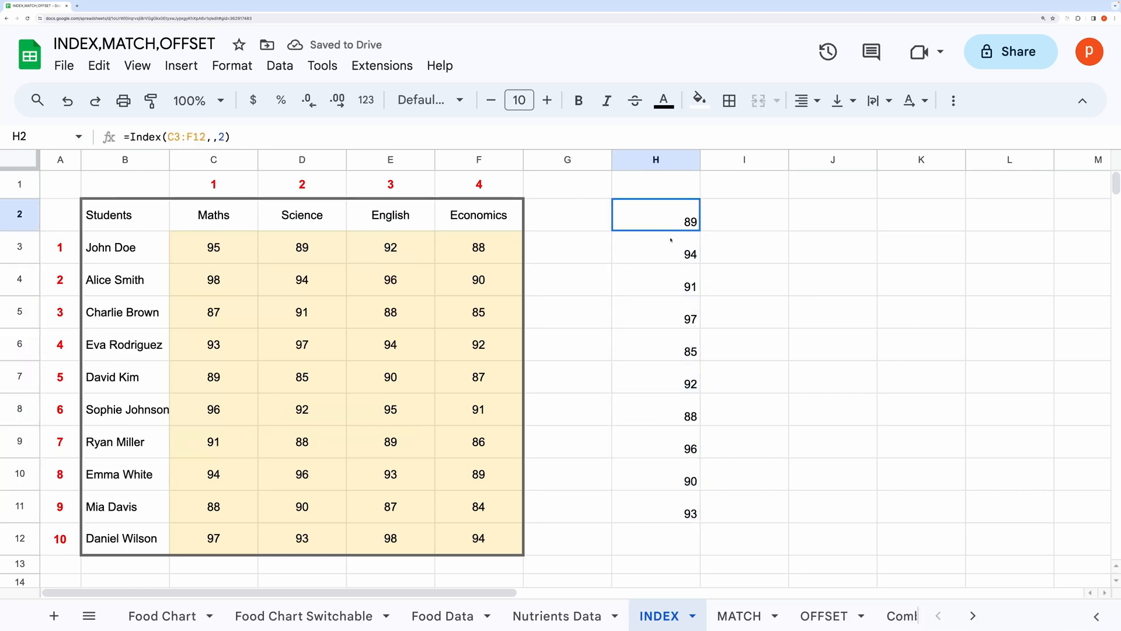
Use =Index(C3:F12,,2) to spill the ten Science scores into H2:H11 and compare with the table.
drag(655, 215, 655, 512)
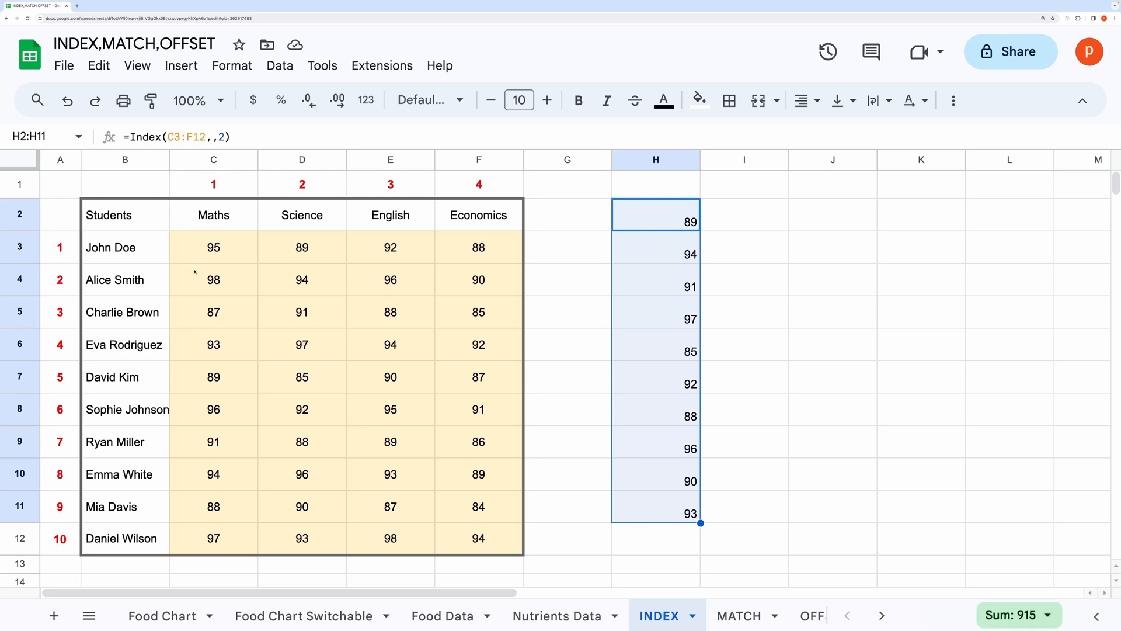
click(212, 248)
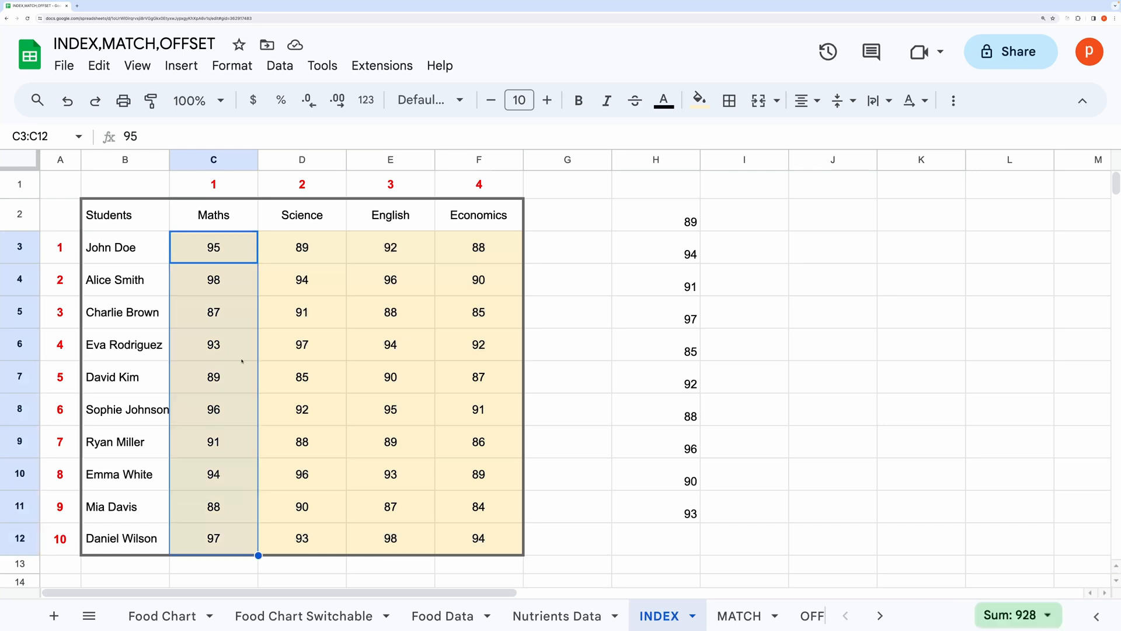
click(390, 345)
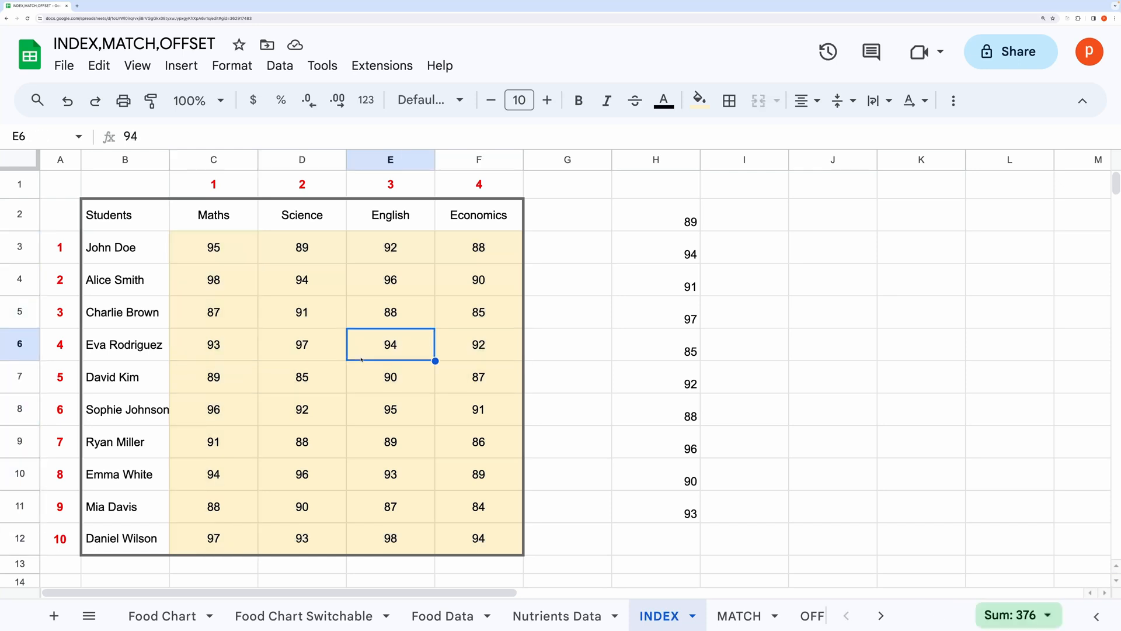
On the MATCH sheet, draft =Match( in H2 to review its argument help, including search type -1.
click(739, 615)
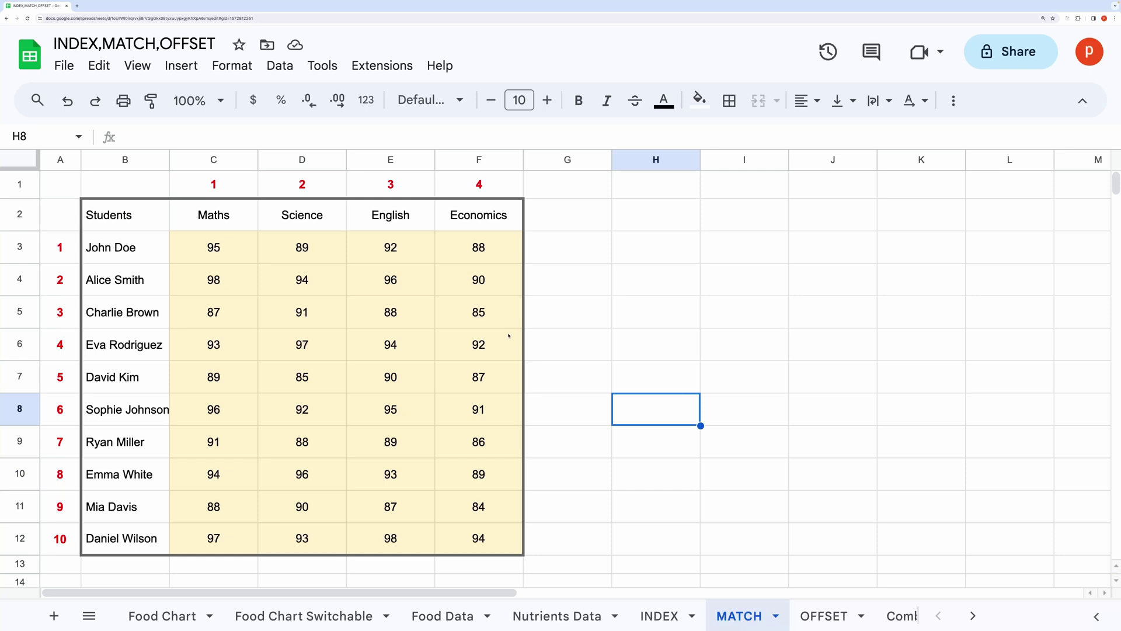
mouse_move(505, 285)
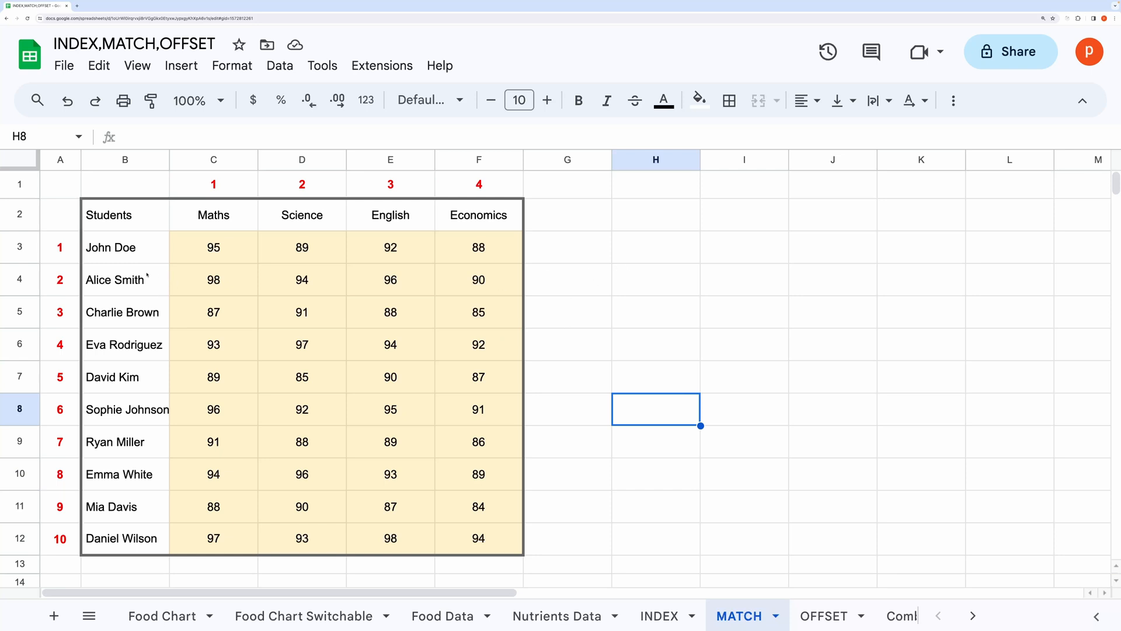
click(124, 345)
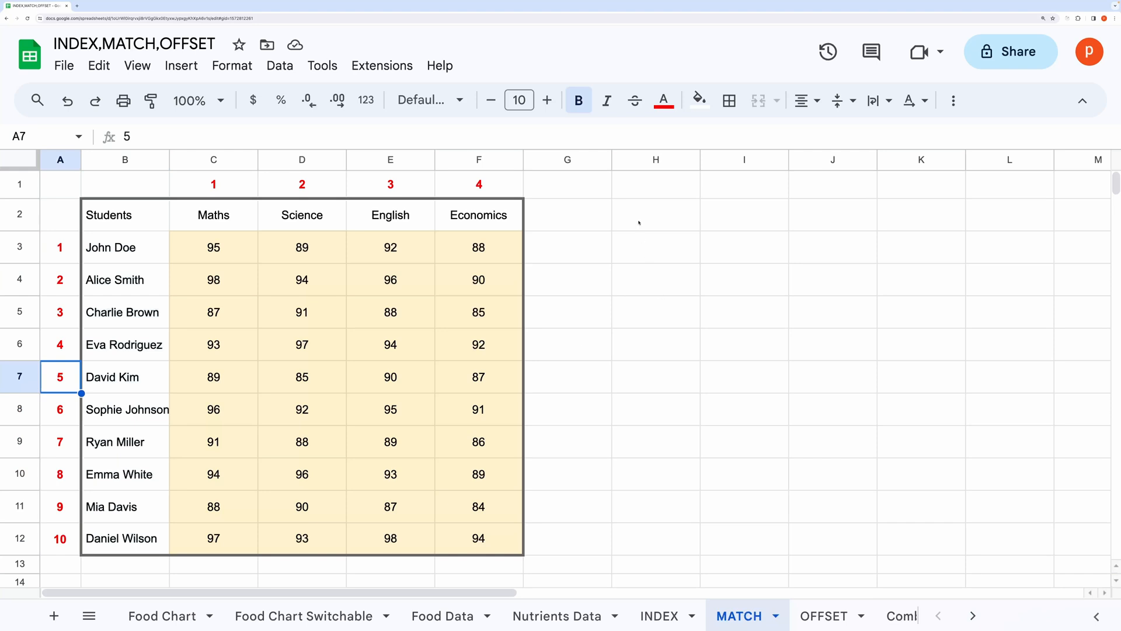
text(=Match()
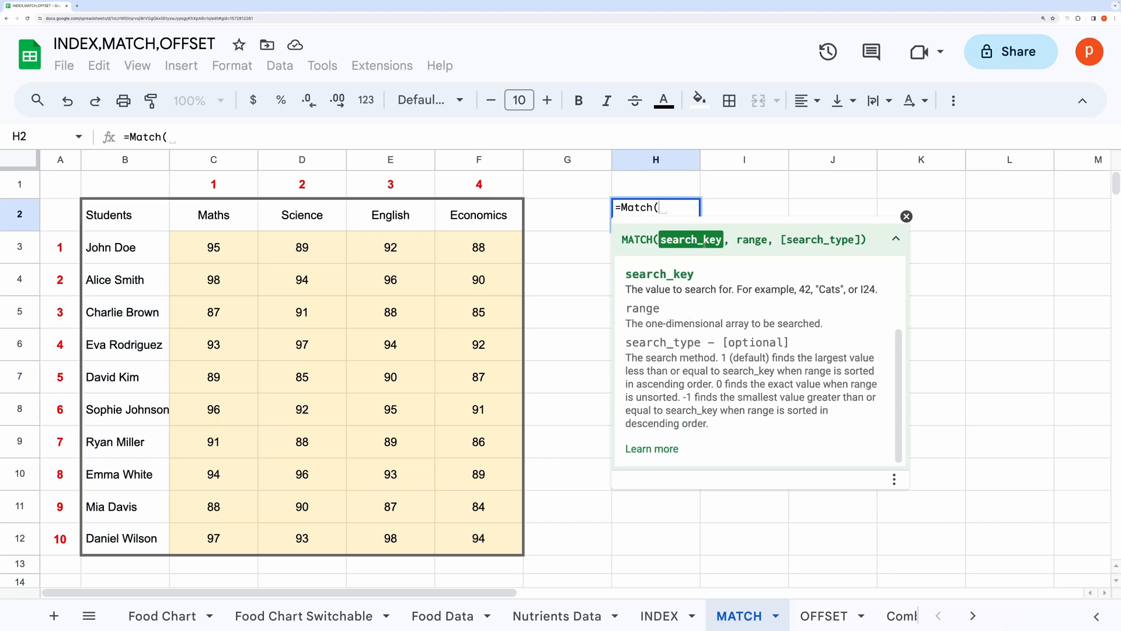
text(,)
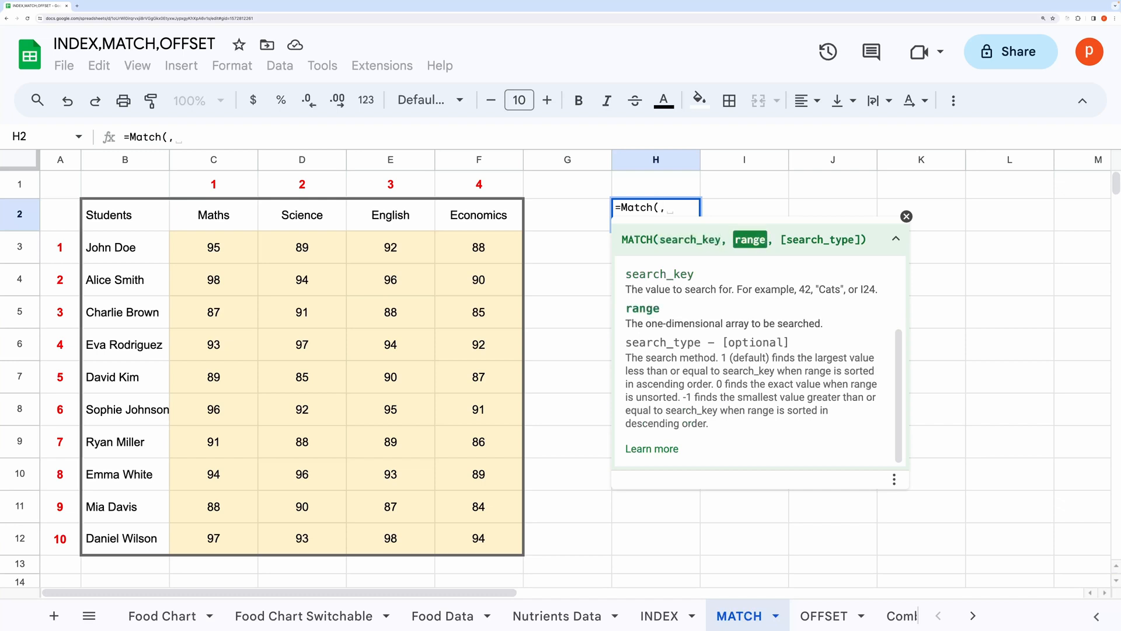
text(,)
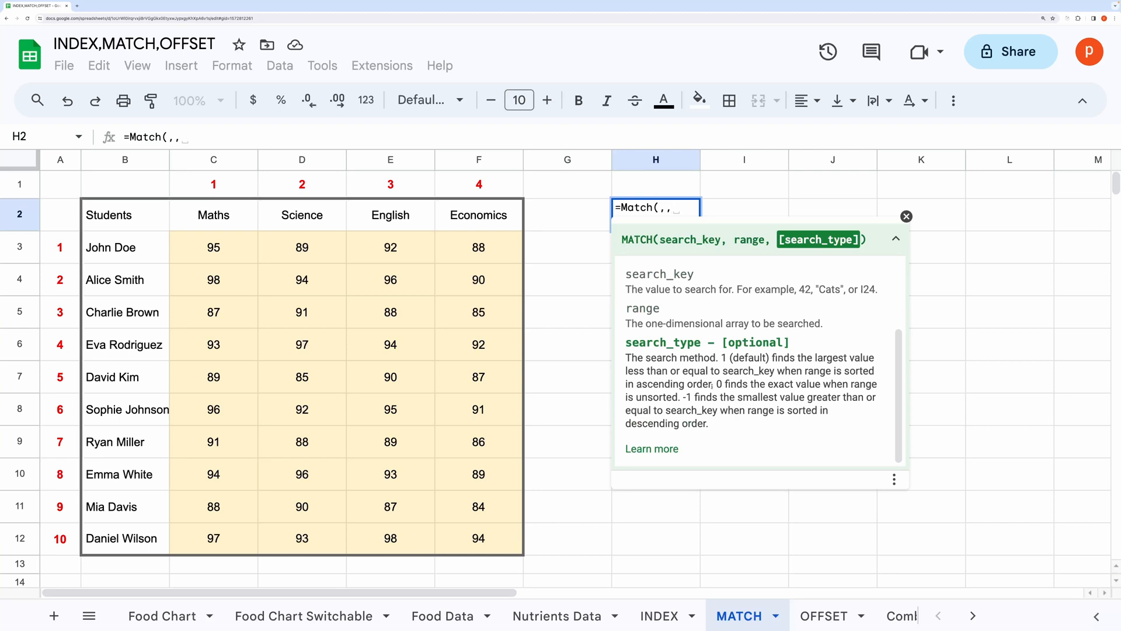
drag(717, 383, 681, 397)
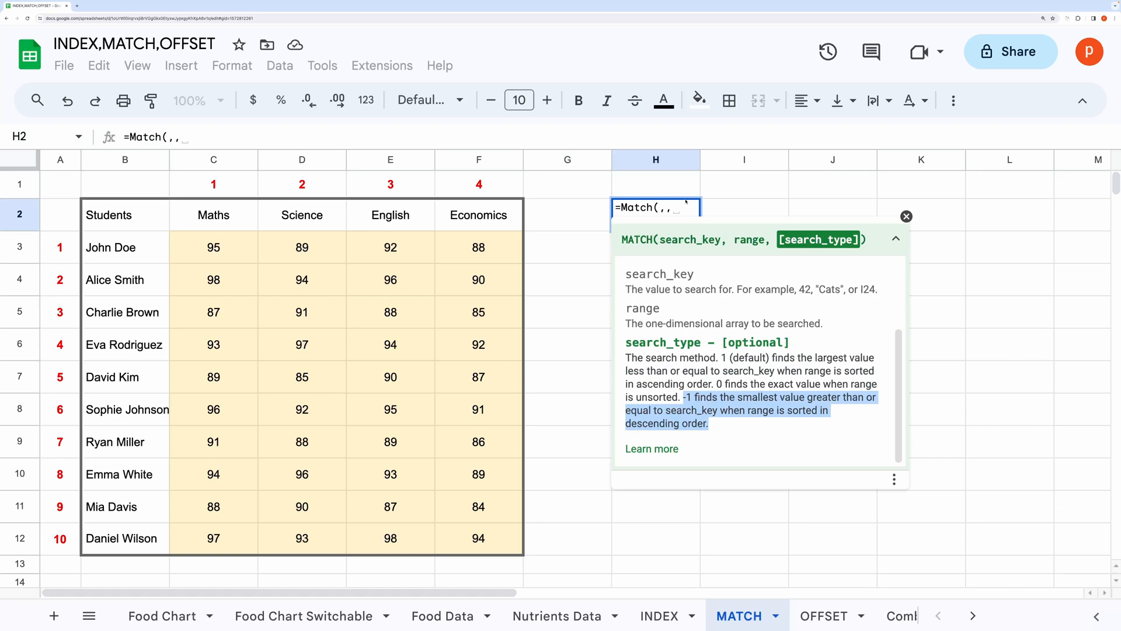
Erase the draft MATCH formula, leaving H2 empty.
key(Backspace)
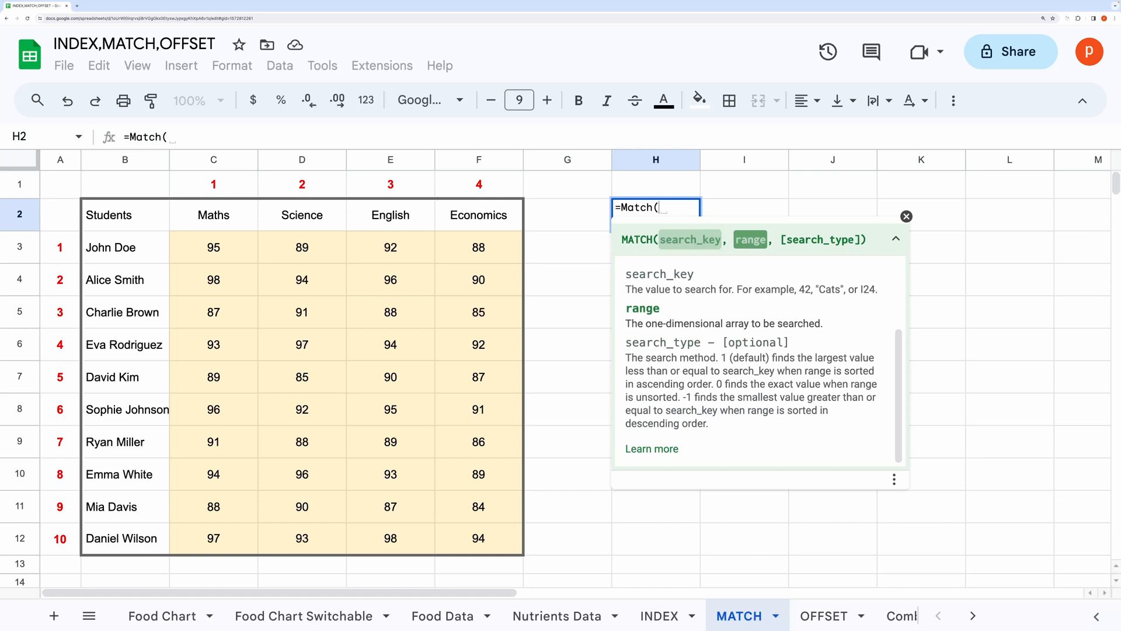
key(Backspace)
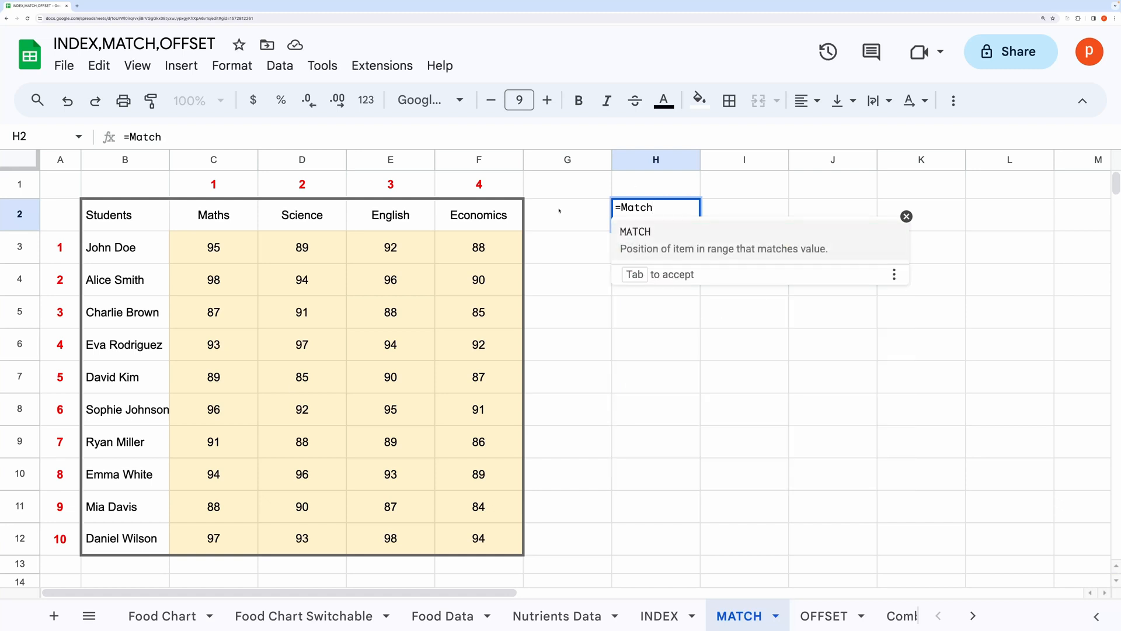
key(Escape)
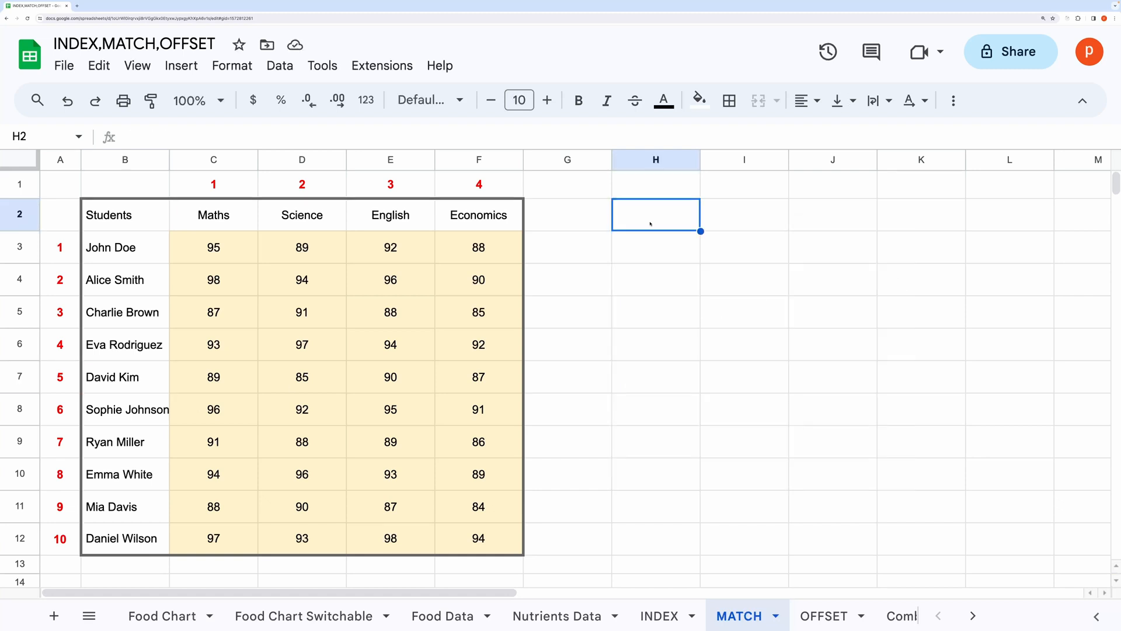
text(=M)
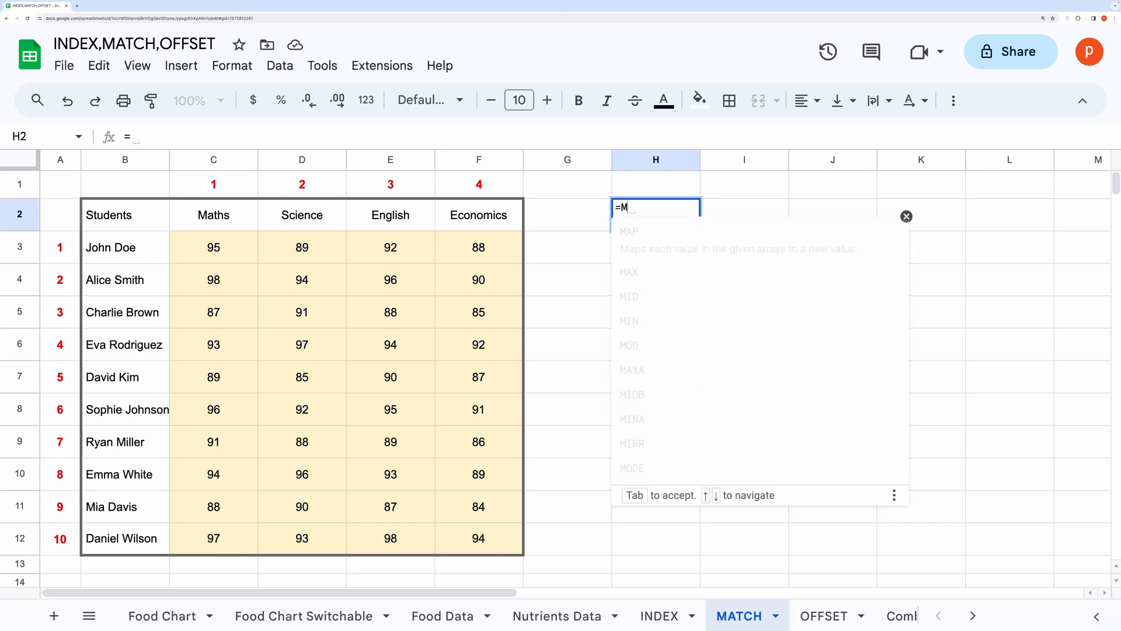
text(atch()
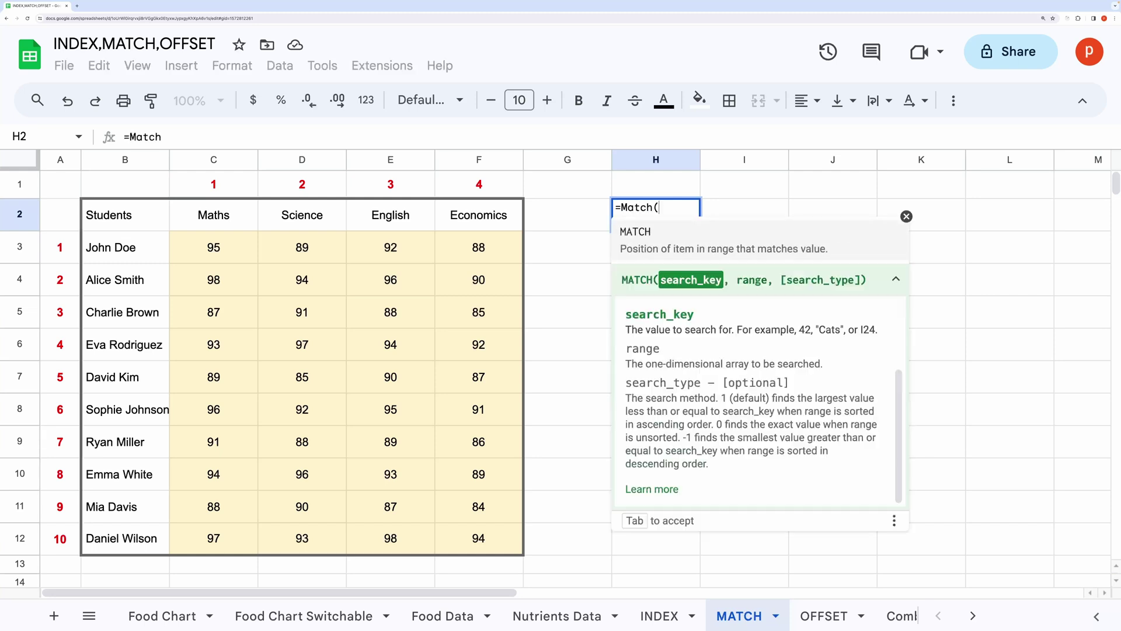
text(")
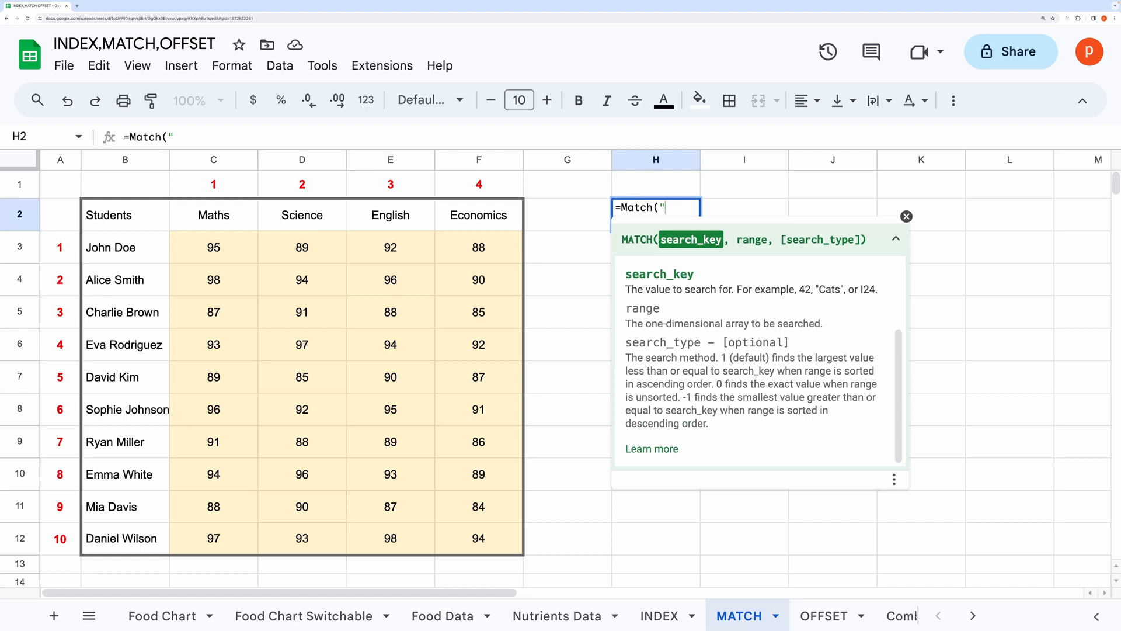
text(David)
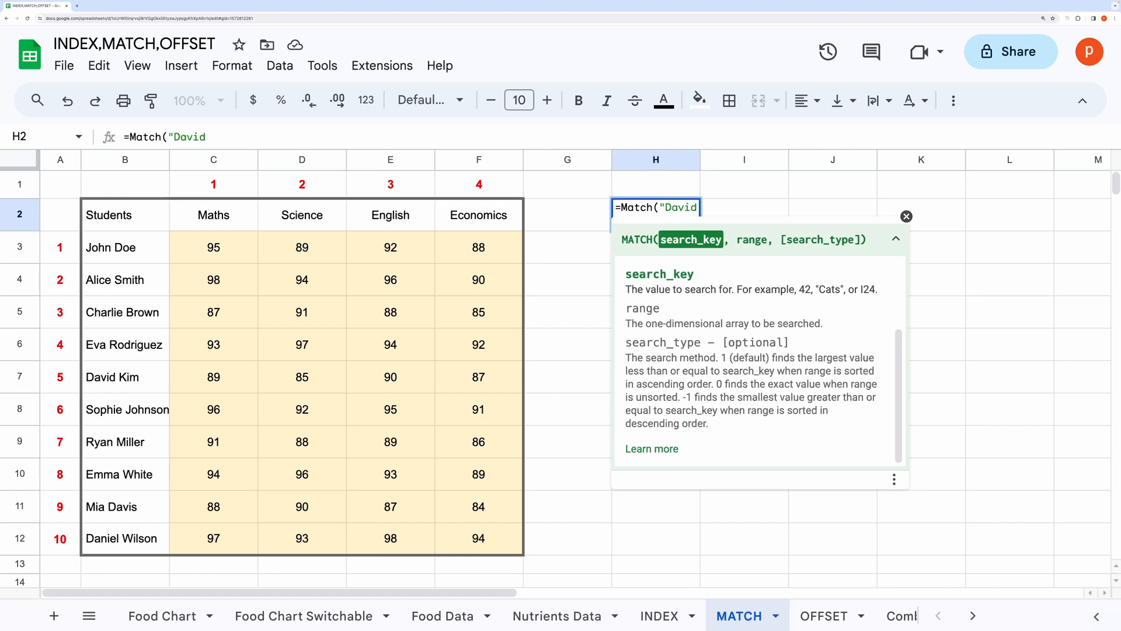
text(Kim")
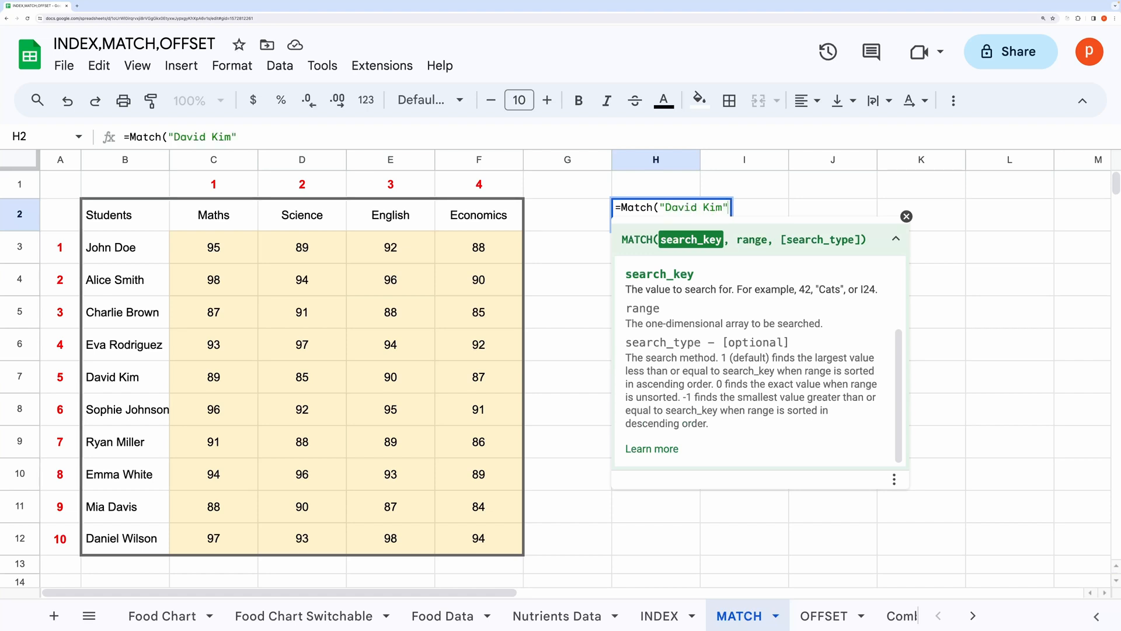
text(,)
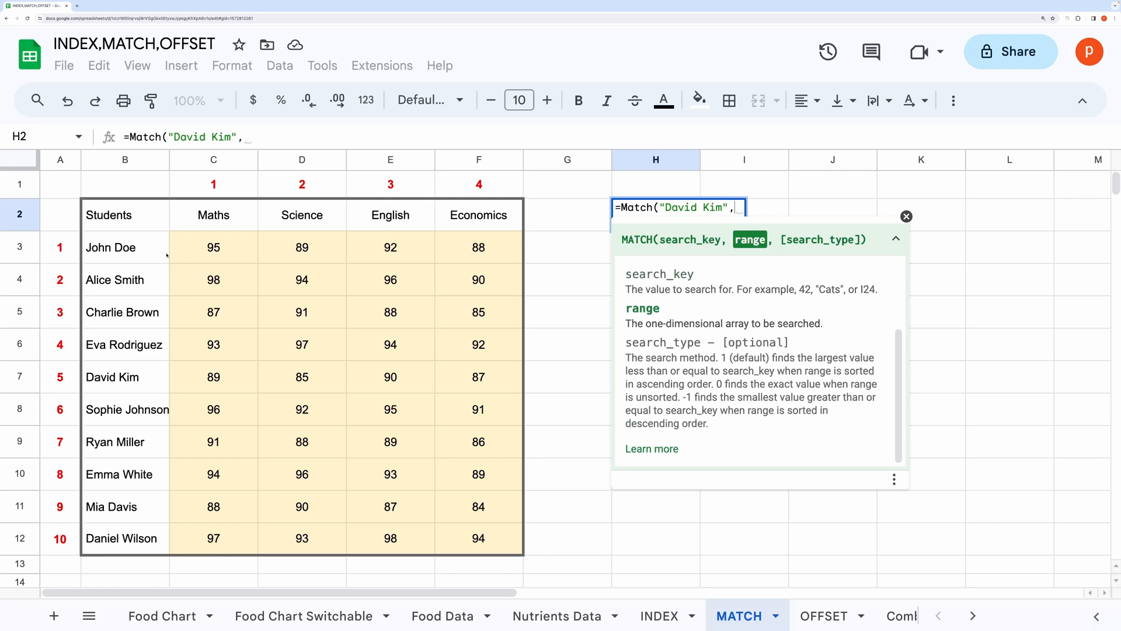
drag(125, 246, 125, 409)
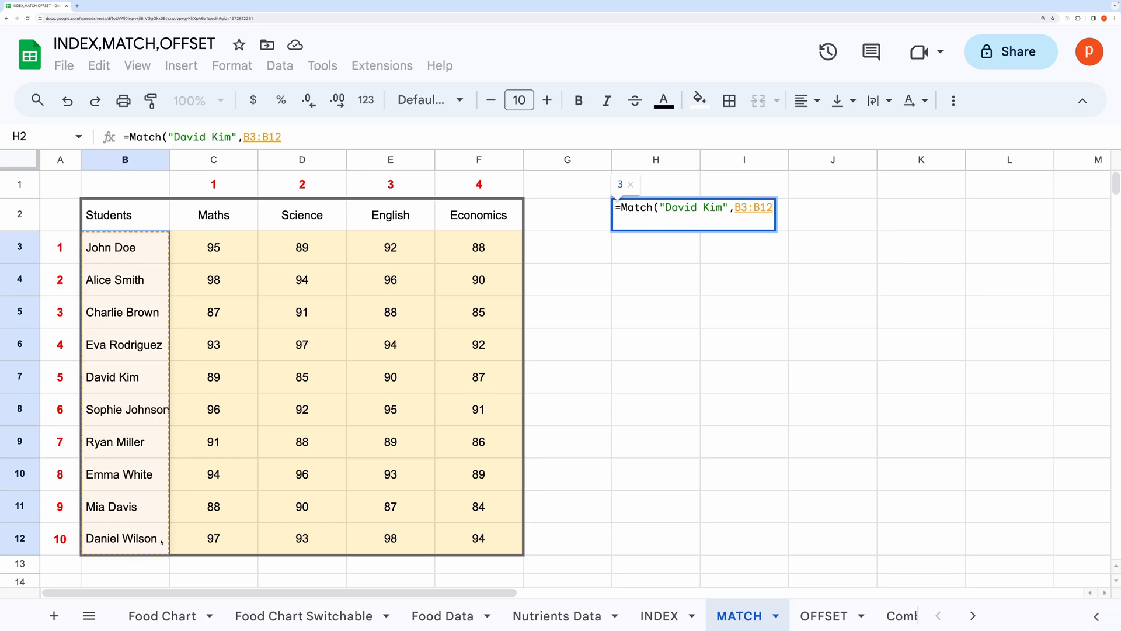
text(,0))
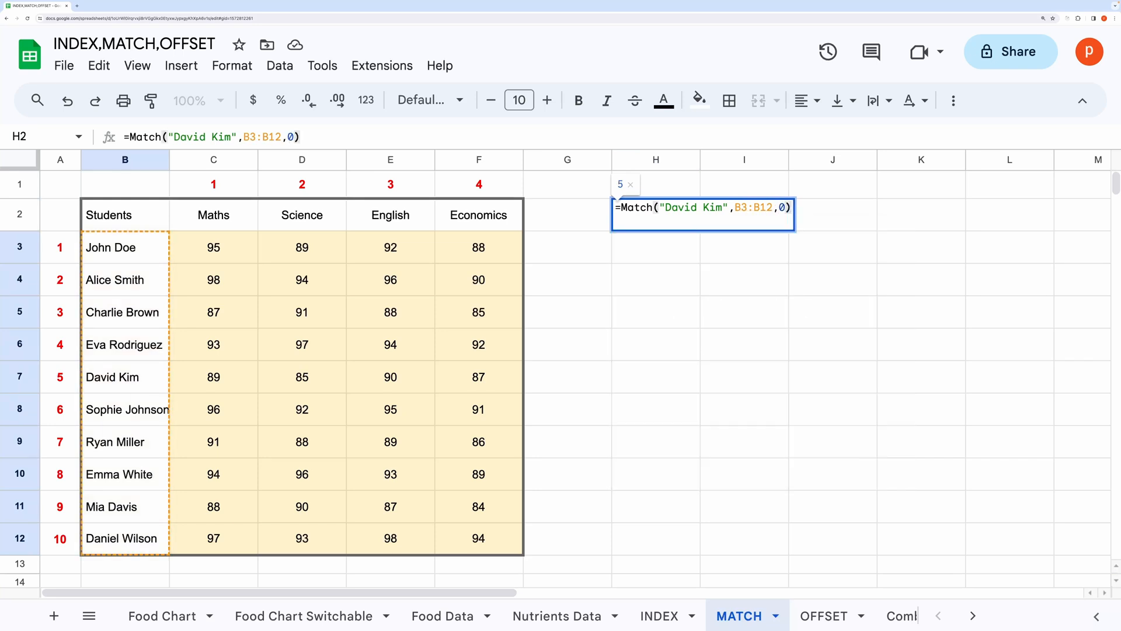
key(Enter)
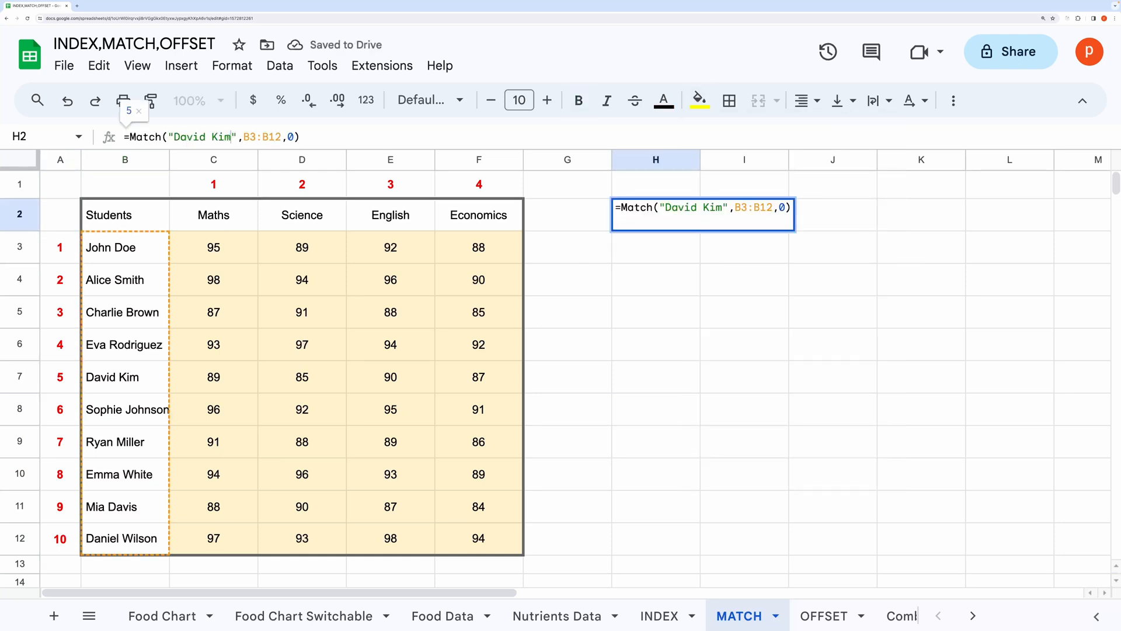
Change the lookup to Economics among headers C2:F2, returning 4.
text(Economics)
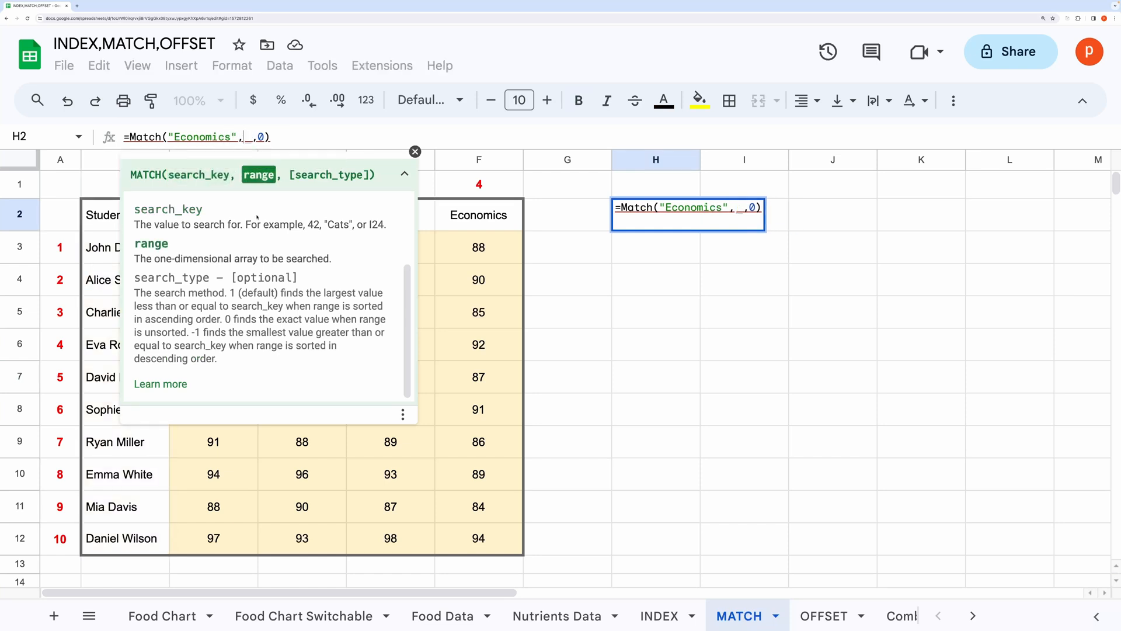
key(Enter)
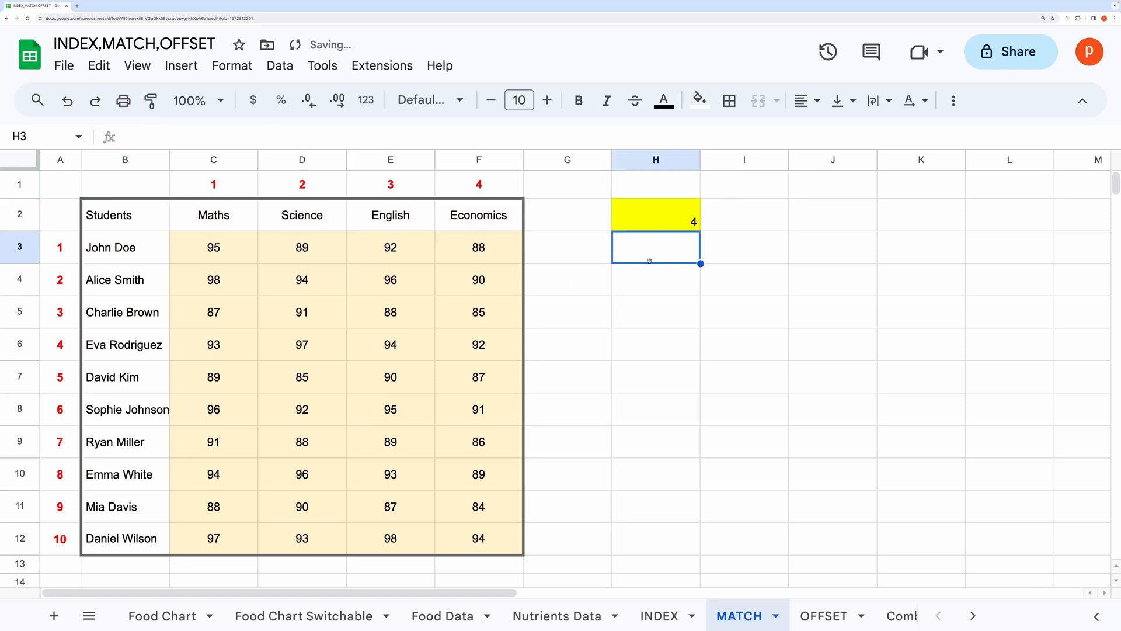
click(655, 215)
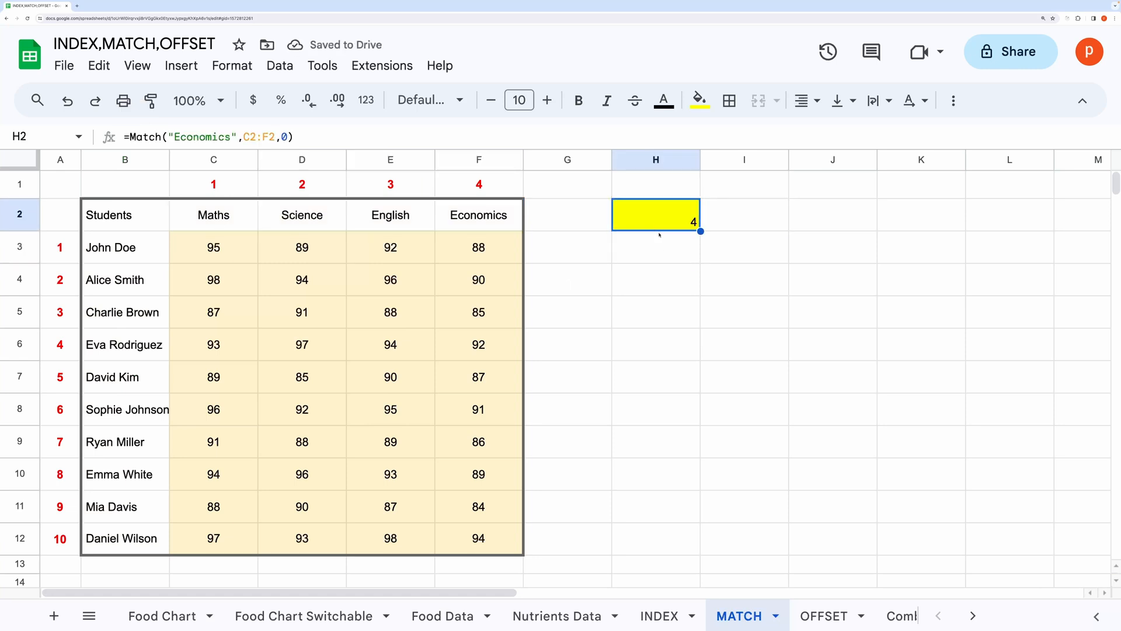
Label H2 Subject, put Economics in H3 and =Match(H3,C2:F2,0) in H4.
text(Economics)
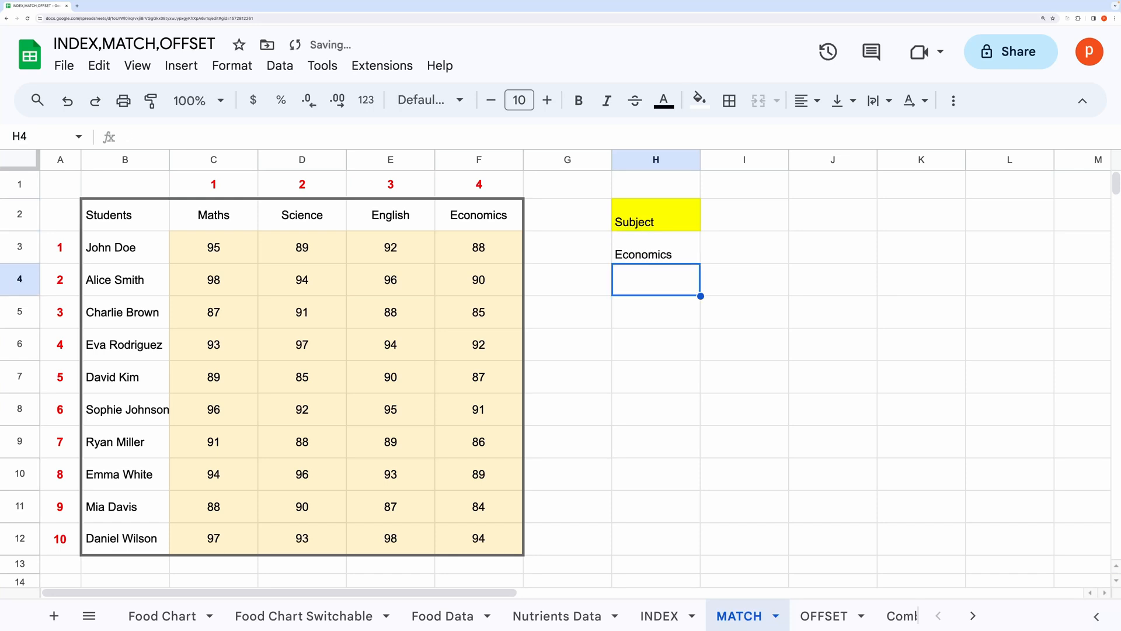
text(=Match(H3)
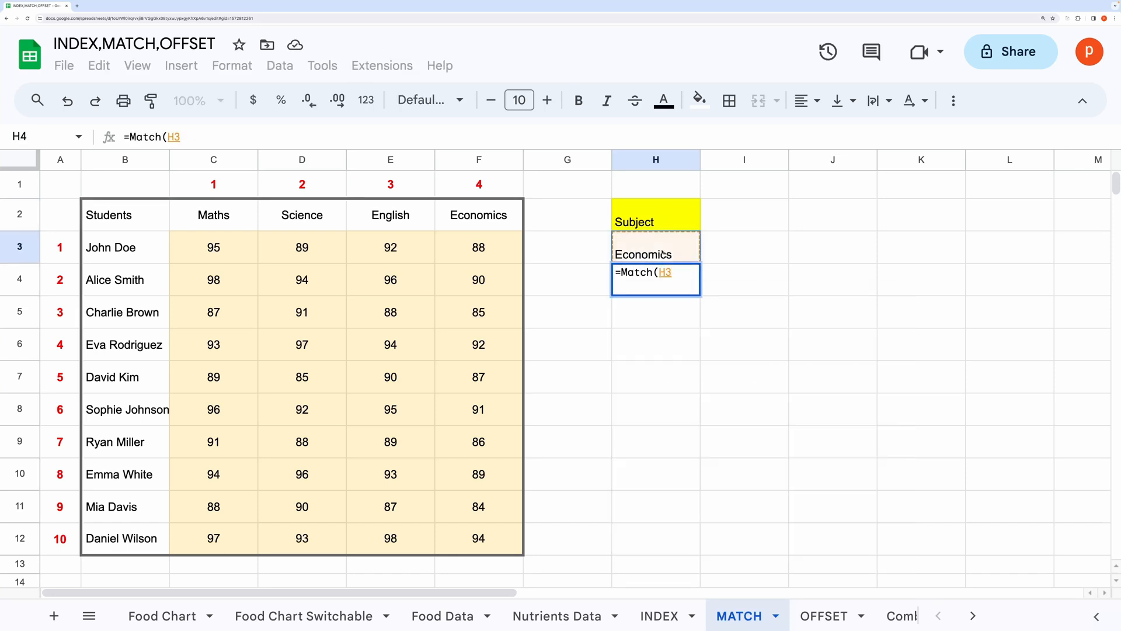
key(Enter)
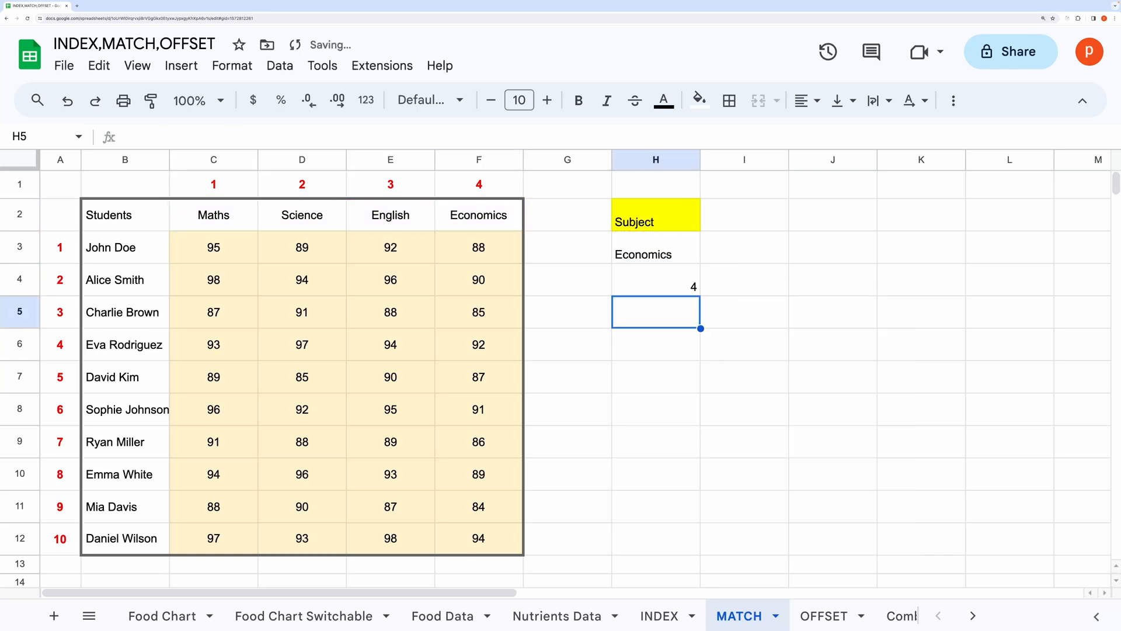
Change H3 to English, then Maths, so H4 returns 1.
text(English)
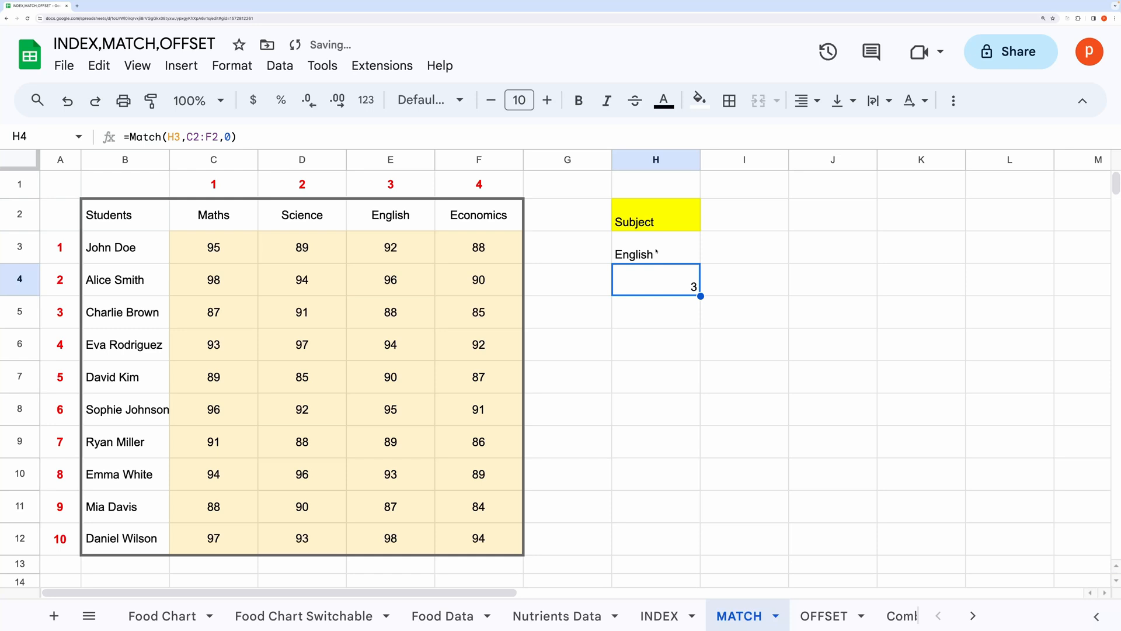
text(Maths)
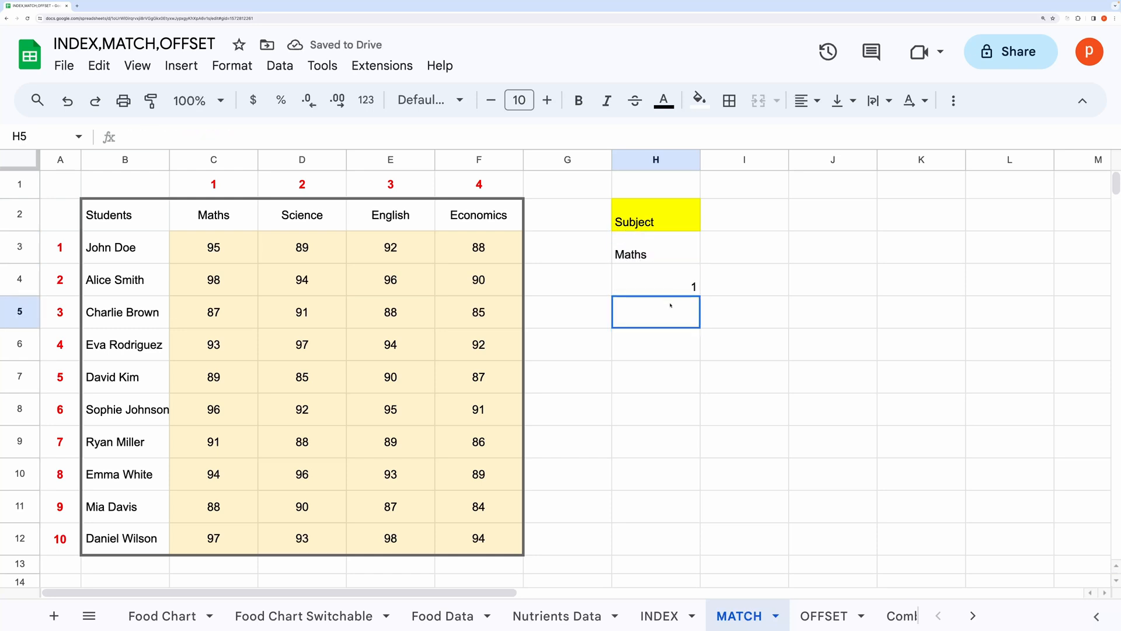
click(655, 255)
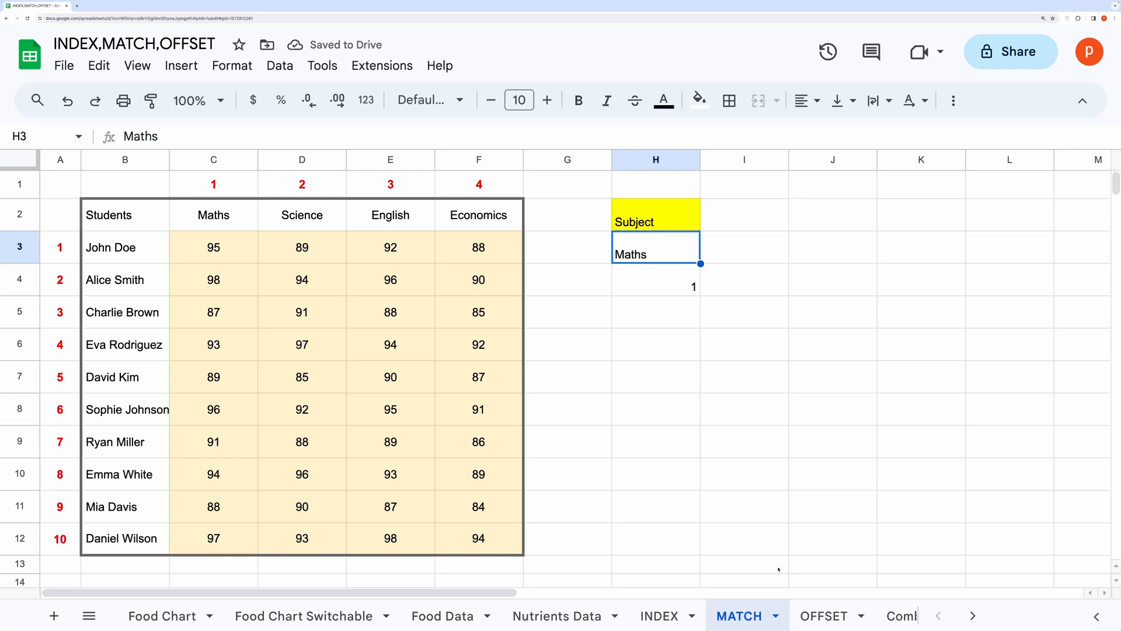
On the OFFSET sheet, point out the score block C3:F12 and review =OFFSET( arguments, then cancel.
click(827, 615)
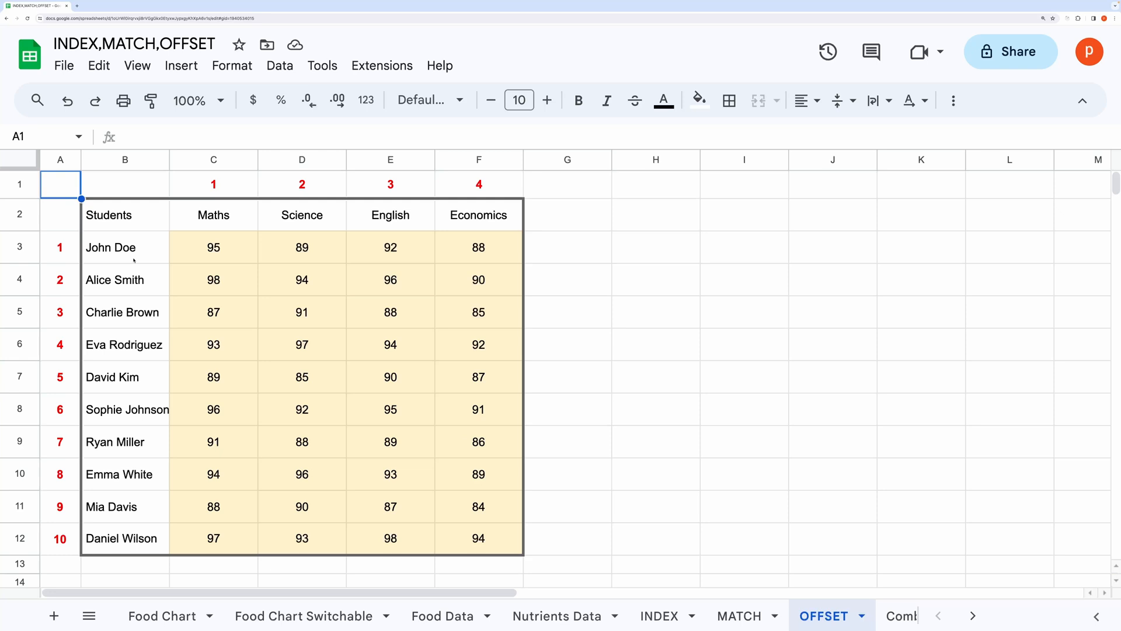
click(123, 214)
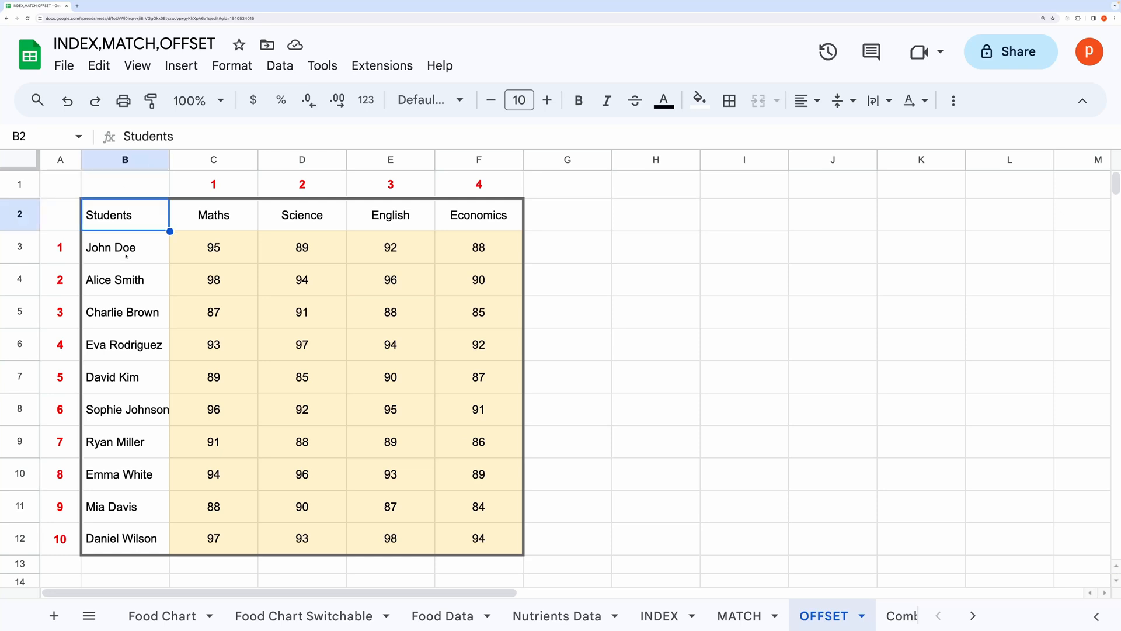
drag(213, 247, 390, 473)
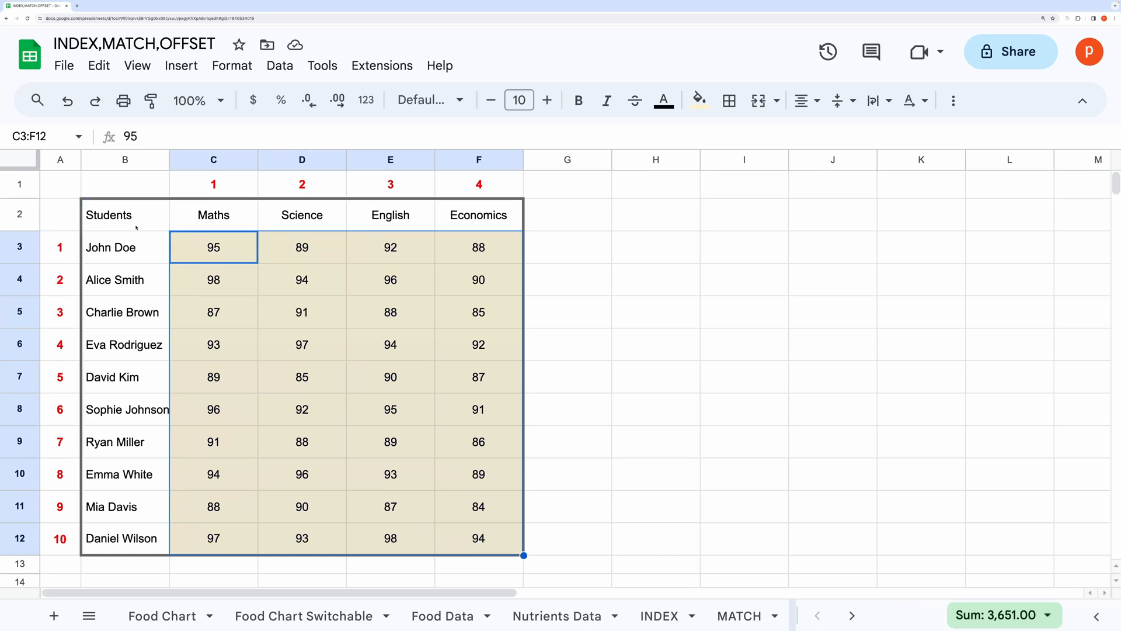
mouse_move(507, 451)
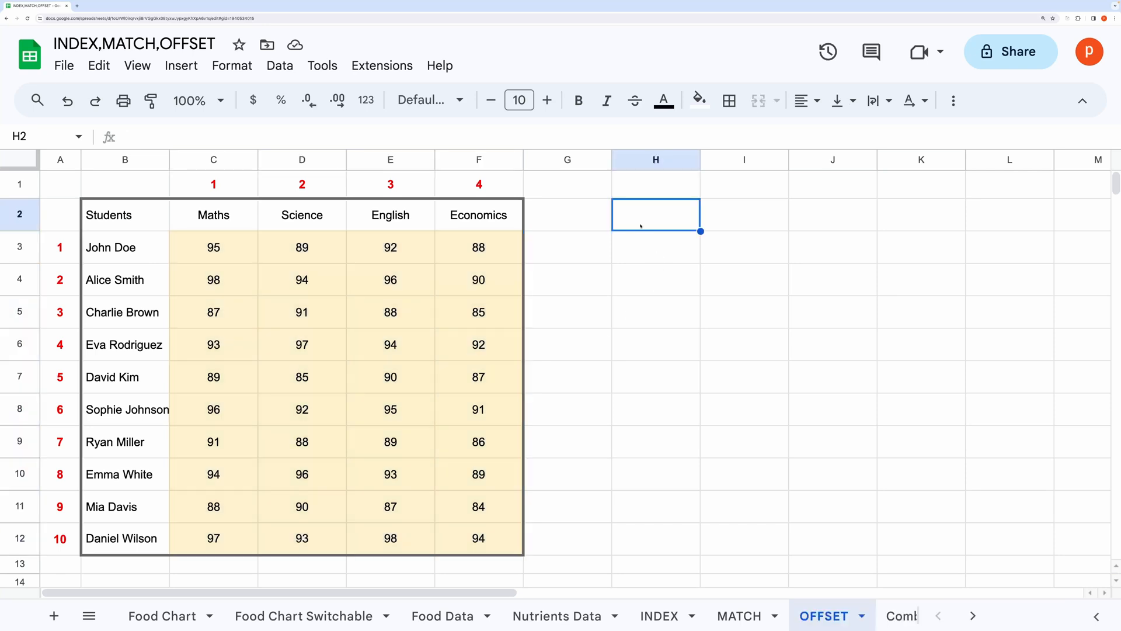
text(=OFFSET()
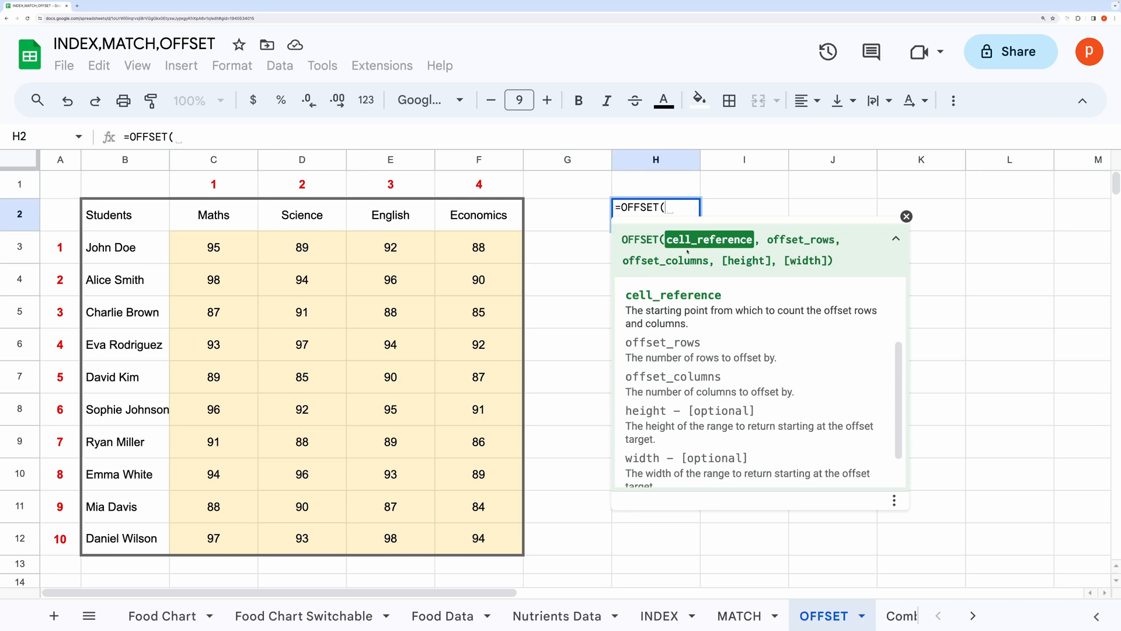
mouse_move(744, 255)
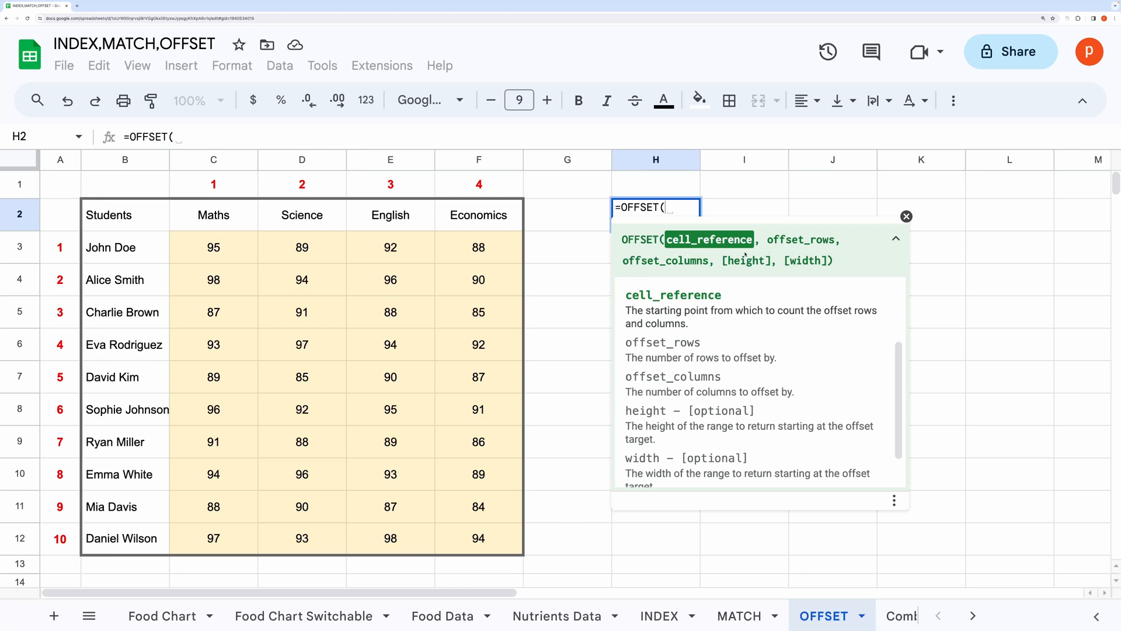
text(,,)
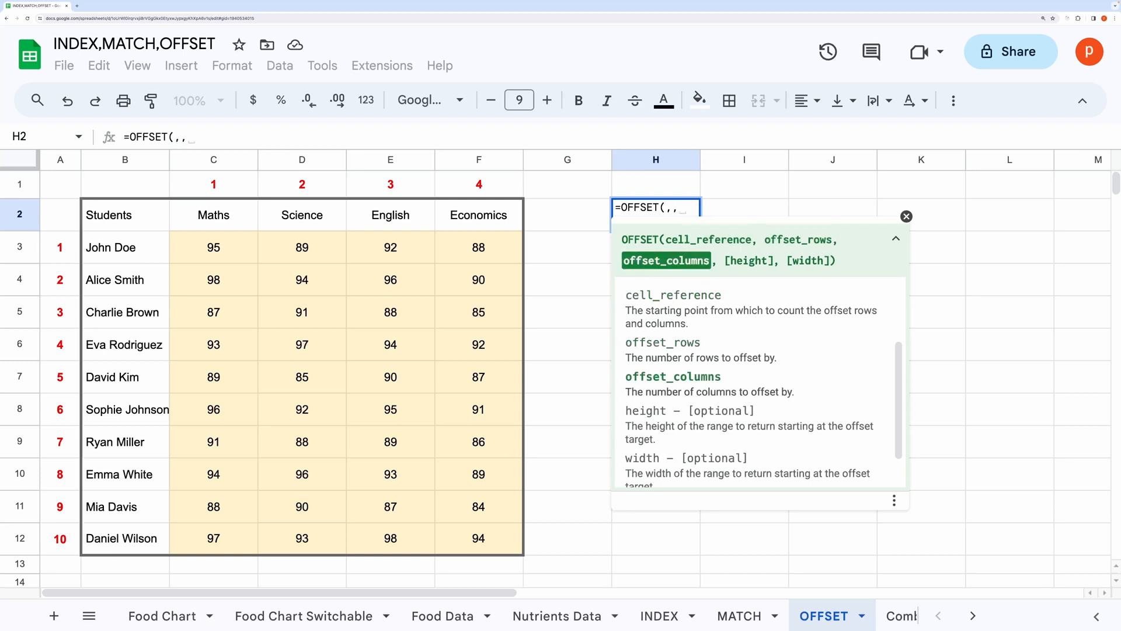
text(,,)
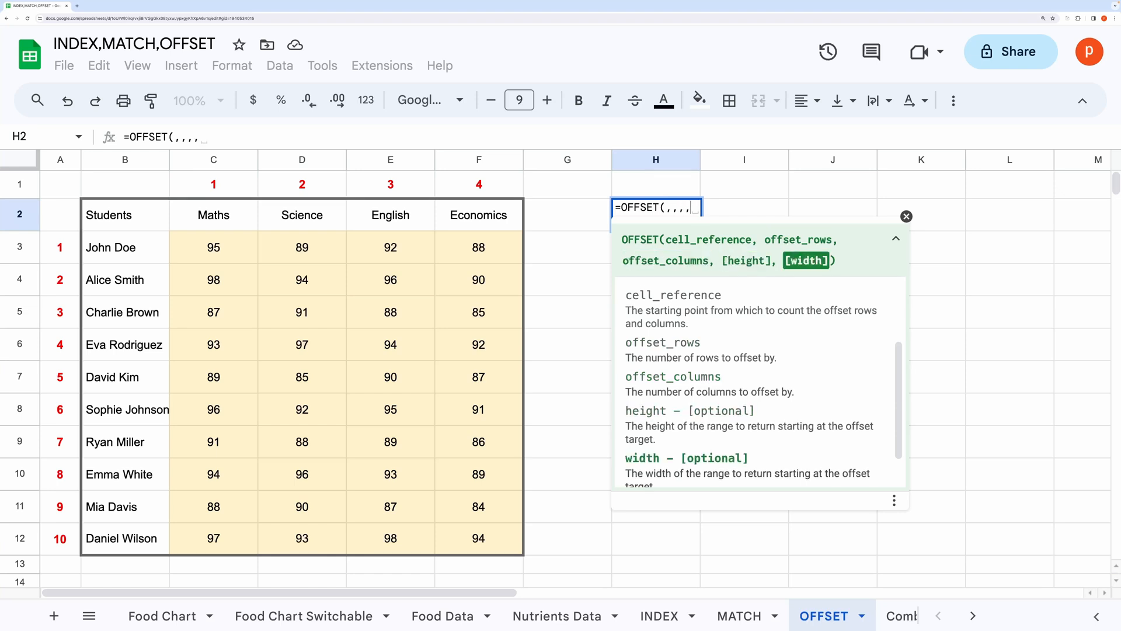
key(Escape)
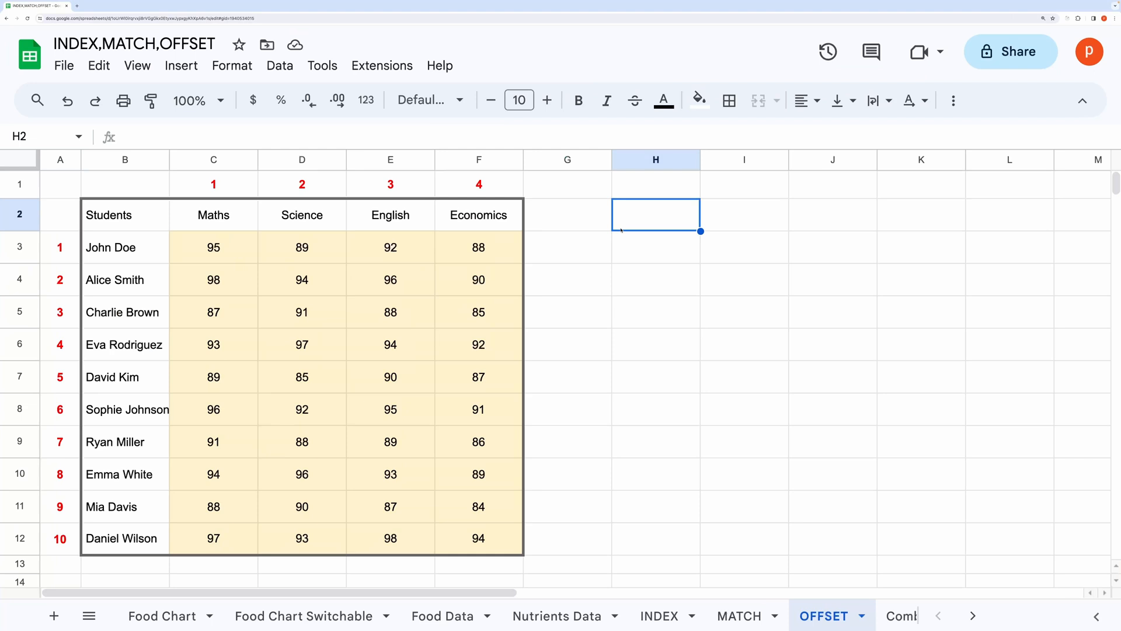
Highlight the subject headers C2:F2 and pick H2 for the OFFSET formula.
click(124, 215)
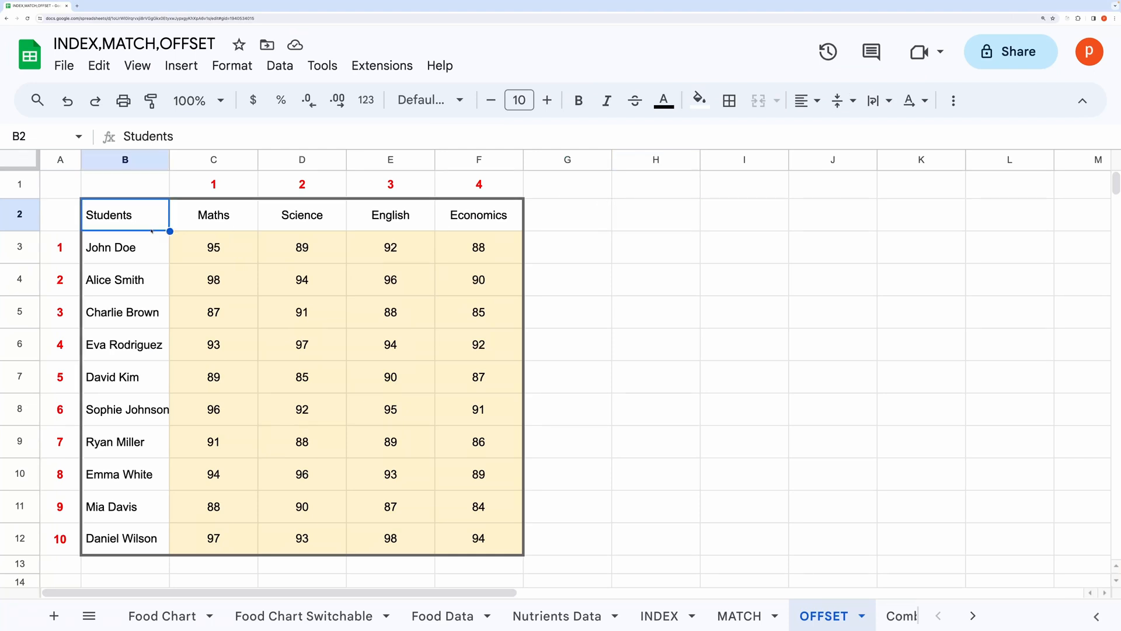
drag(213, 215, 390, 214)
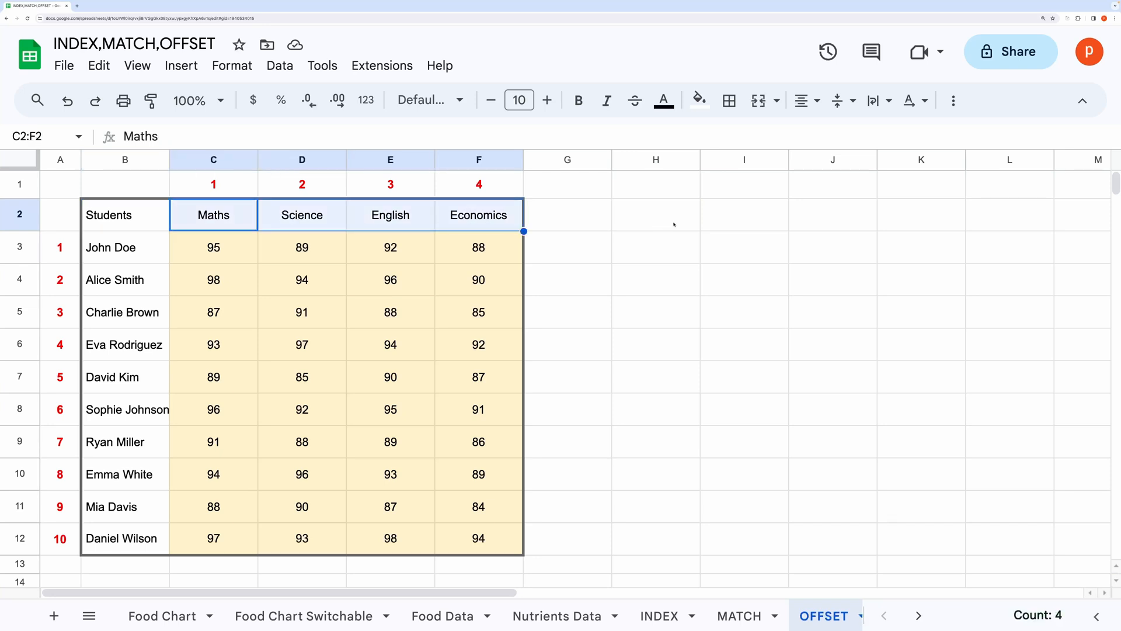
mouse_move(332, 257)
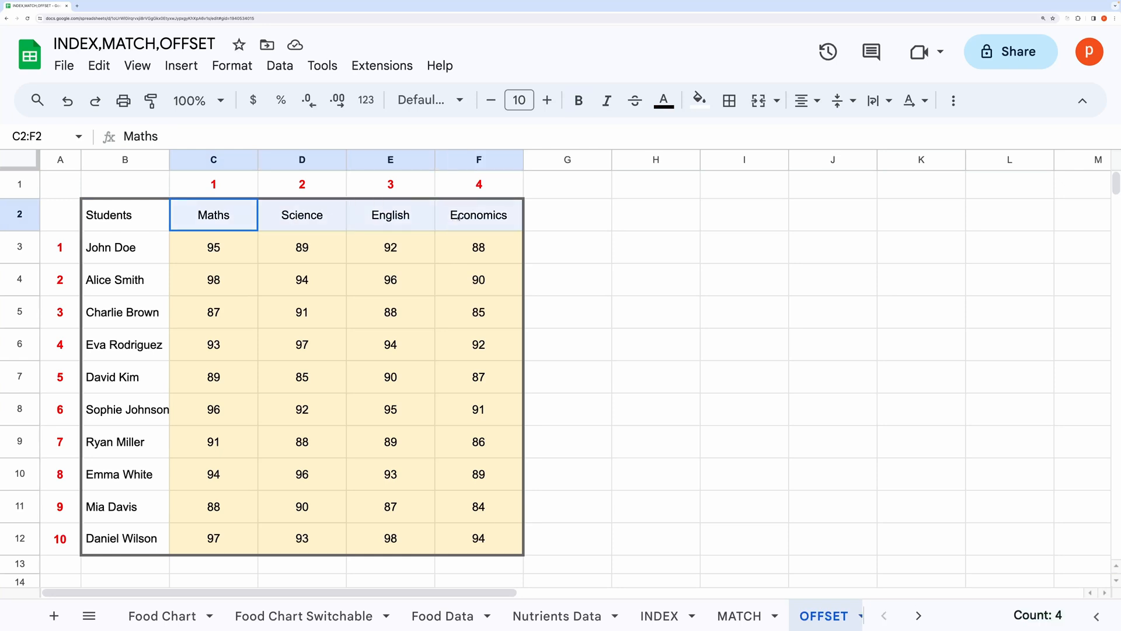
click(655, 215)
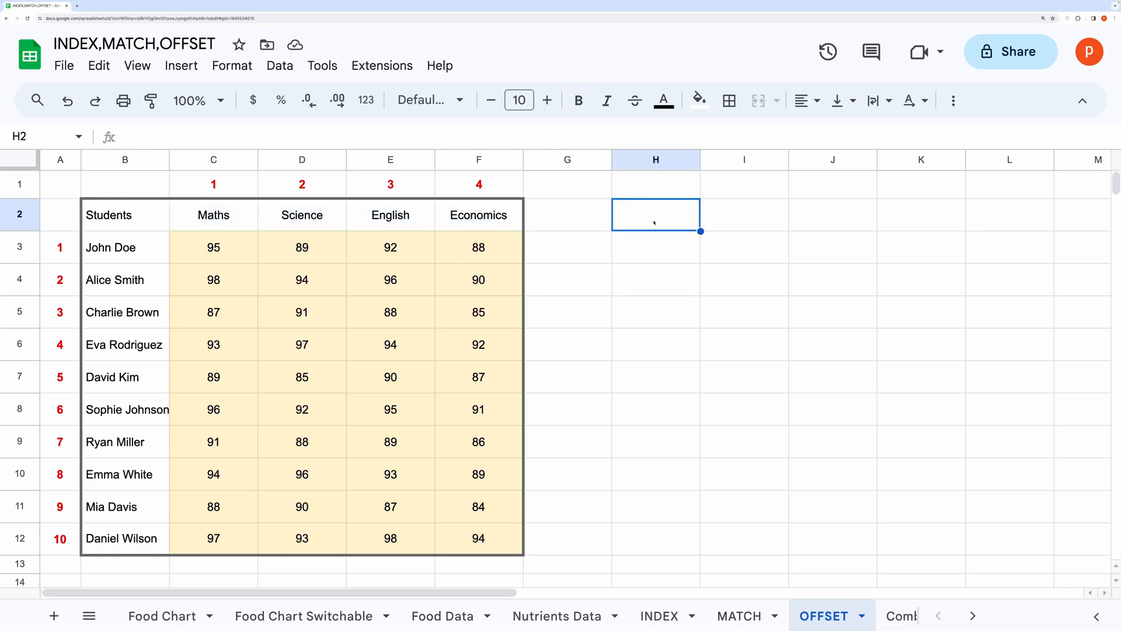
Enter =Offset(B2,0,1,1,4) in H2 to pull the four subject headers from the table.
text(=Offset)
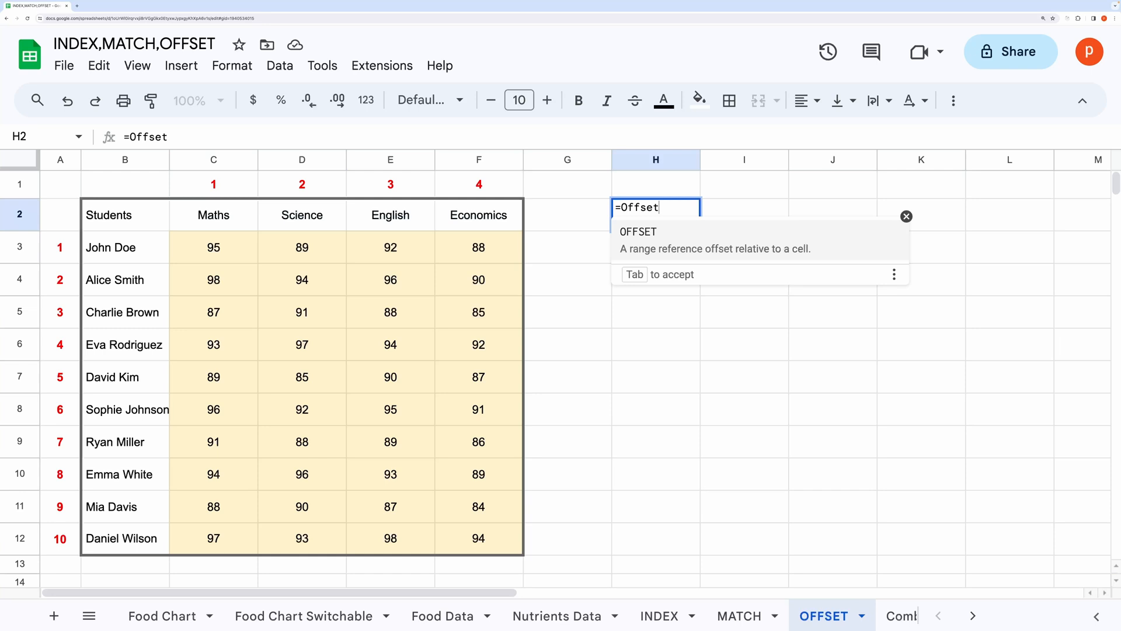
text(()
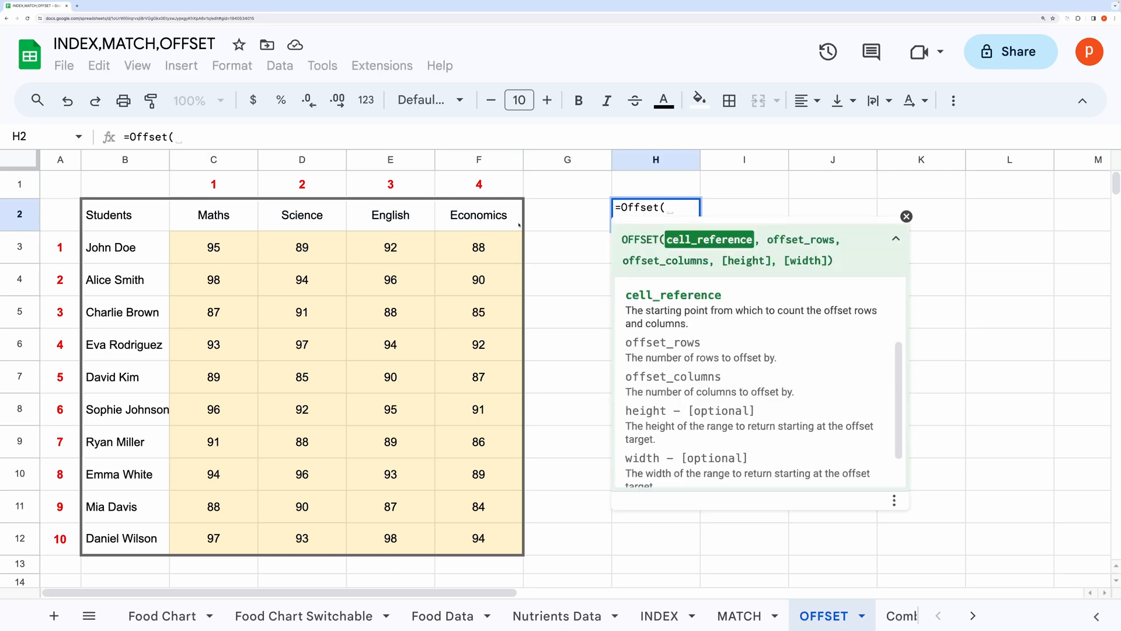
click(124, 215)
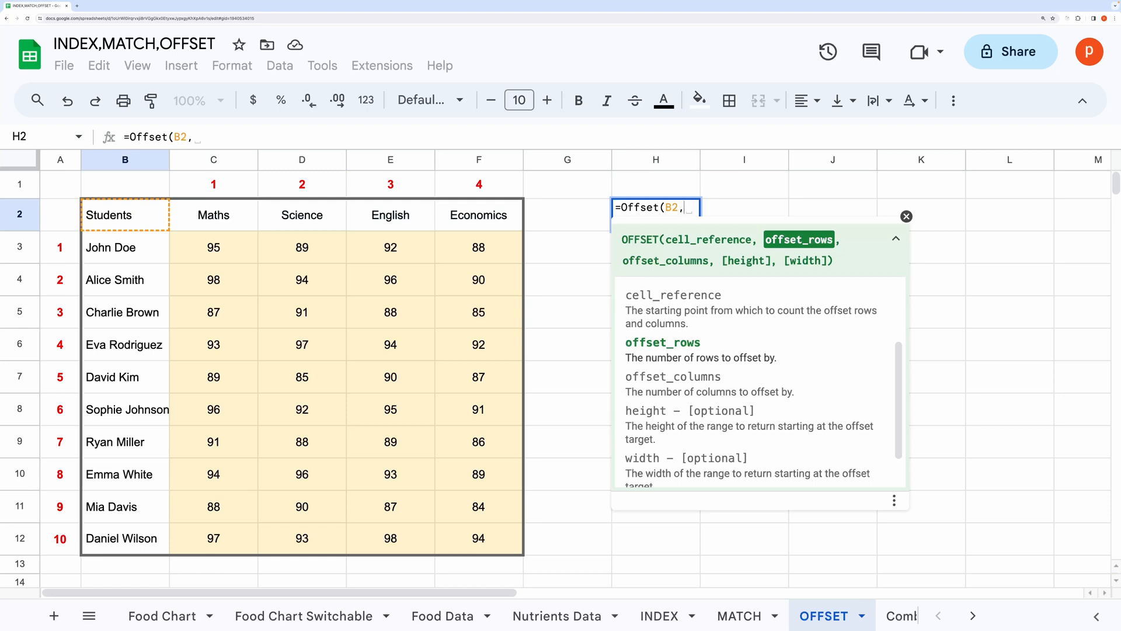
text(0,)
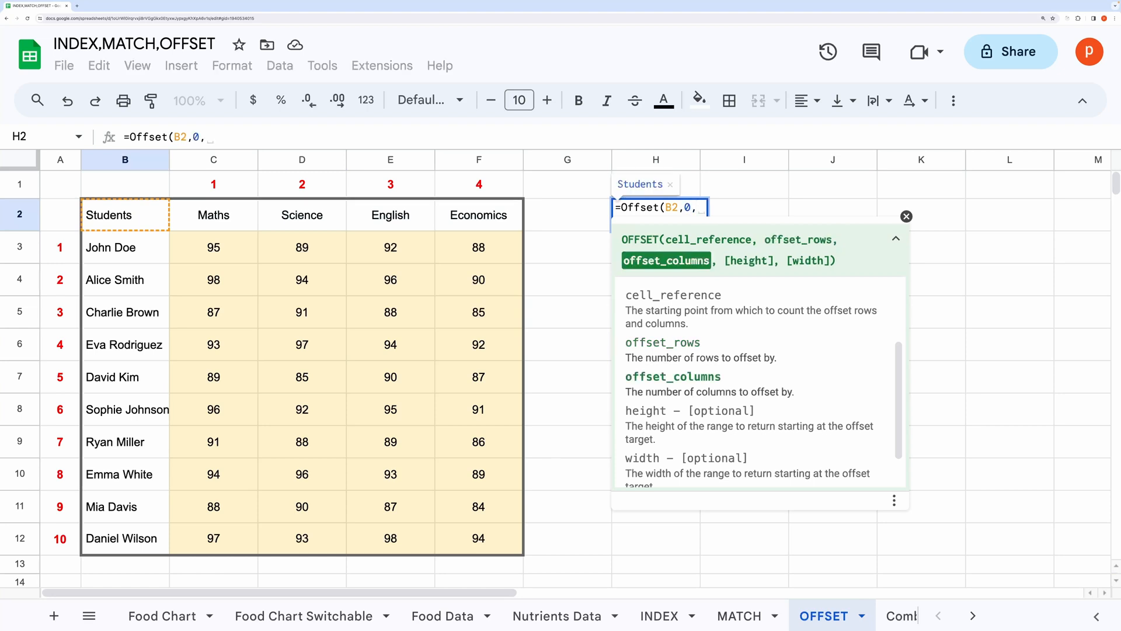
text(1,1)
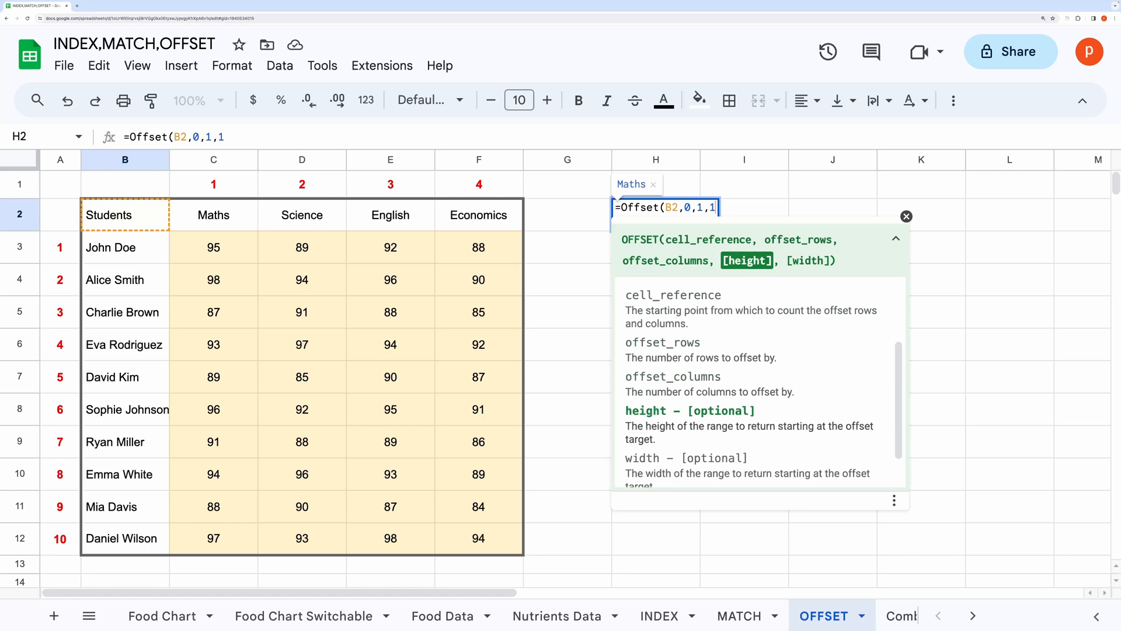
text(,)
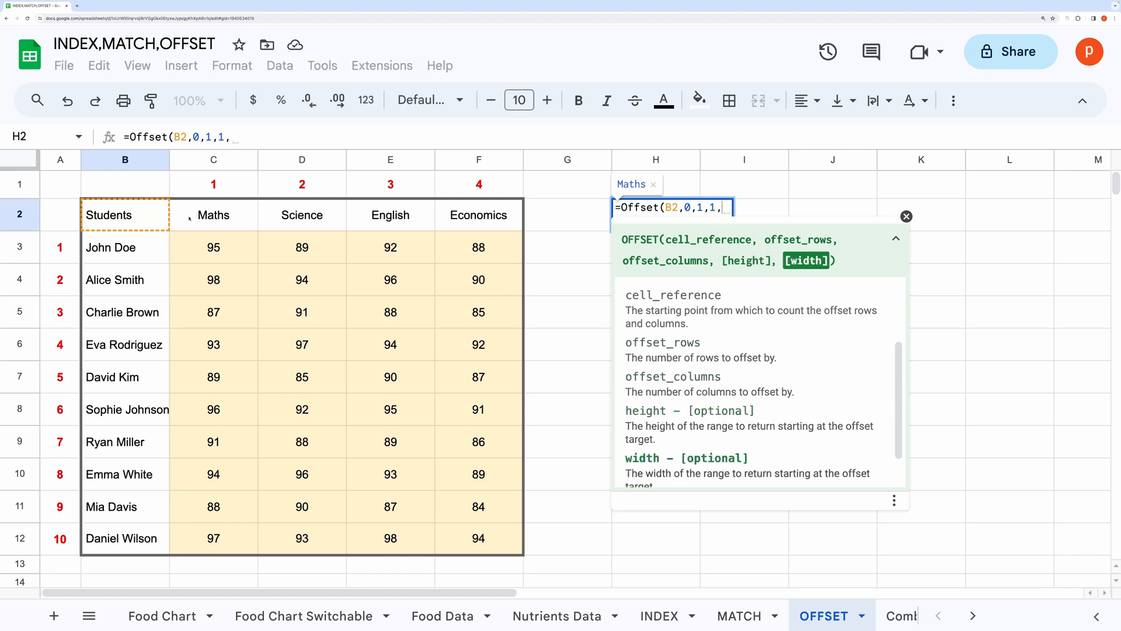
text(4))
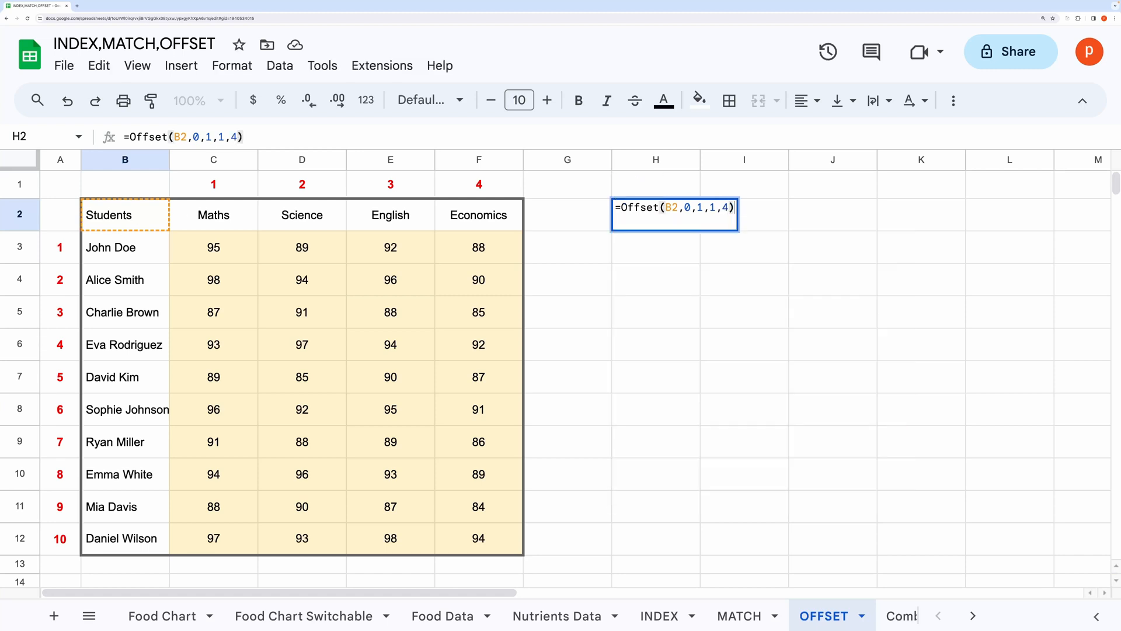
key(Enter)
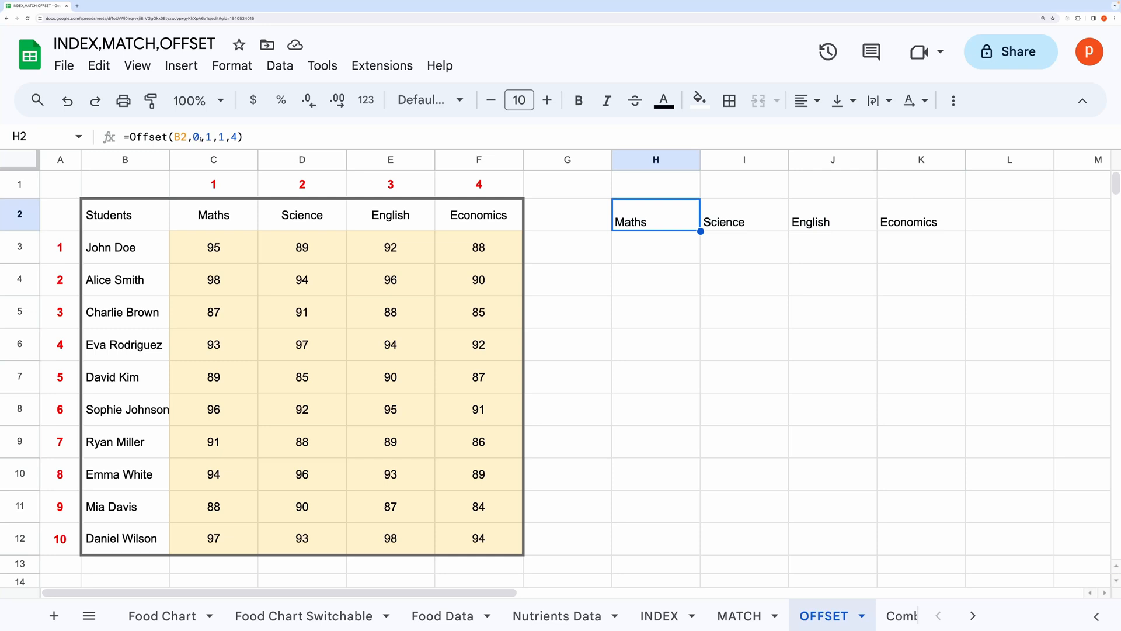
Rewrite H2 as =Offset(B2,1,0,10) so it lists the ten student names down column H.
double_click(655, 215)
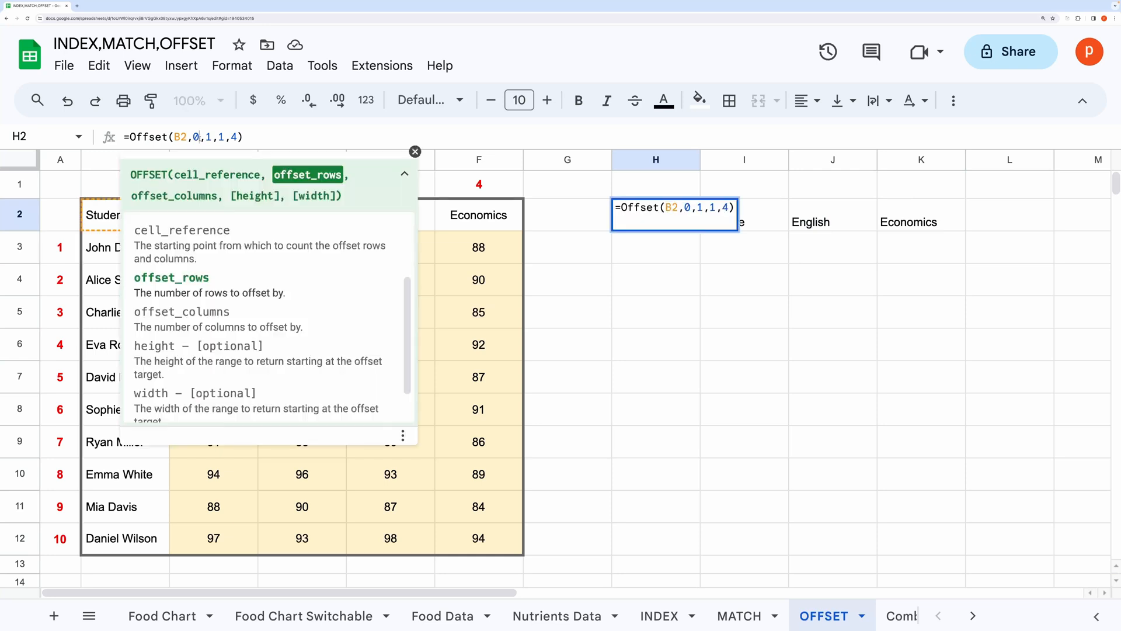
text(1)
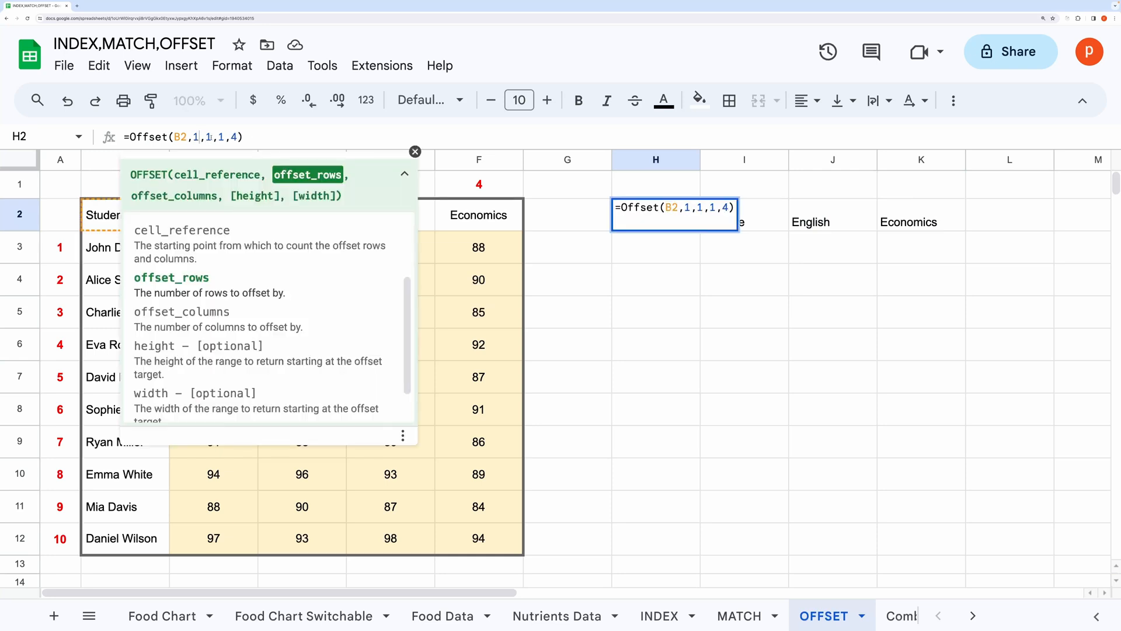
text(0)
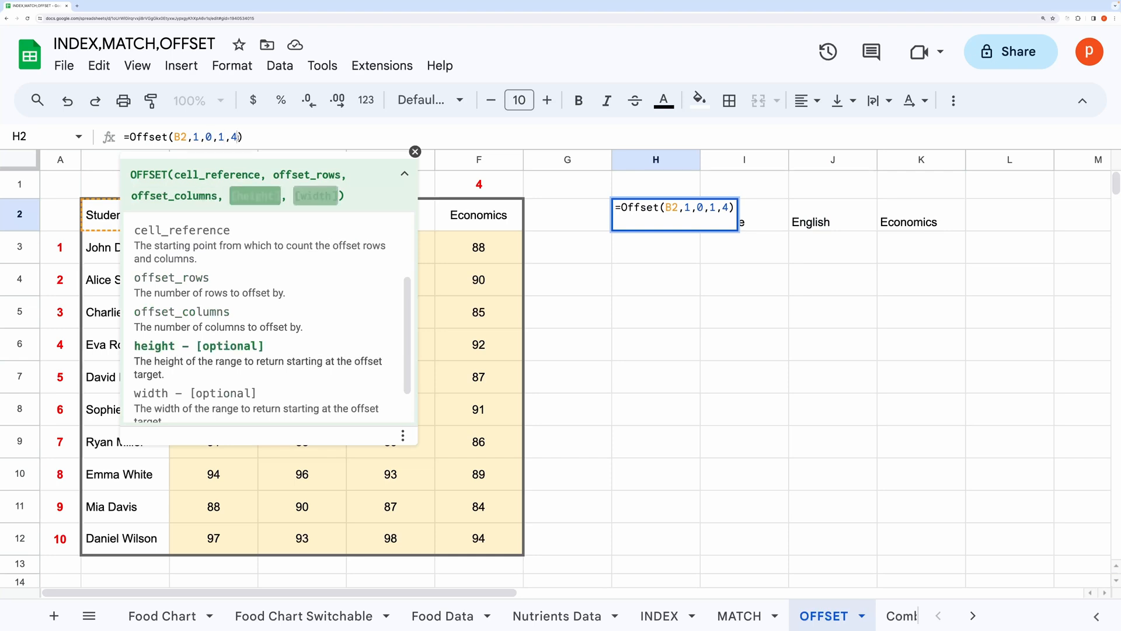
key(Backspace)
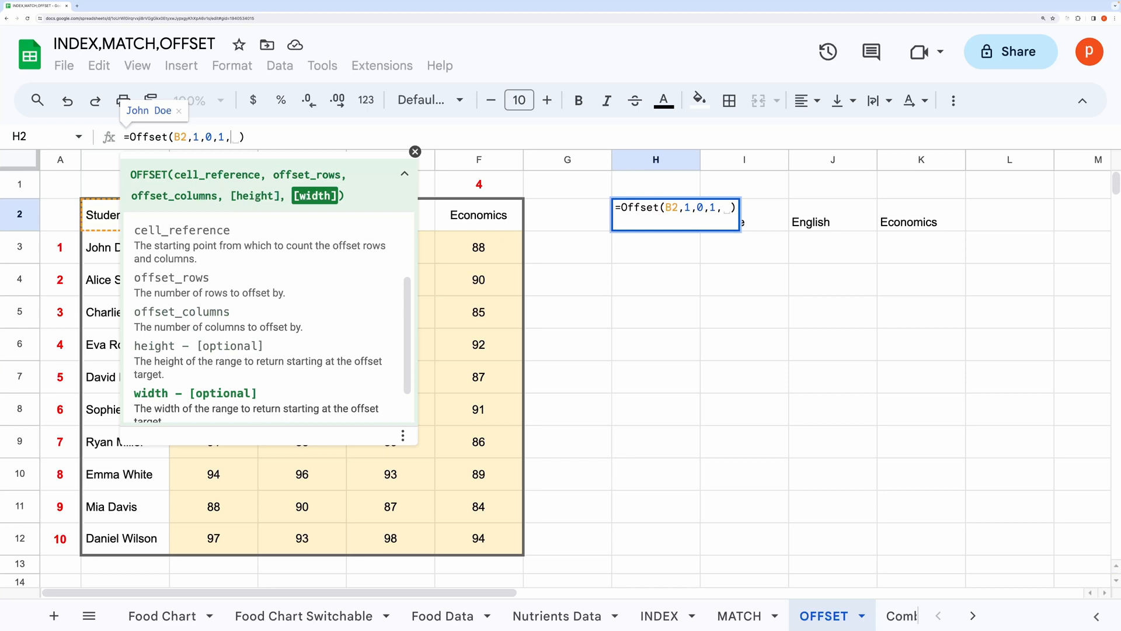
key(Backspace)
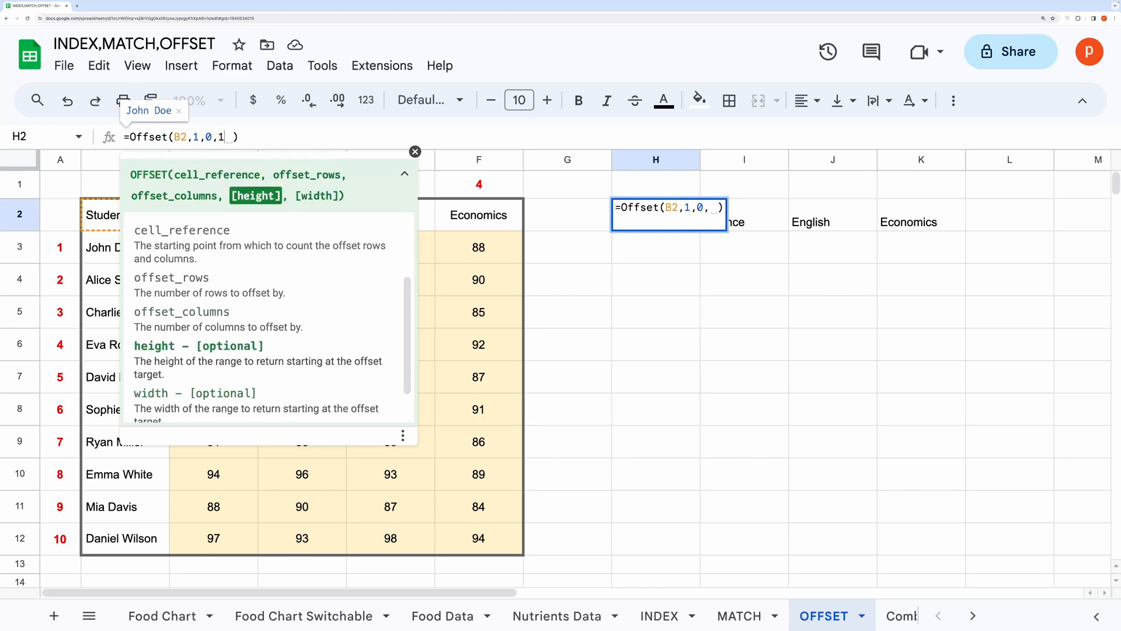
text(0)
key(Enter)
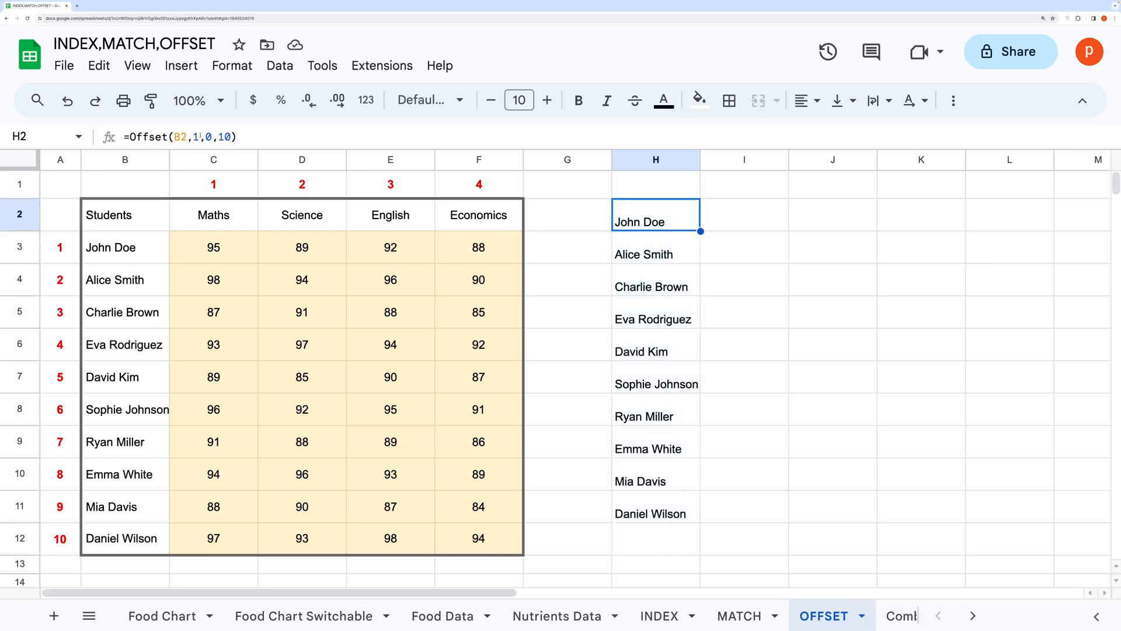
Change H2 to =Offset(B2,1,1,10,4) so it returns the four score columns for all ten students.
text(1)
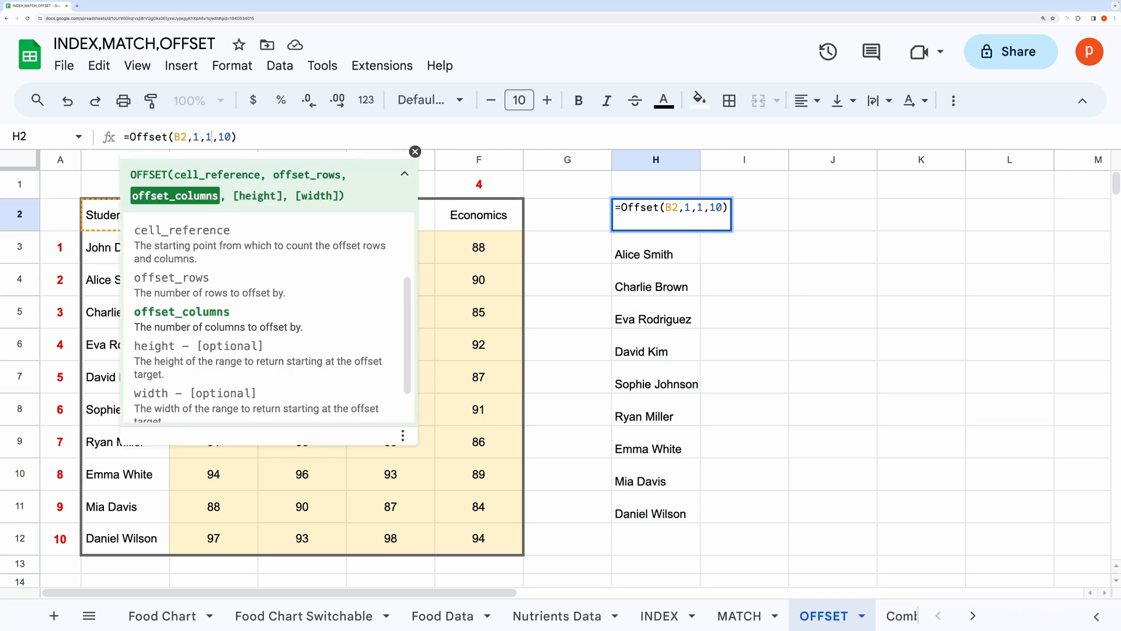
text(,)
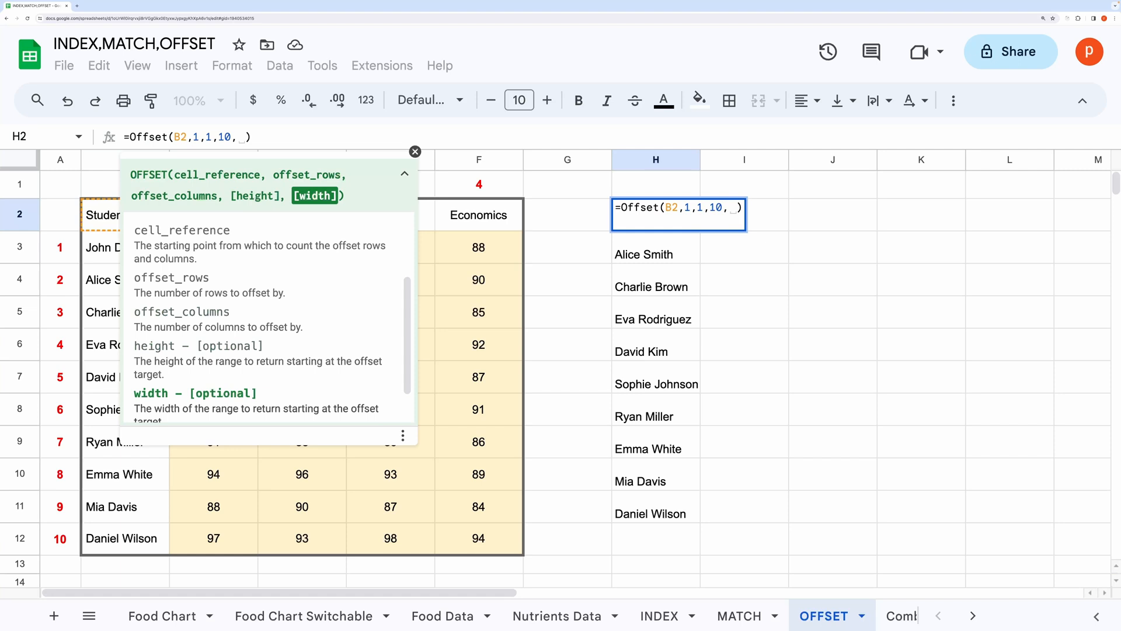
text(4)
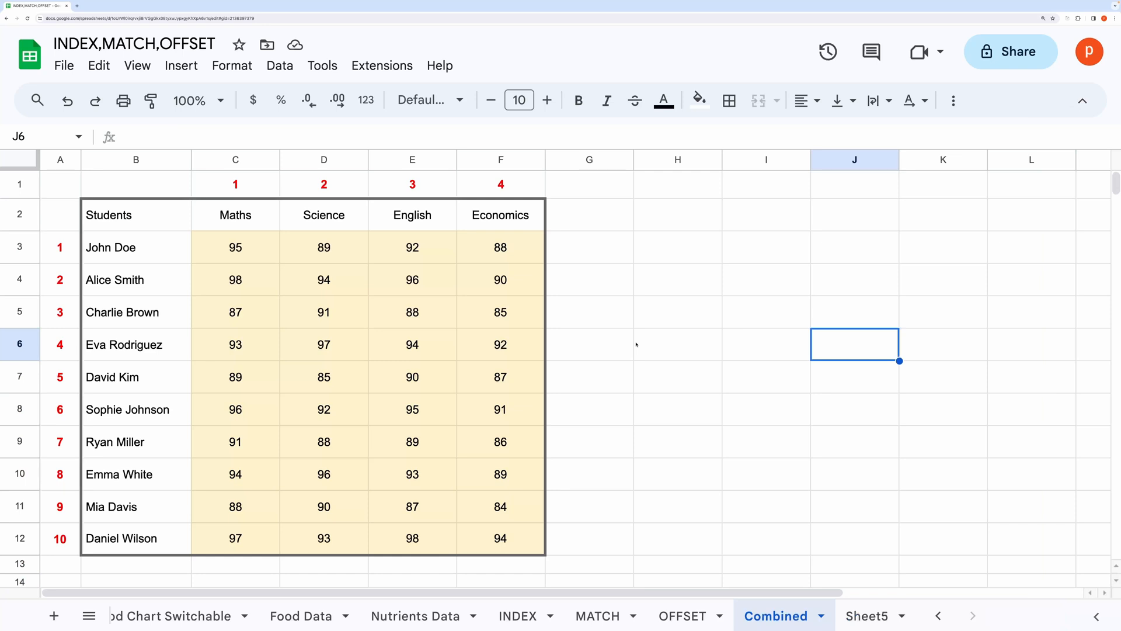
click(135, 377)
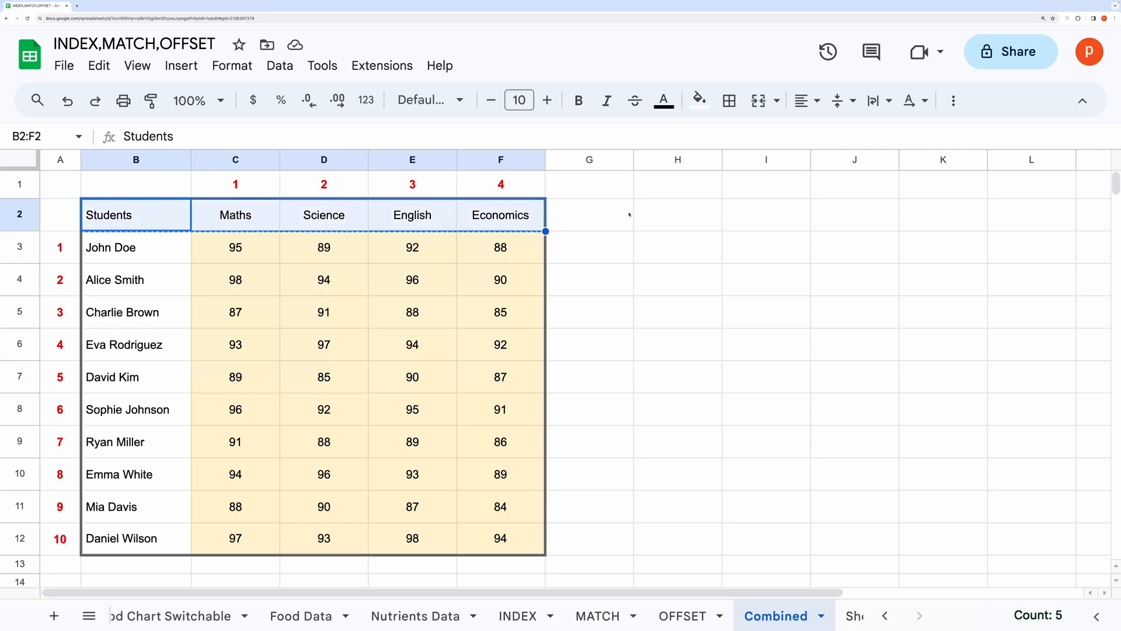
mouse_move(637, 226)
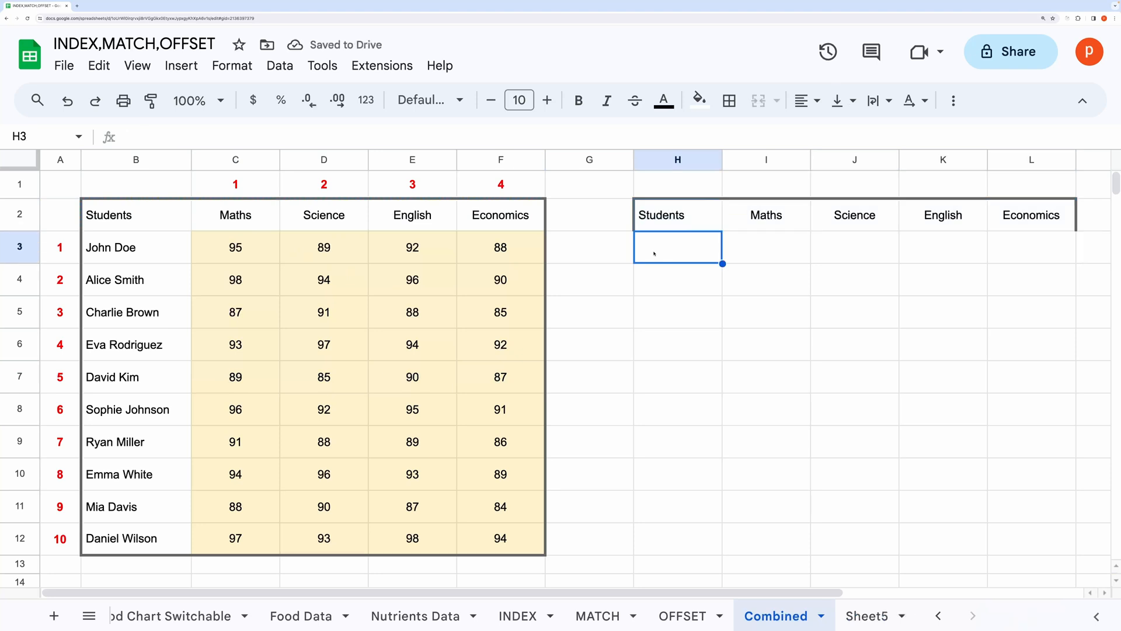
text(David Kim)
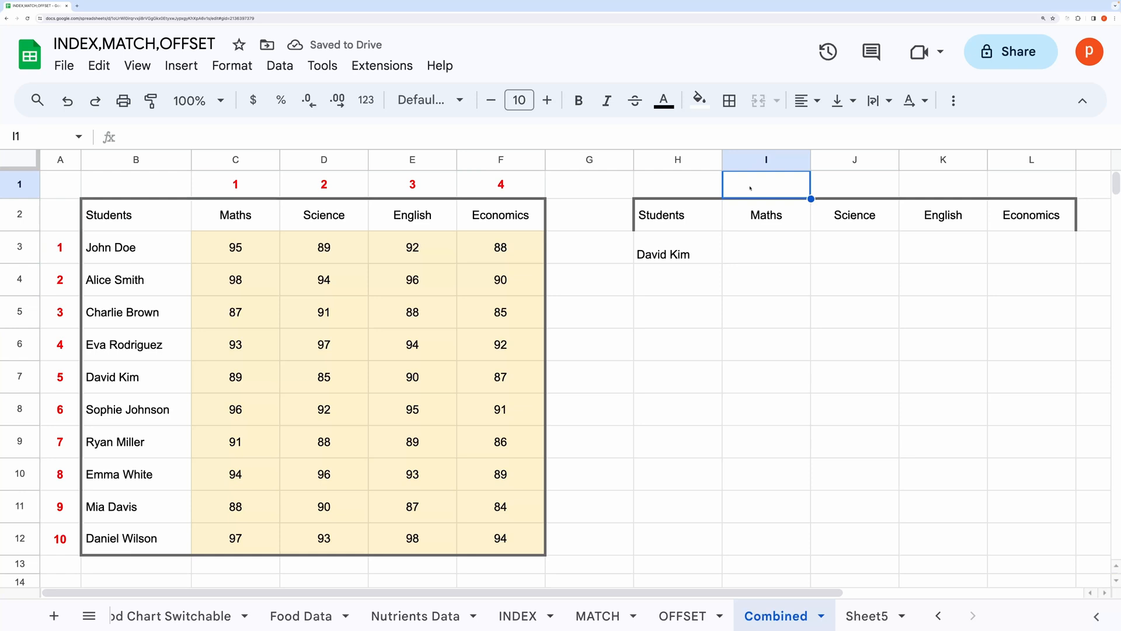
Enter =Match(H3,B3:B12) in I1 to return David Kim's position, 5, in the names list.
text(=Match()
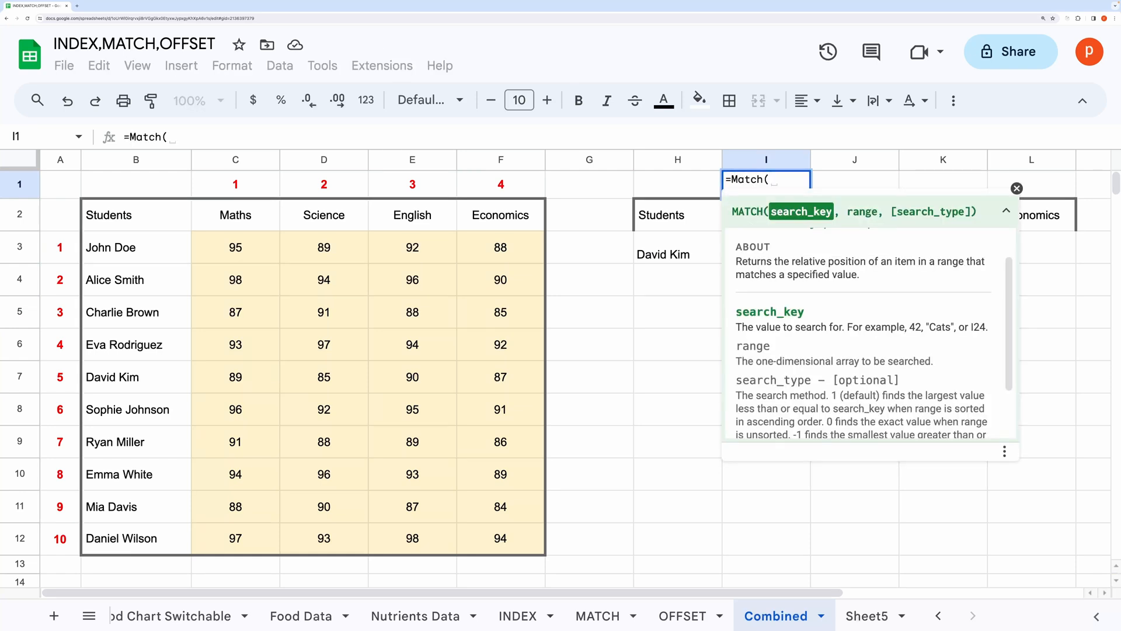
click(677, 254)
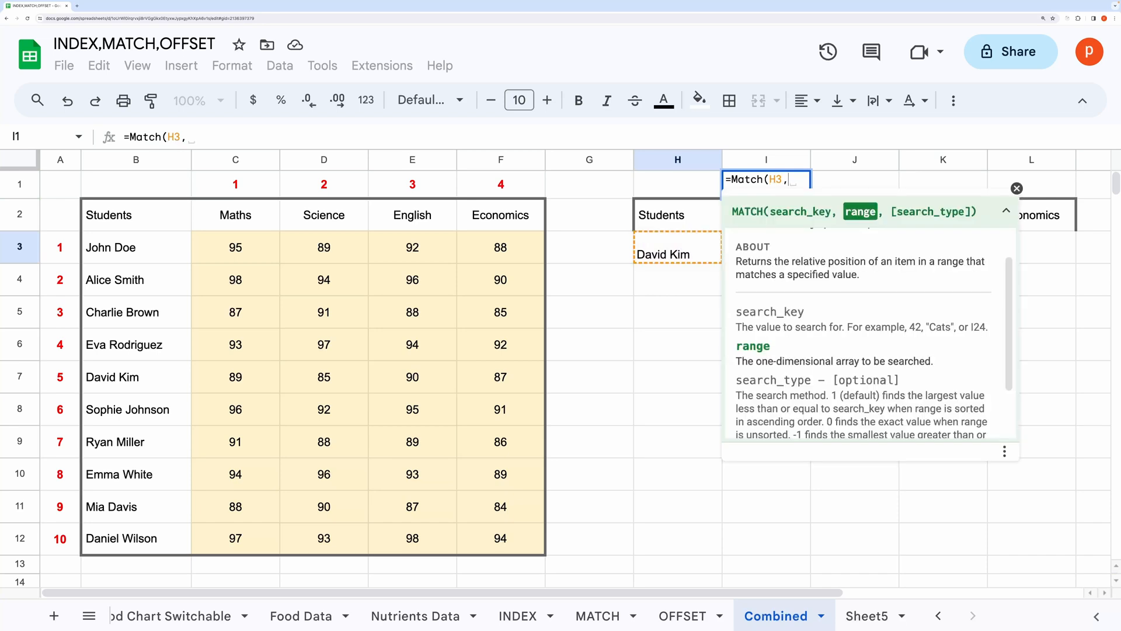
drag(135, 248, 135, 537)
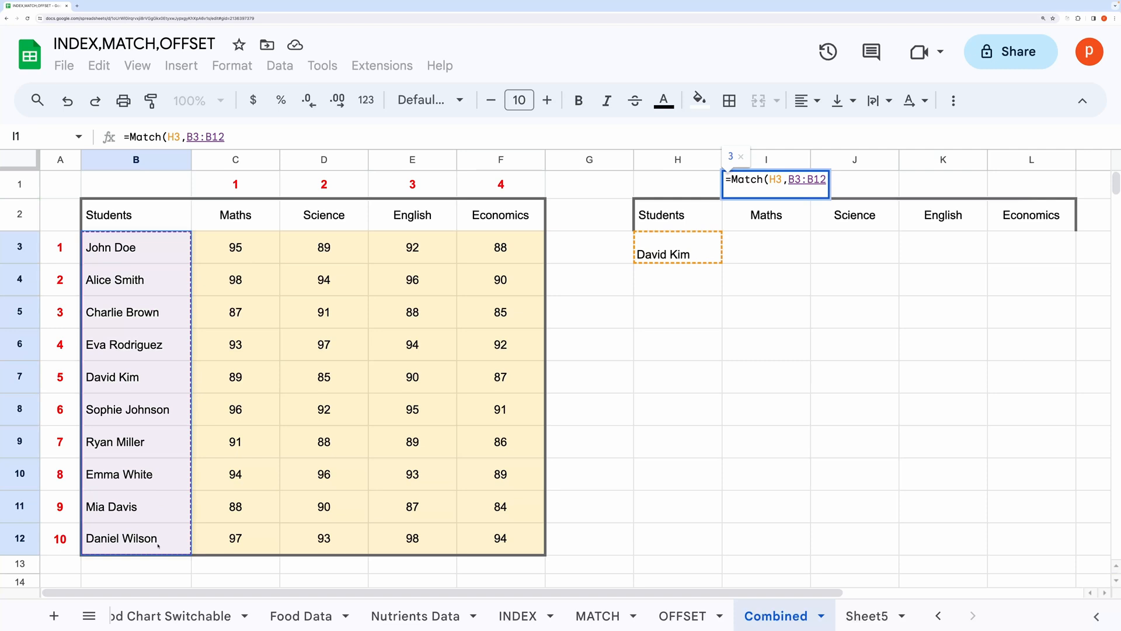
key(Enter)
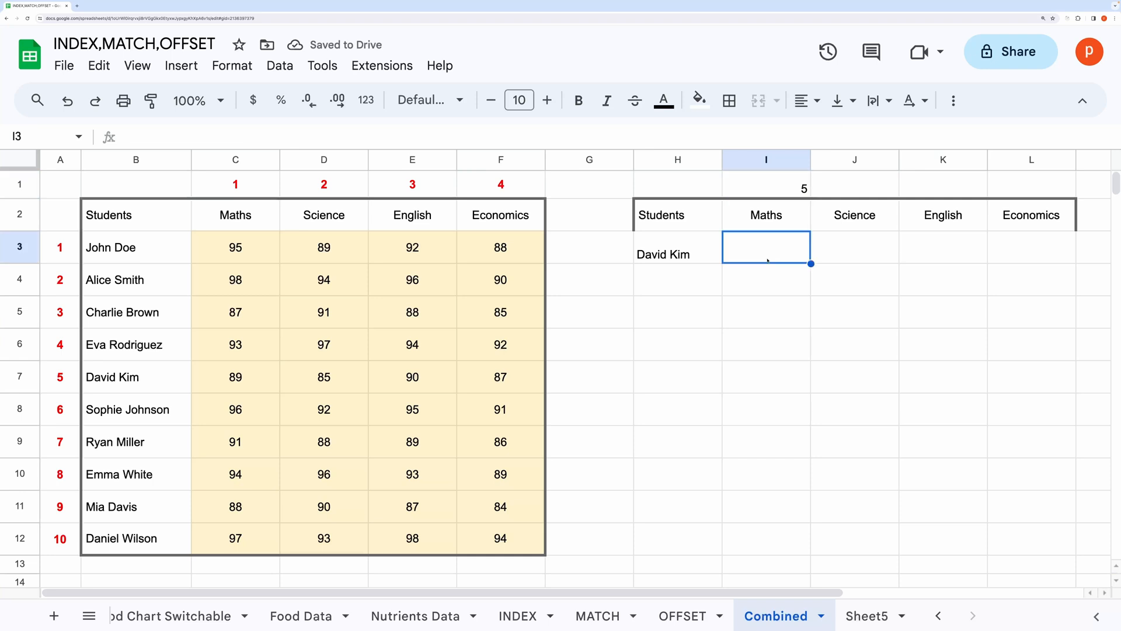
Fill I3:L3 with =Index(C3:F12,I1,…) formulas returning the student's four subject scores.
text(=Index()
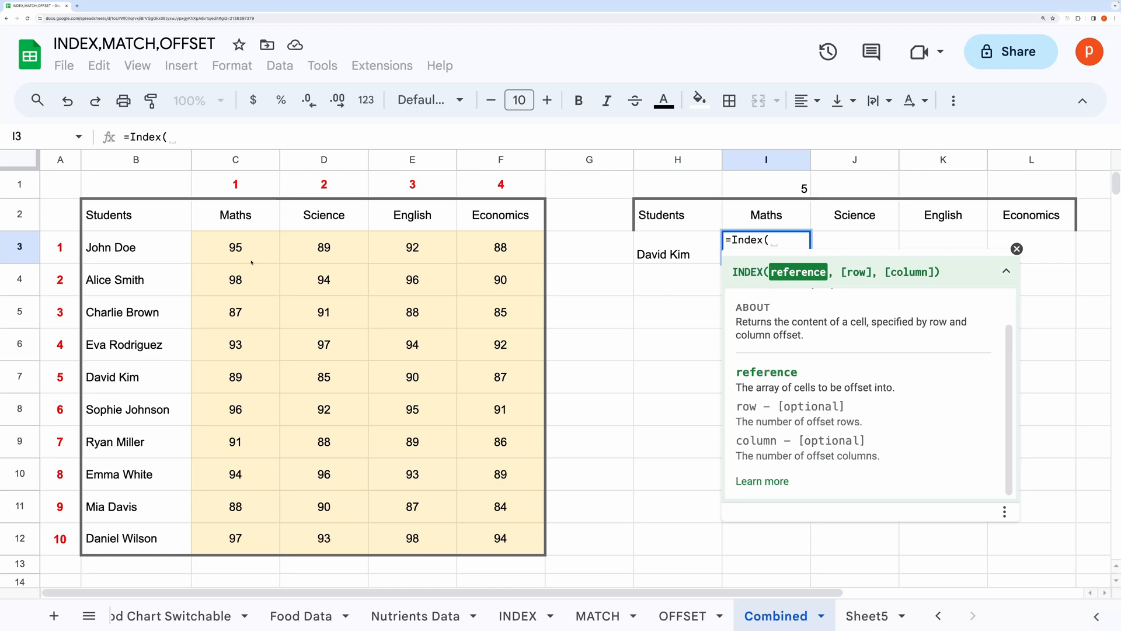
drag(235, 246, 501, 537)
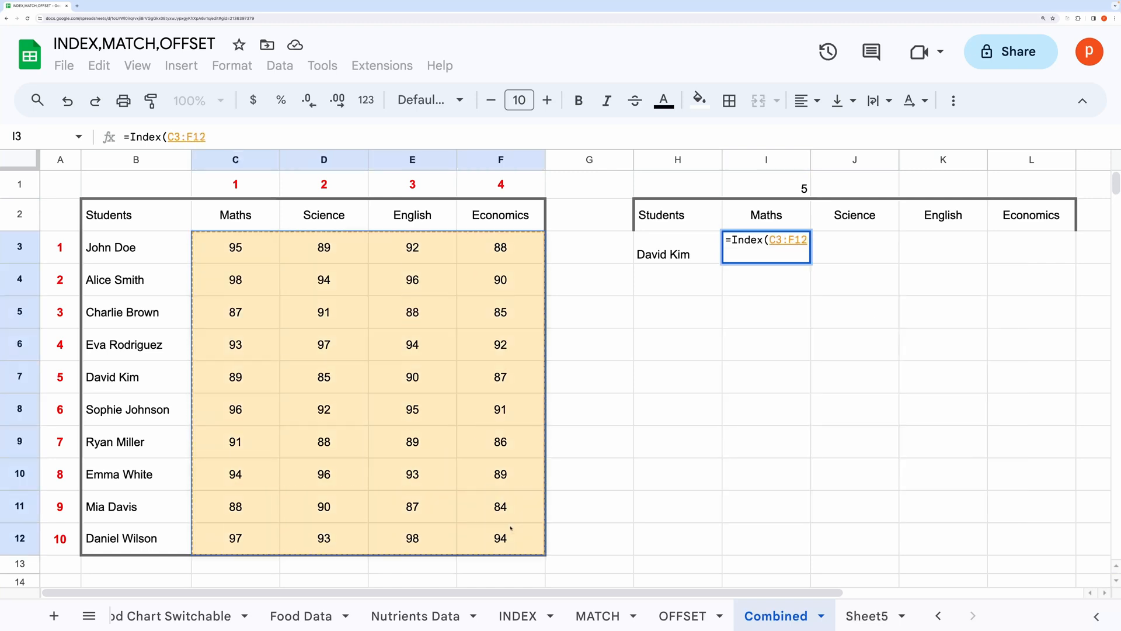
text(,)
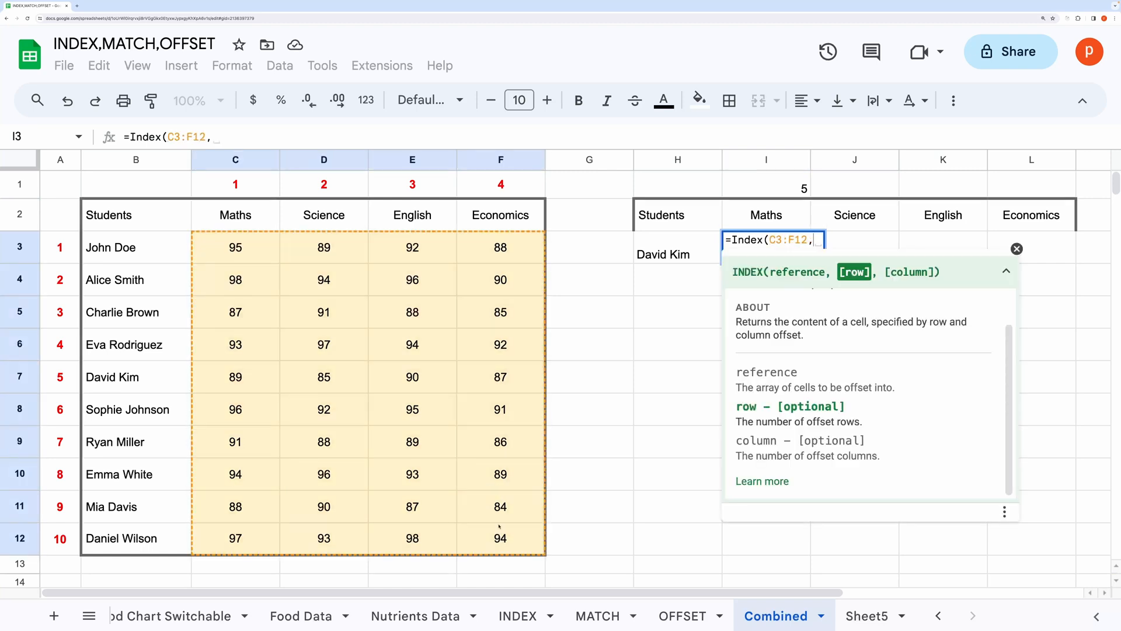
text(2))
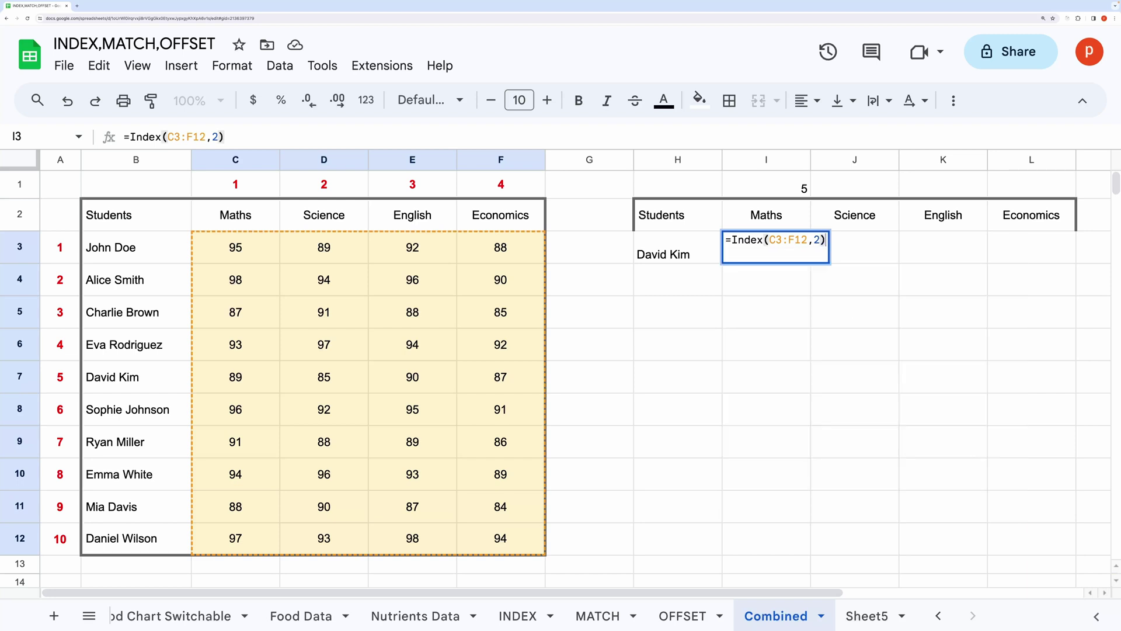
key(Enter)
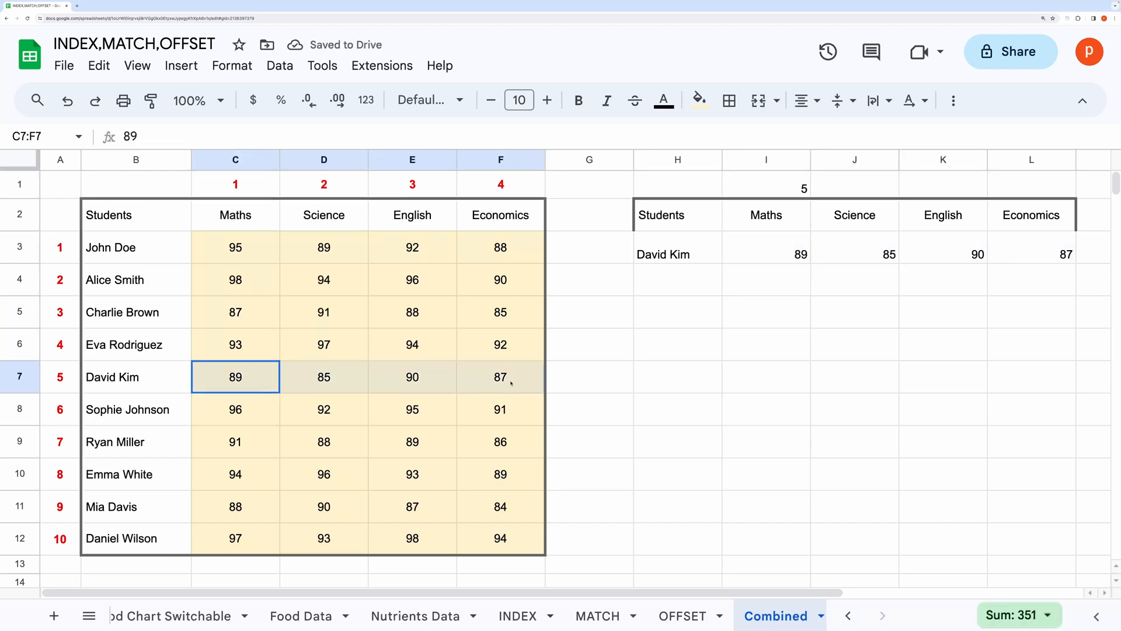
click(766, 255)
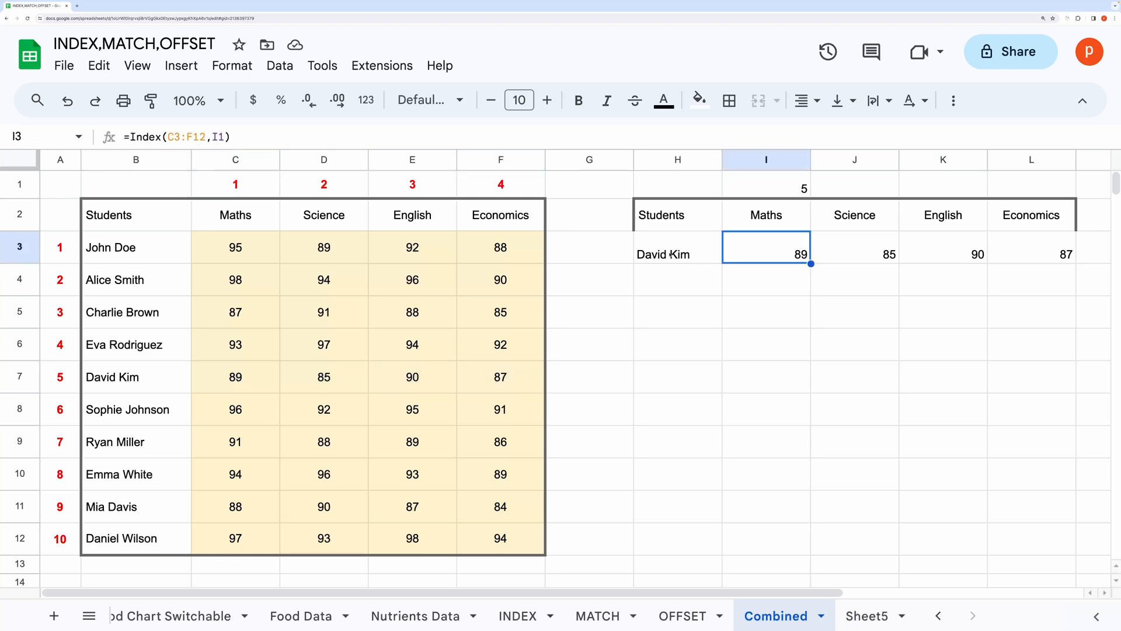
click(677, 255)
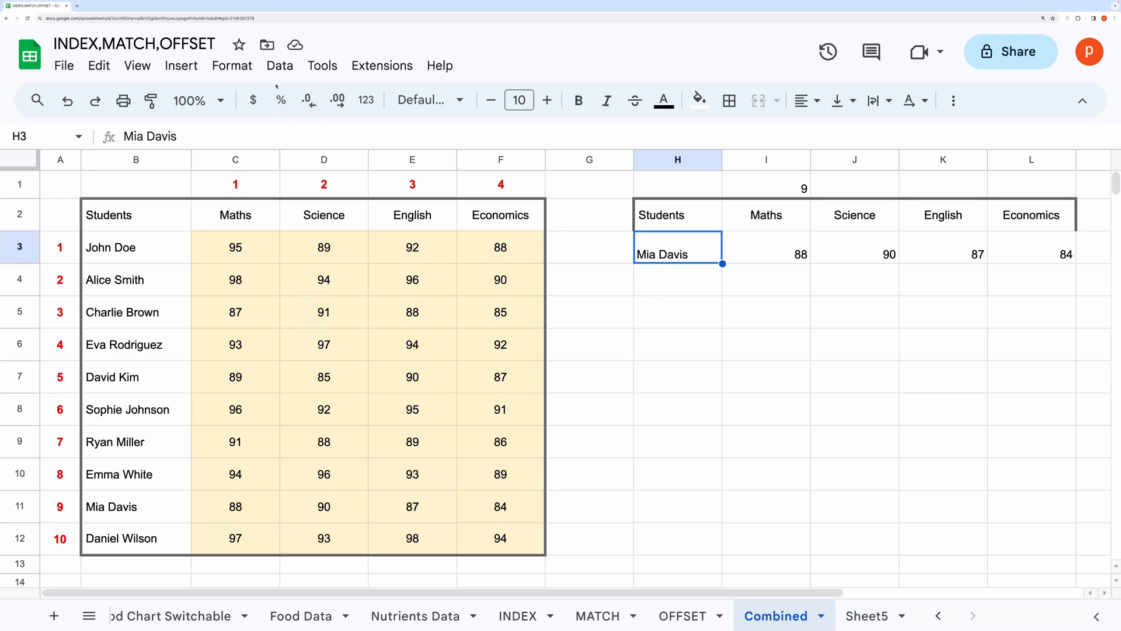
Add a Dropdown (from a range) validation rule on H3 sourced from the student names B3:B11.
click(280, 66)
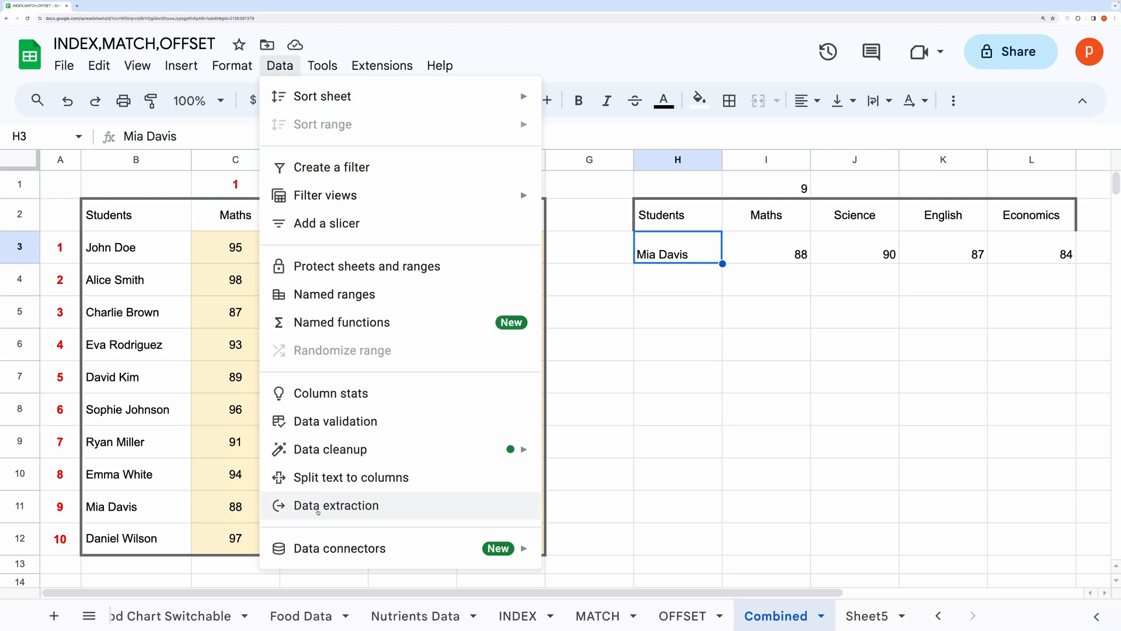
click(336, 420)
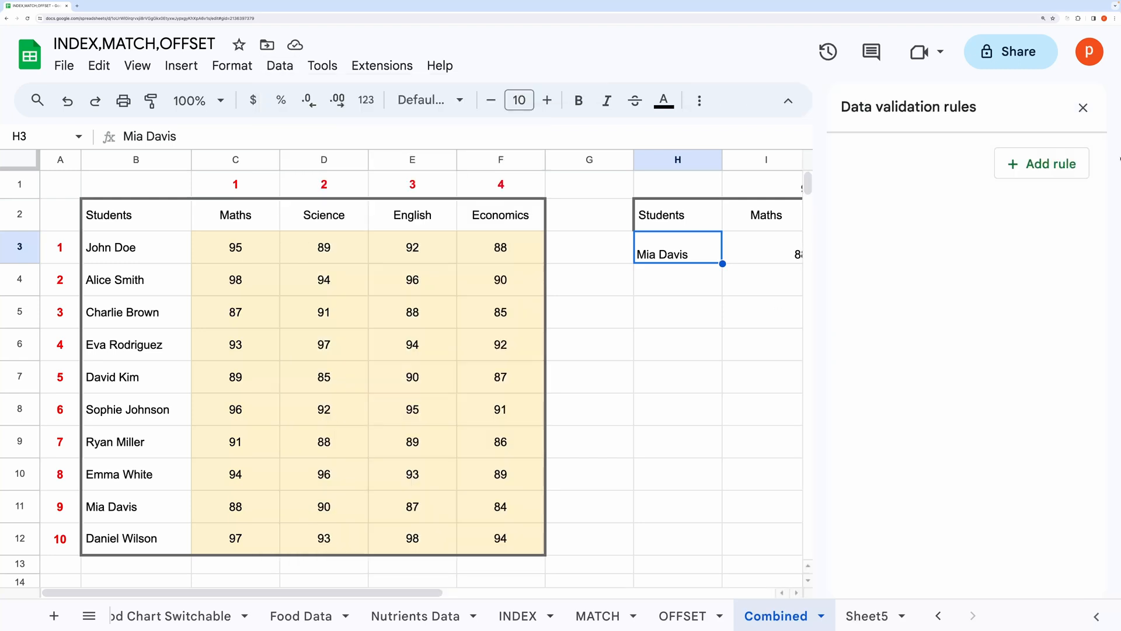
click(1054, 259)
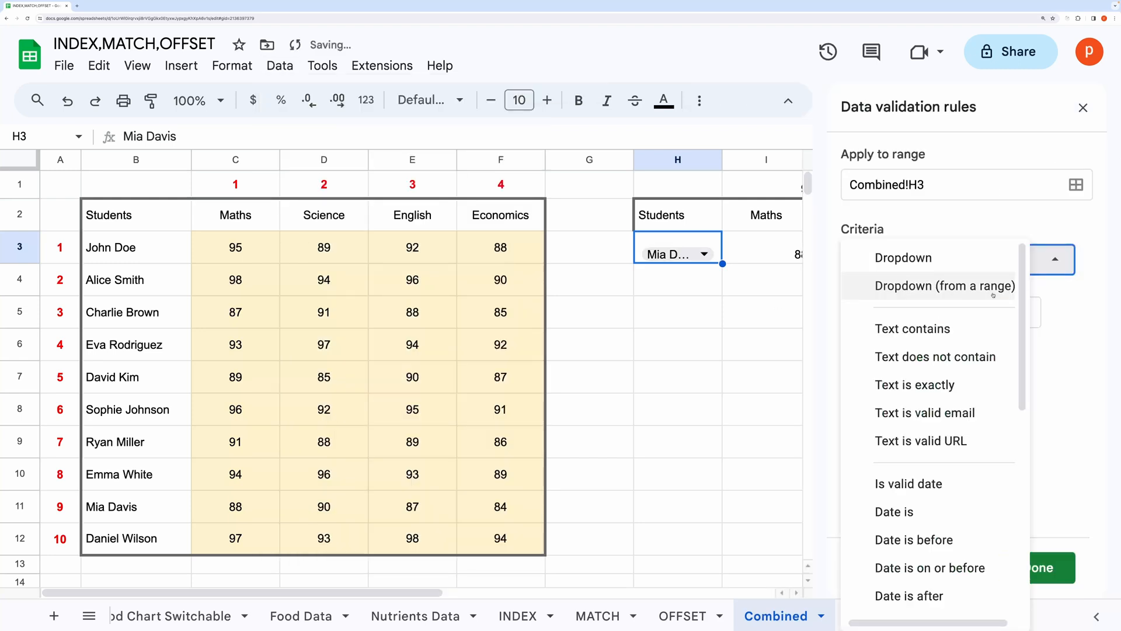
click(944, 285)
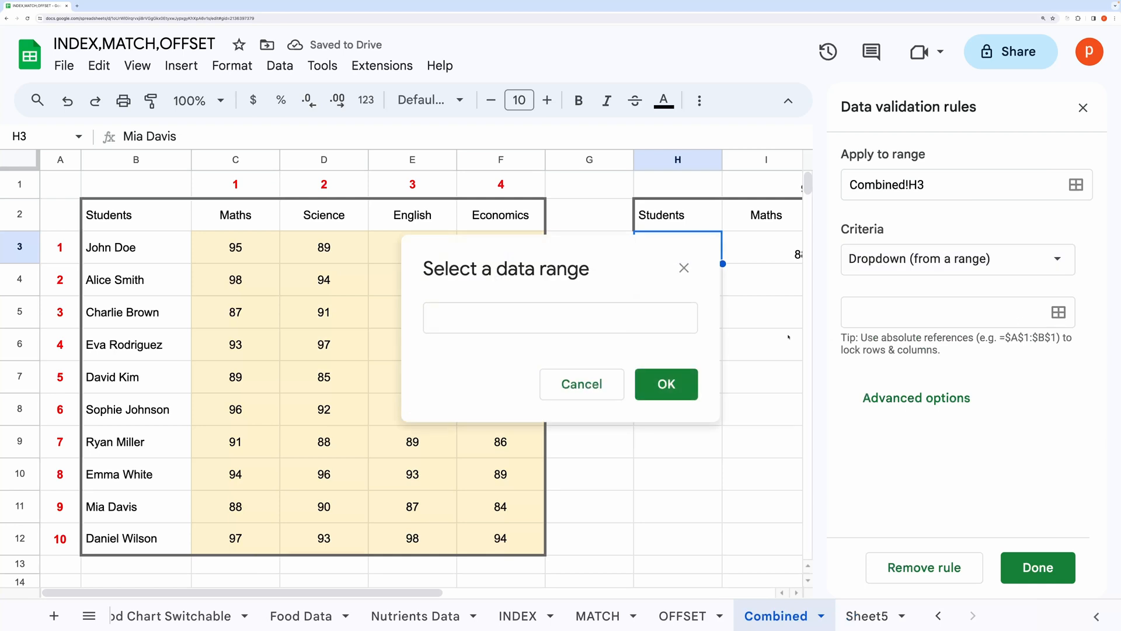
click(561, 318)
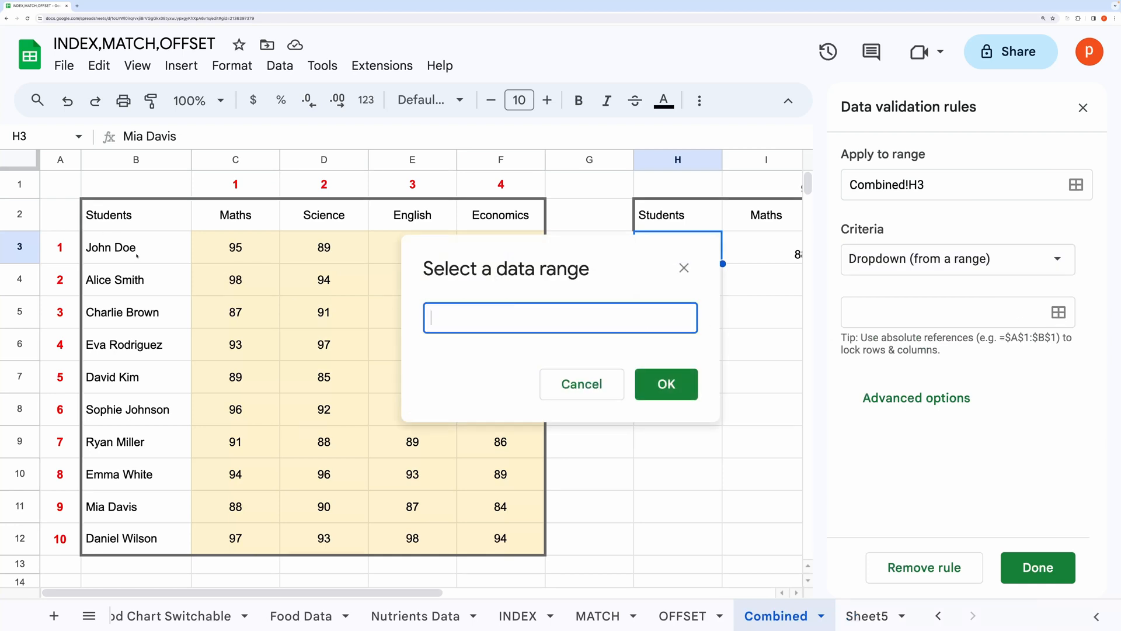
drag(136, 248, 135, 279)
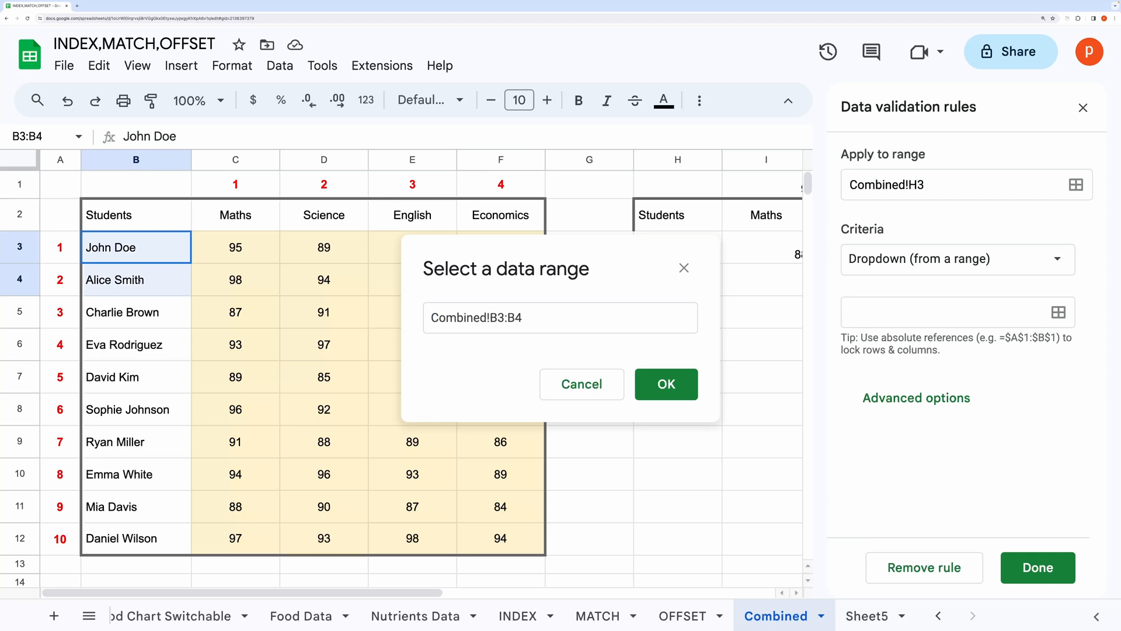
drag(136, 246, 136, 505)
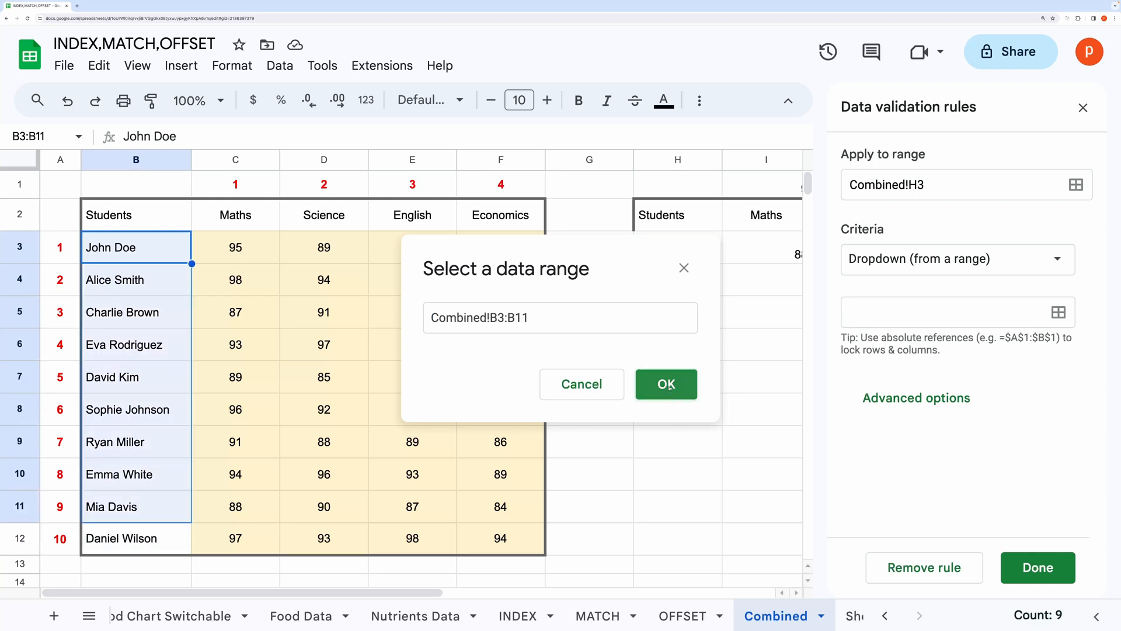
click(666, 385)
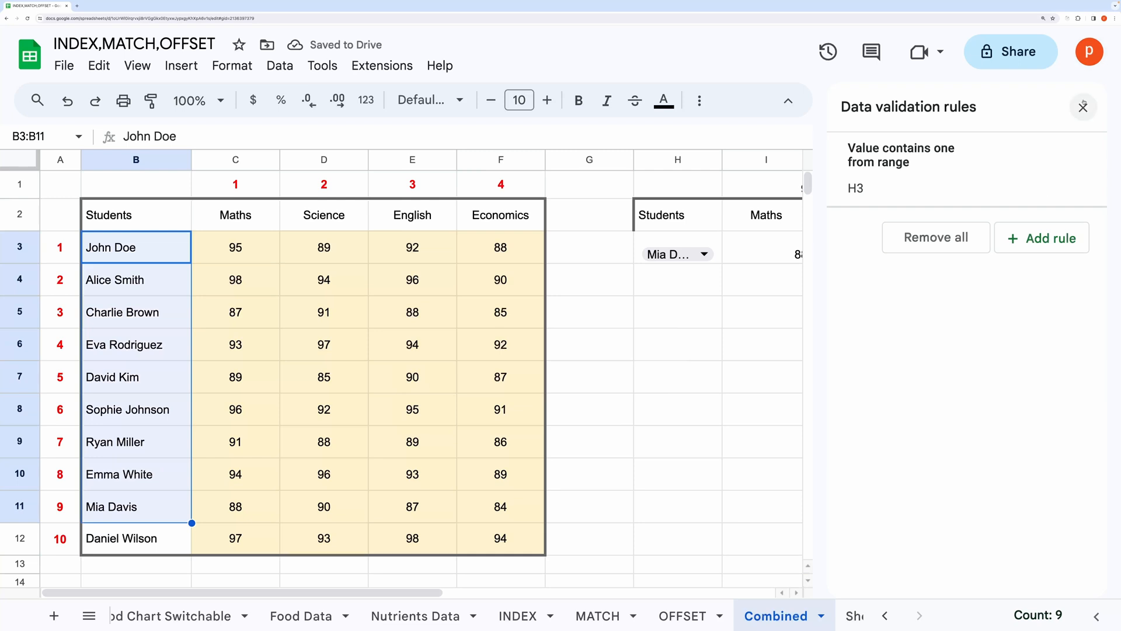
click(1083, 106)
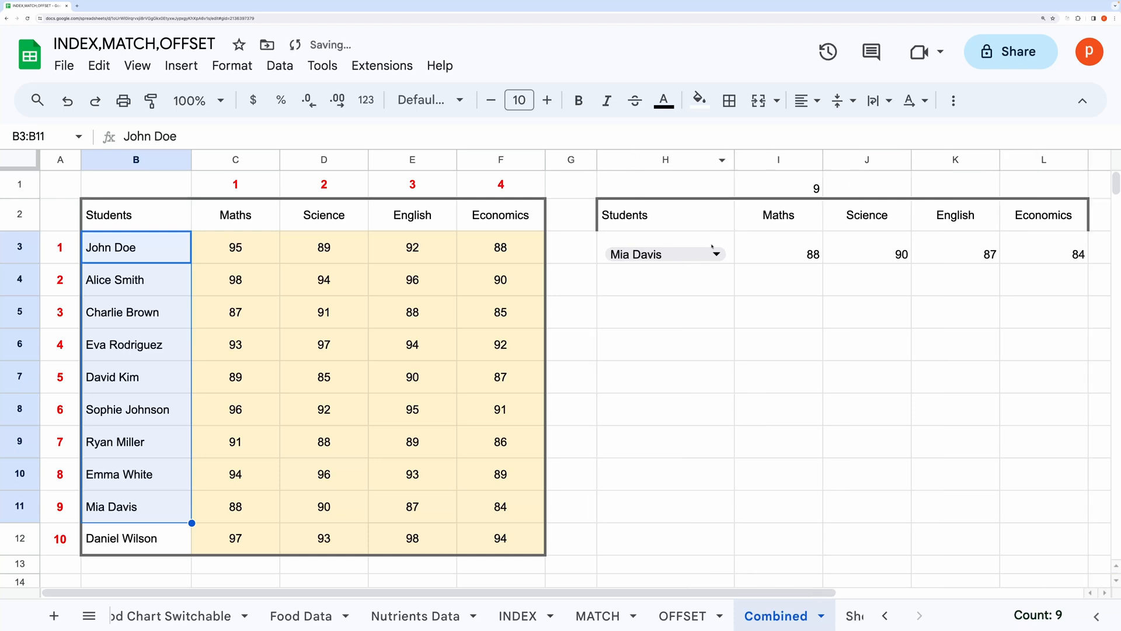
click(719, 255)
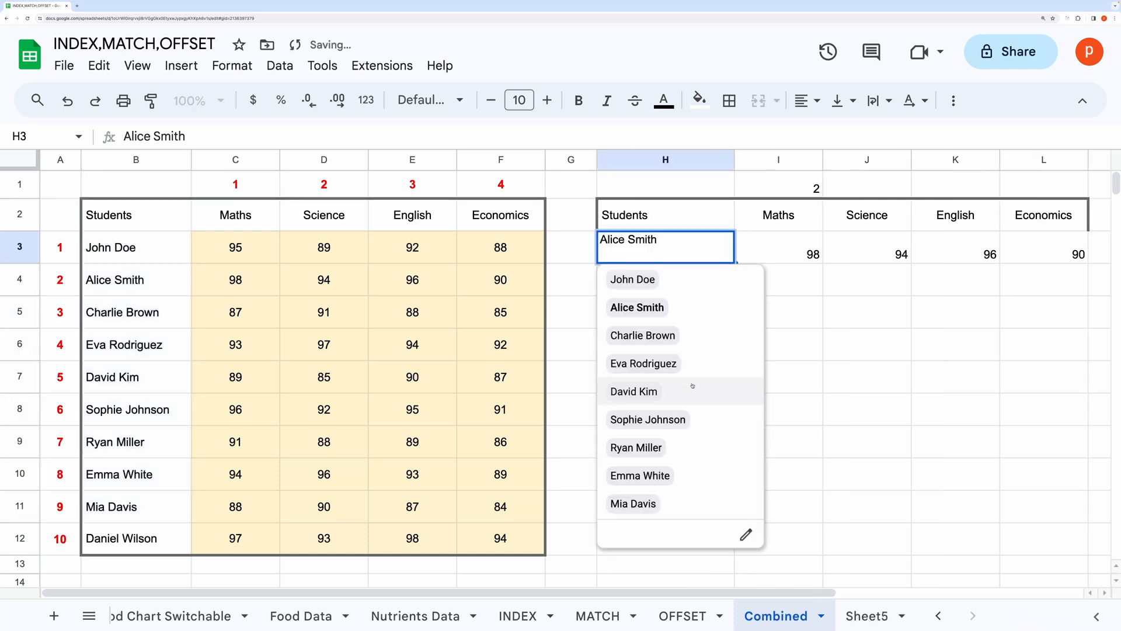
click(640, 475)
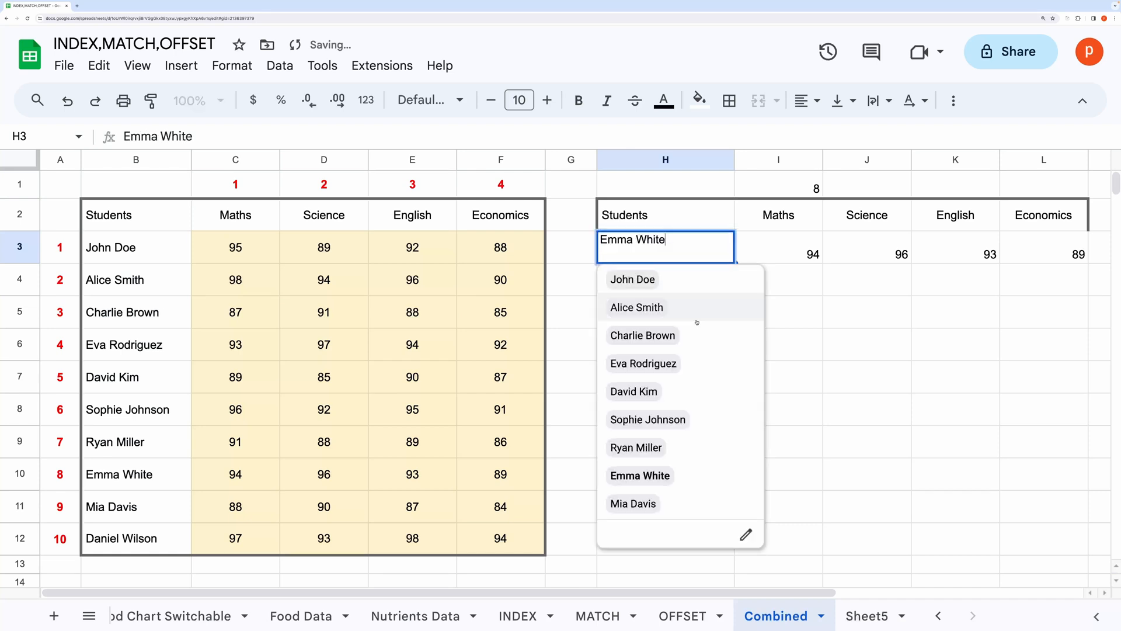
click(633, 505)
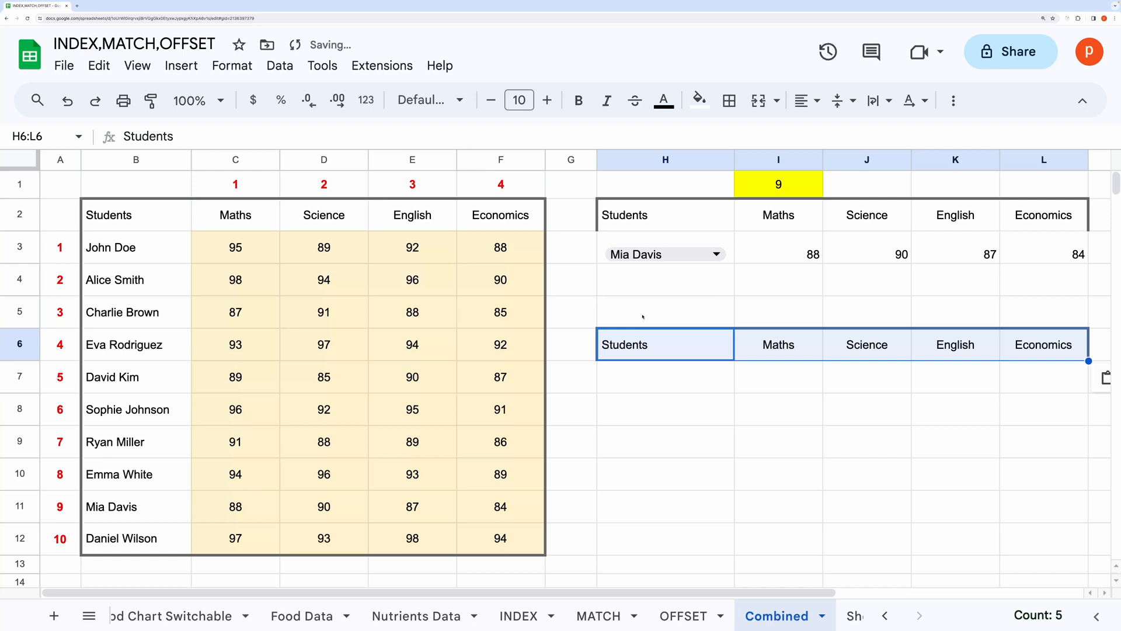
Label H5 Row Index and enter =INDEX(B3:F12,I5) in H7 to return a whole student row.
text(Row Index:)
click(778, 311)
text(2)
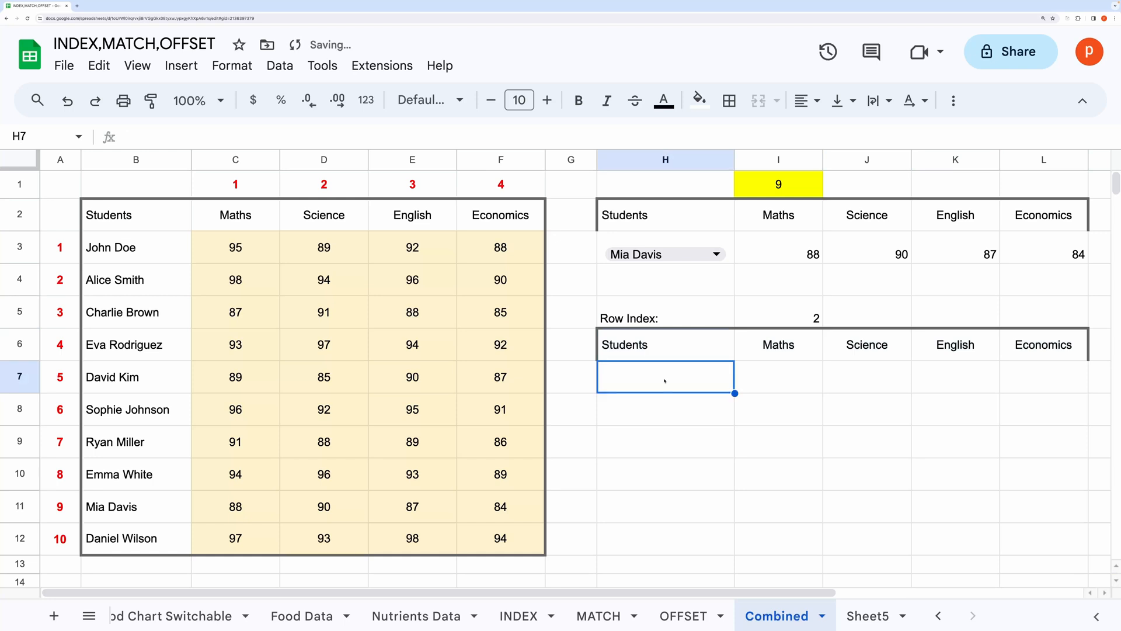
text(=I)
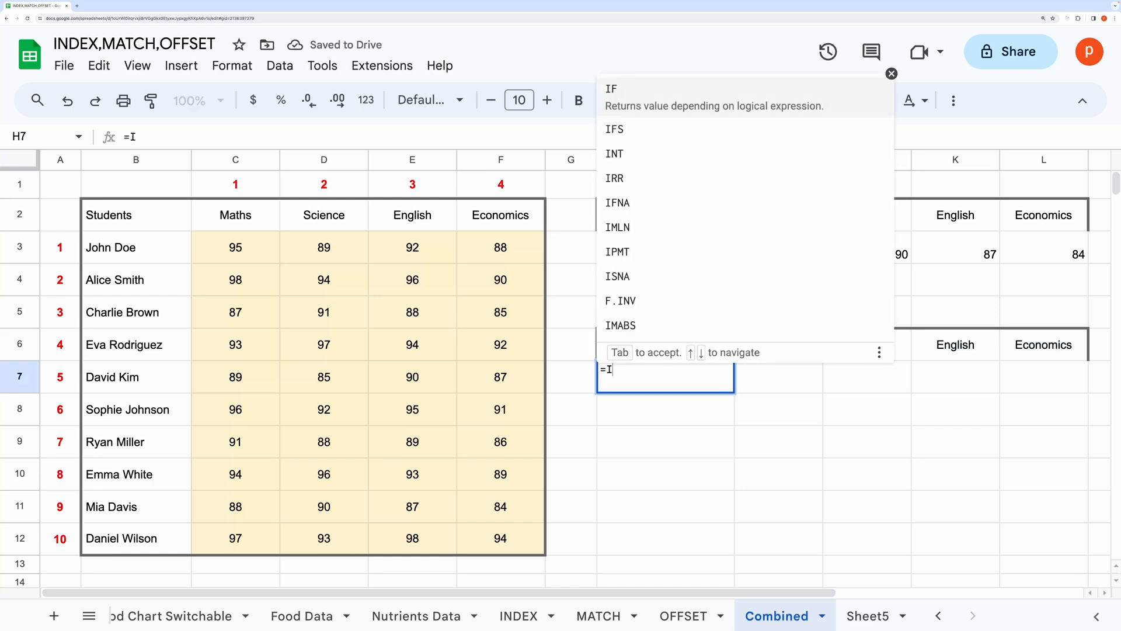
text(ndex)
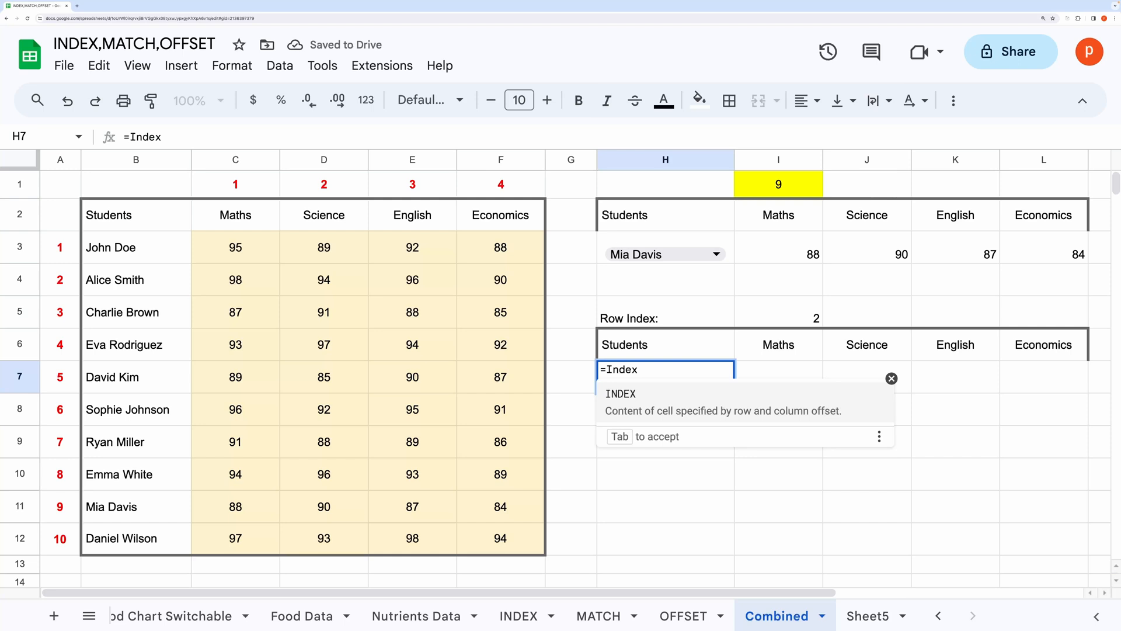
text((B3:F12)
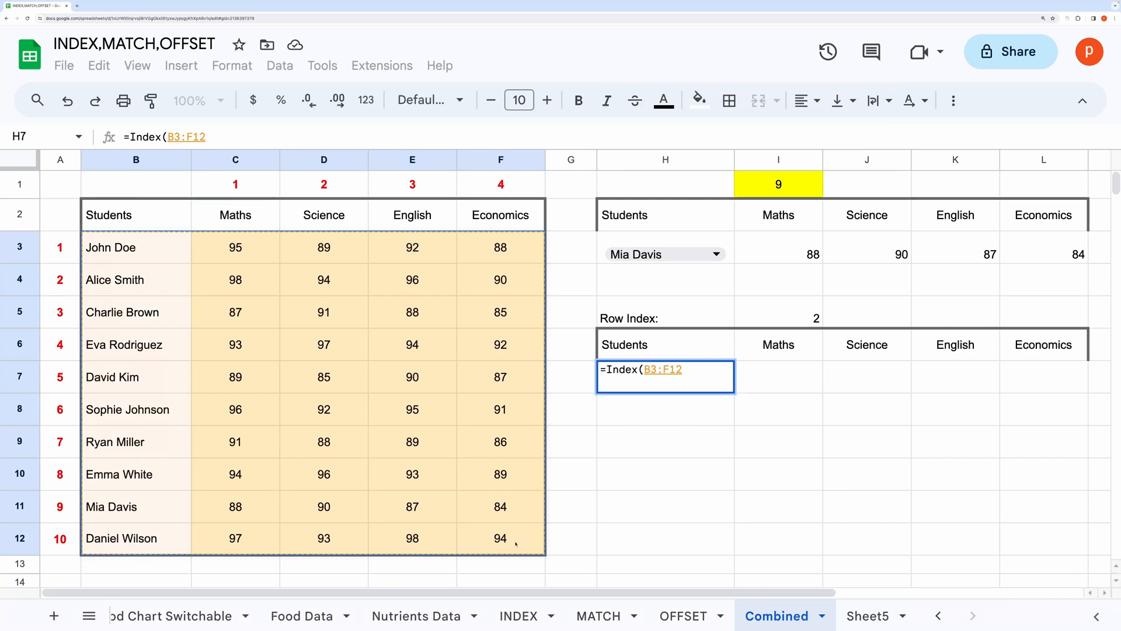
click(778, 313)
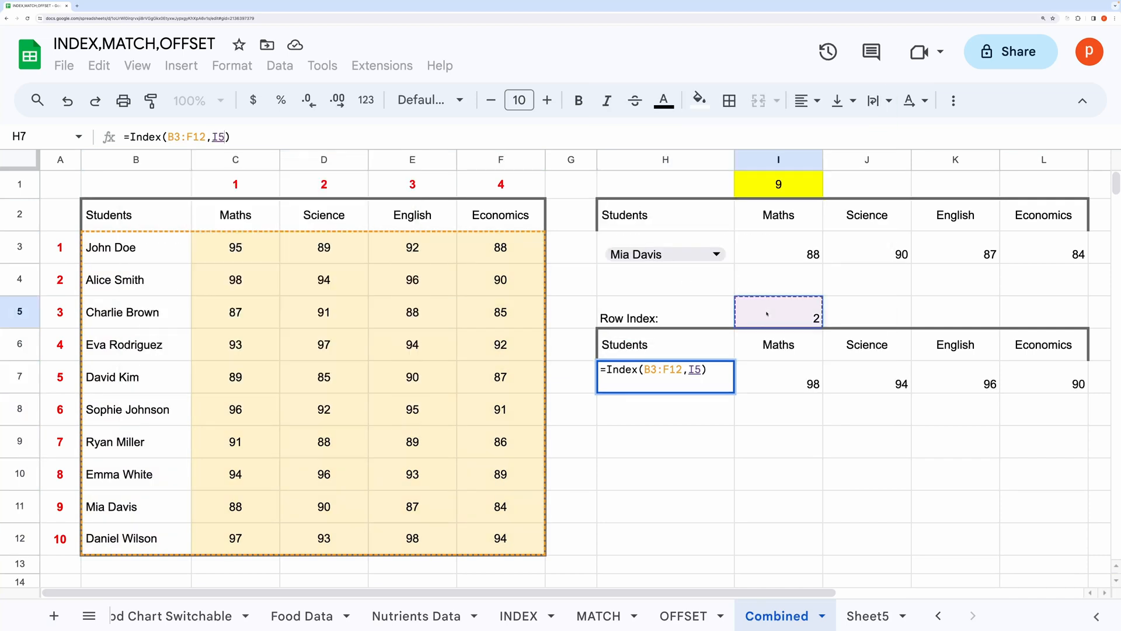
text(7)
key(Enter)
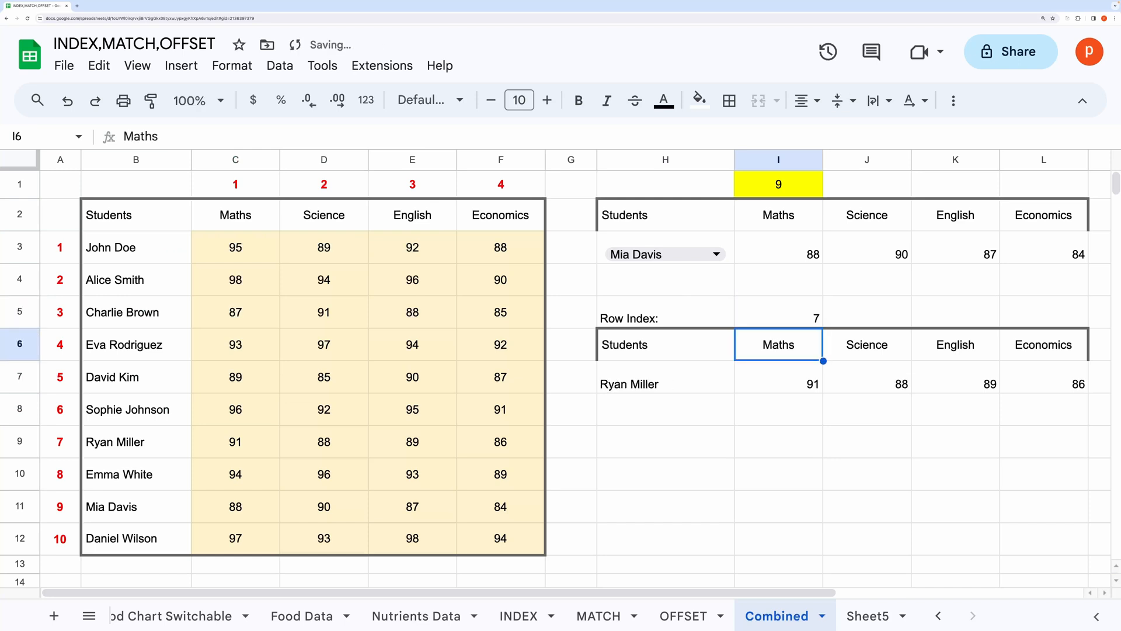
Test Row Index values such as 8 and 3, then move to the Food Chart sheet.
text(8)
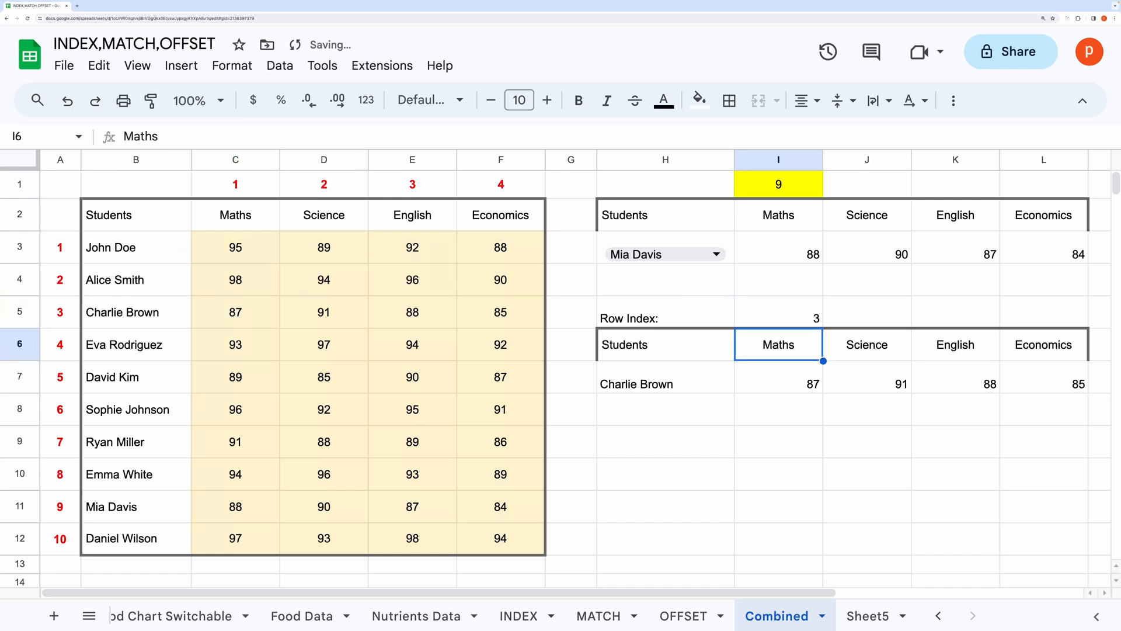
click(666, 410)
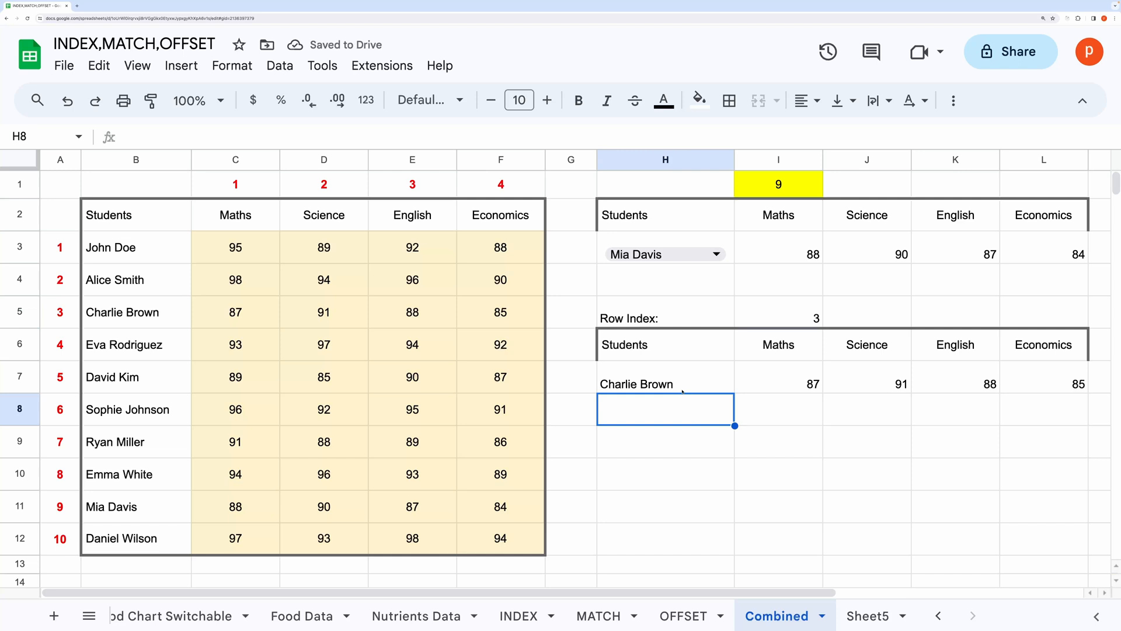
click(133, 617)
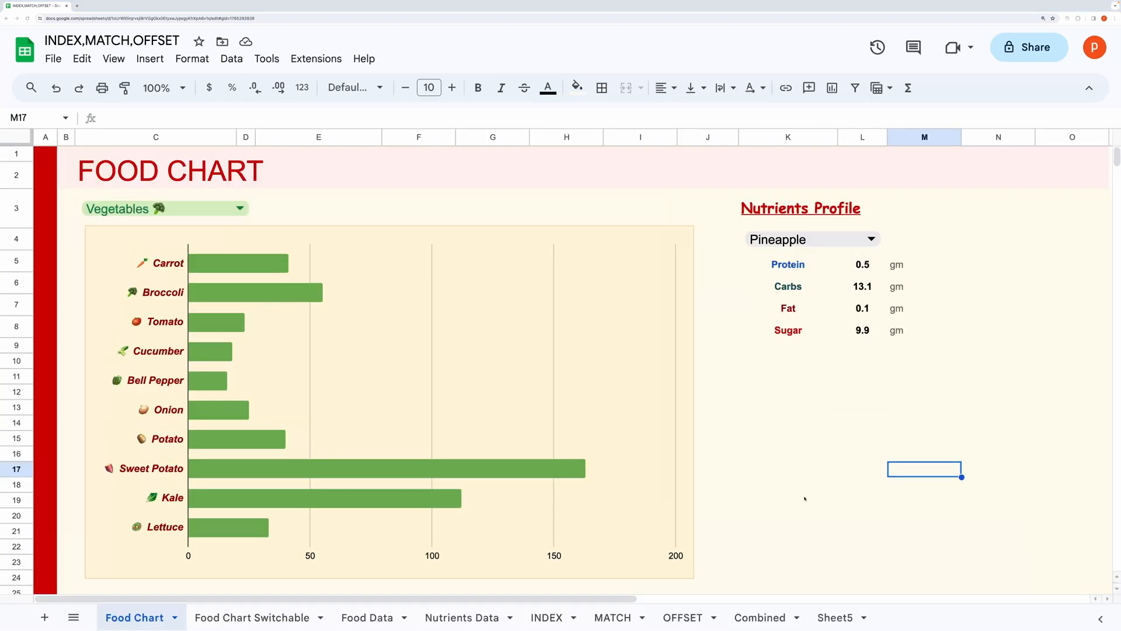
click(788, 500)
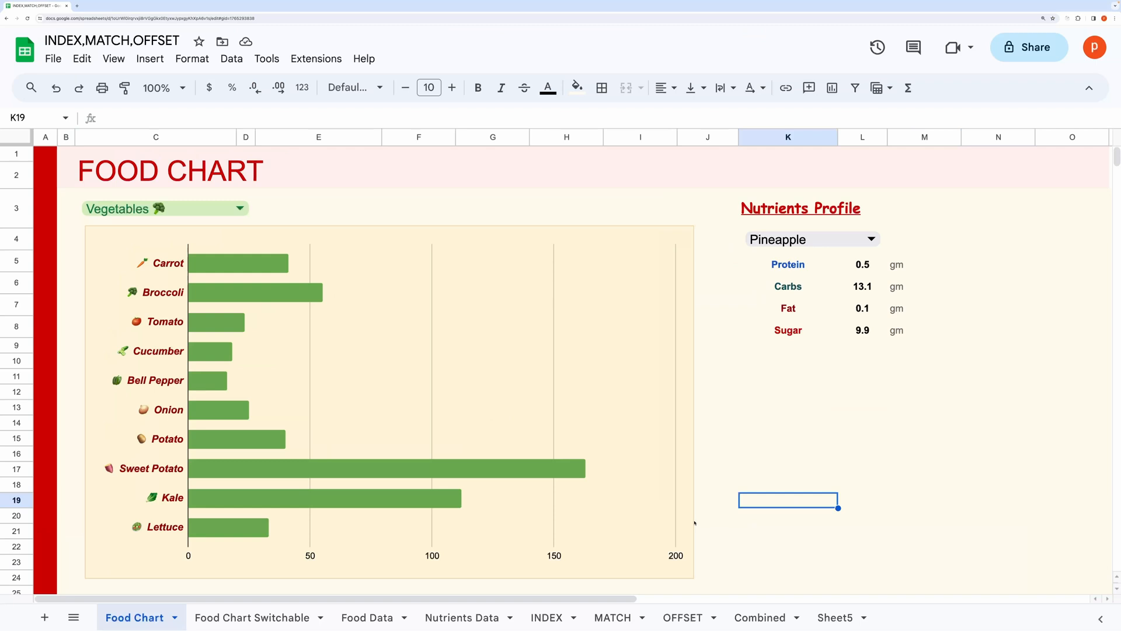
mouse_move(661, 521)
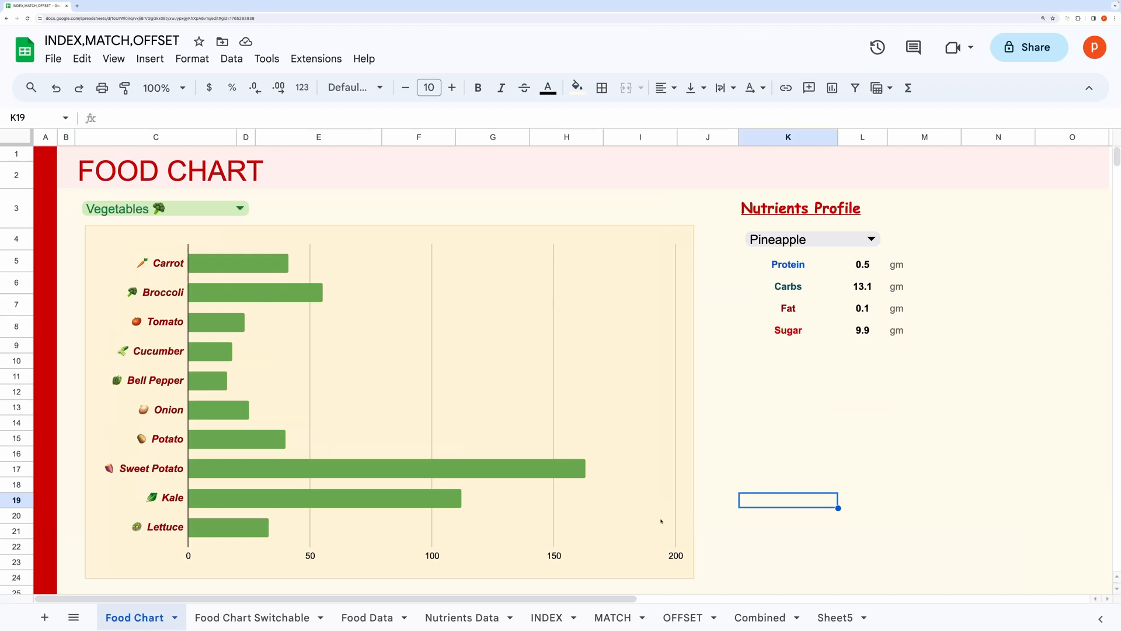
mouse_move(449, 530)
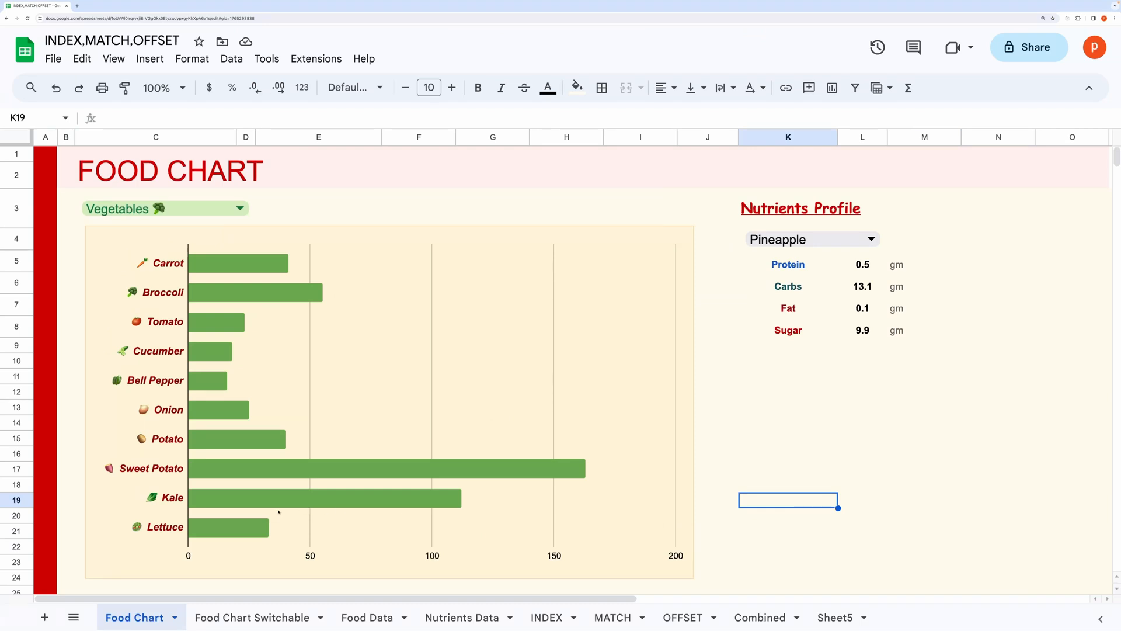
Review the Food Data and Nutrients Data sheets, including the Fruits calories column D1:D11, and return to Food Chart.
click(460, 616)
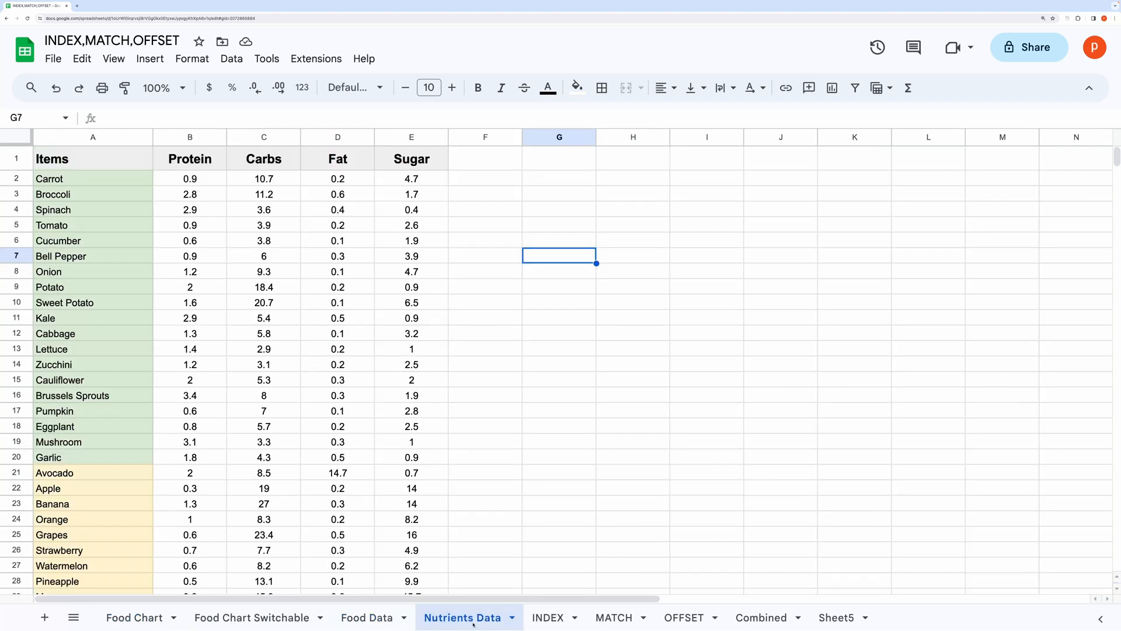
click(367, 616)
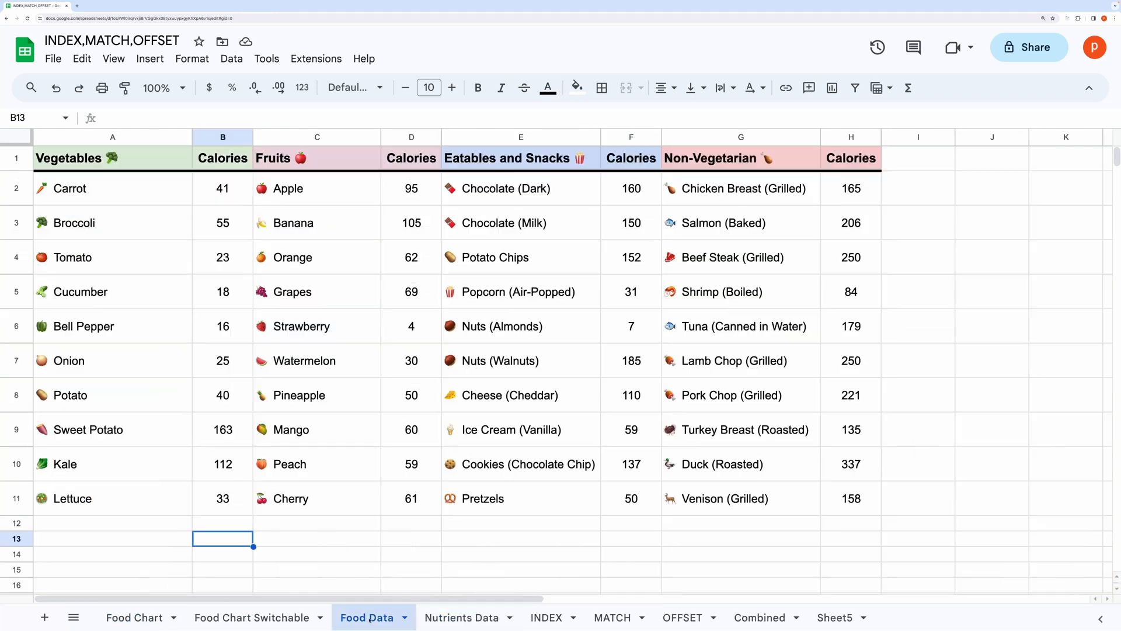
click(112, 159)
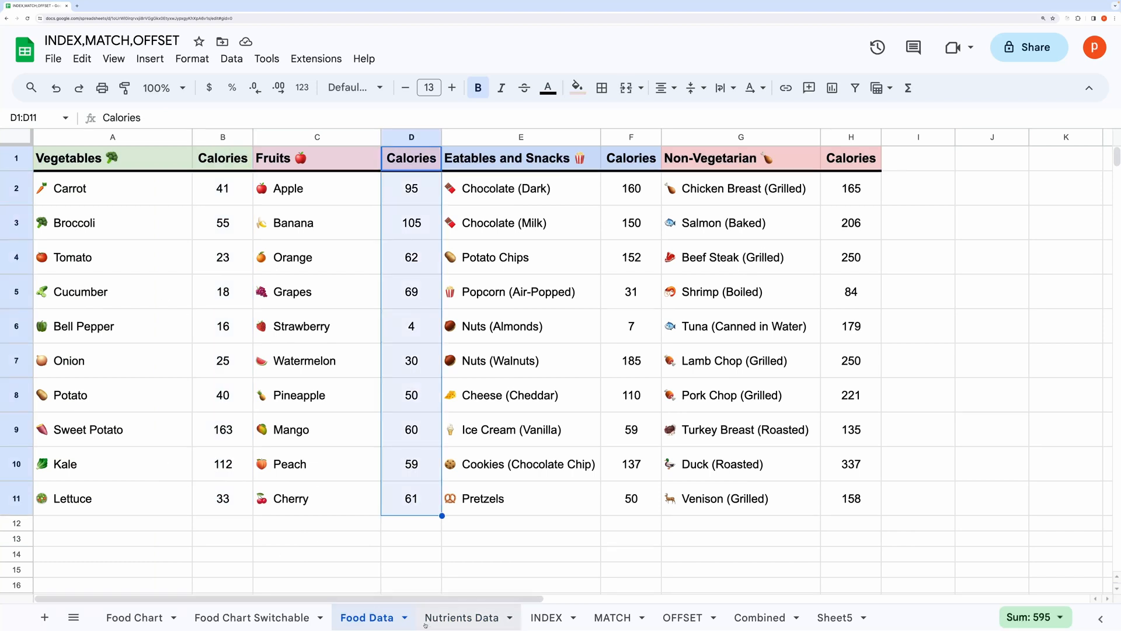
click(460, 616)
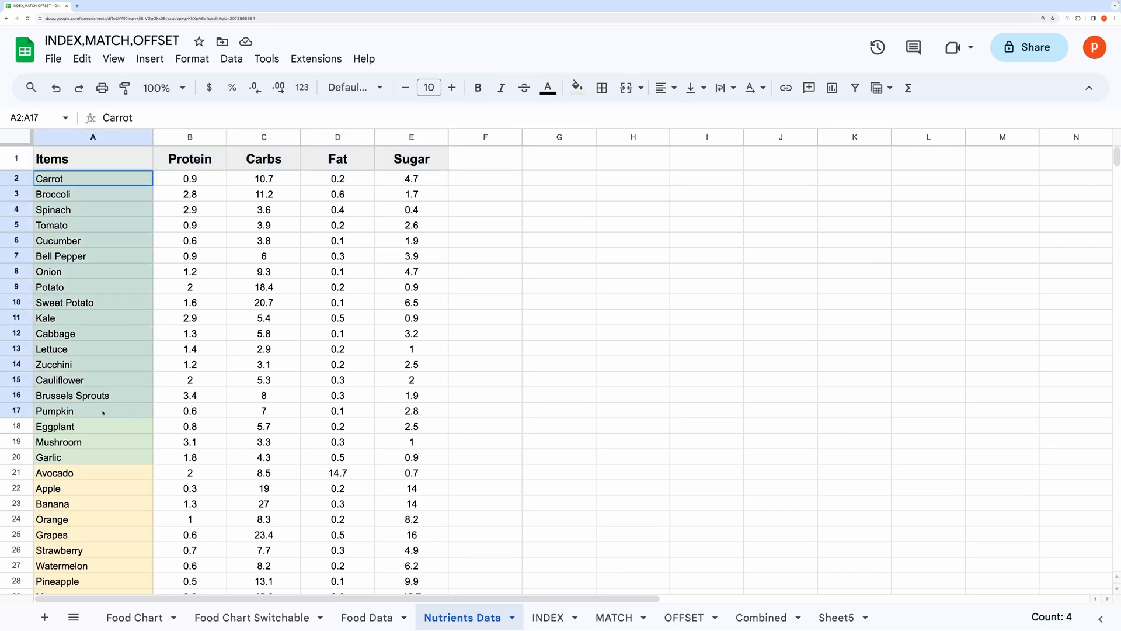
click(138, 617)
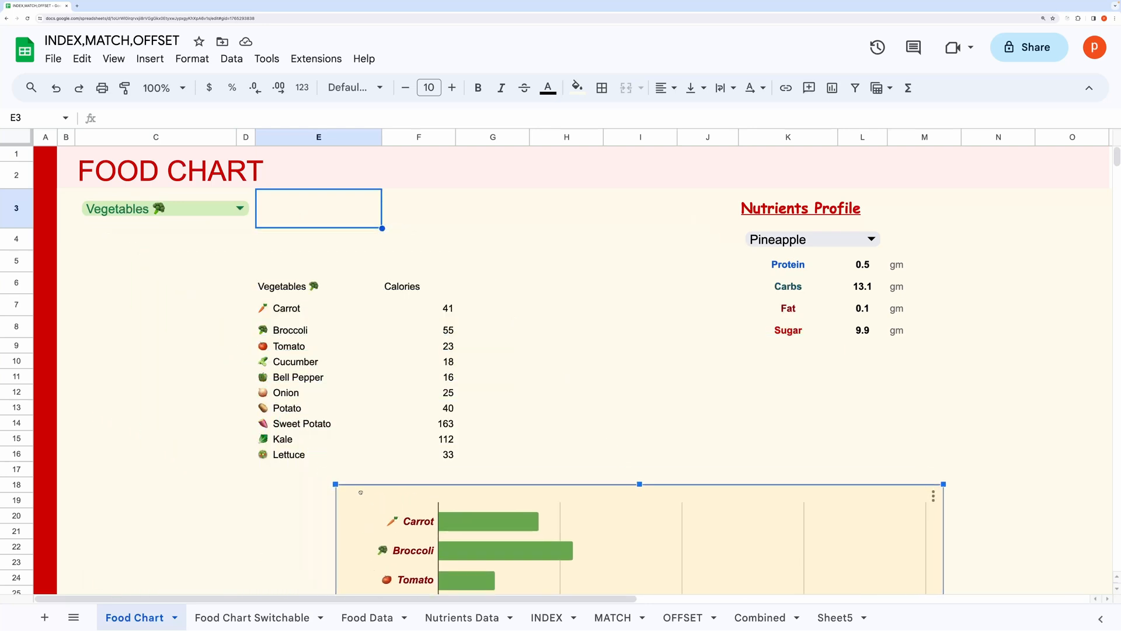
Inspect the OFFSET formula in E6, the C3 category list and the Food Data header row and calorie values feeding them.
scroll(down, 3)
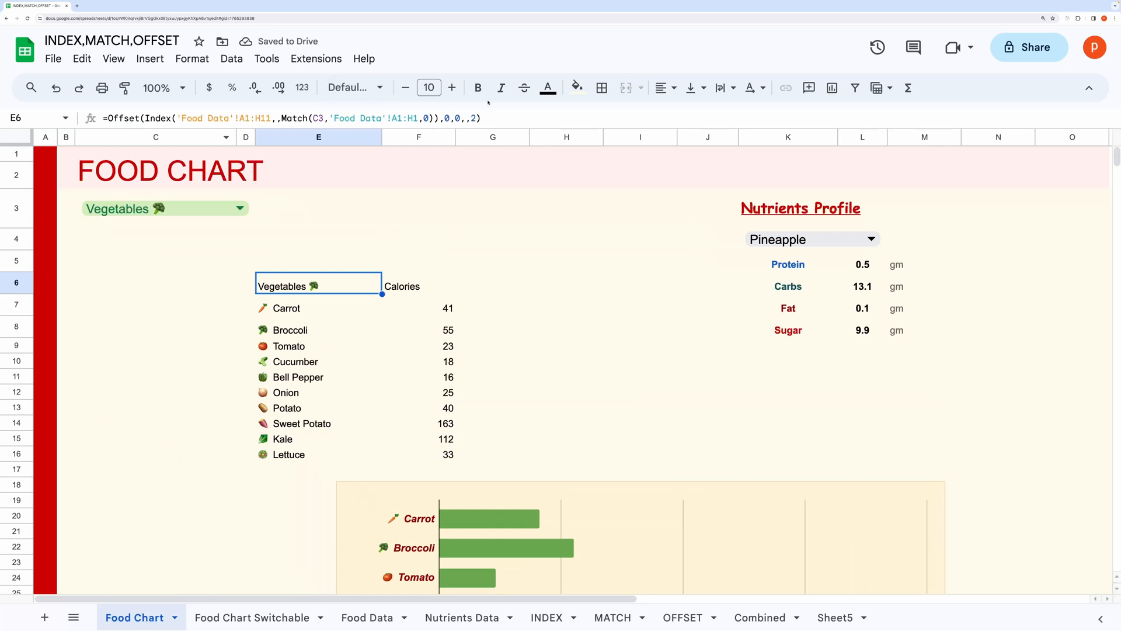
double_click(318, 285)
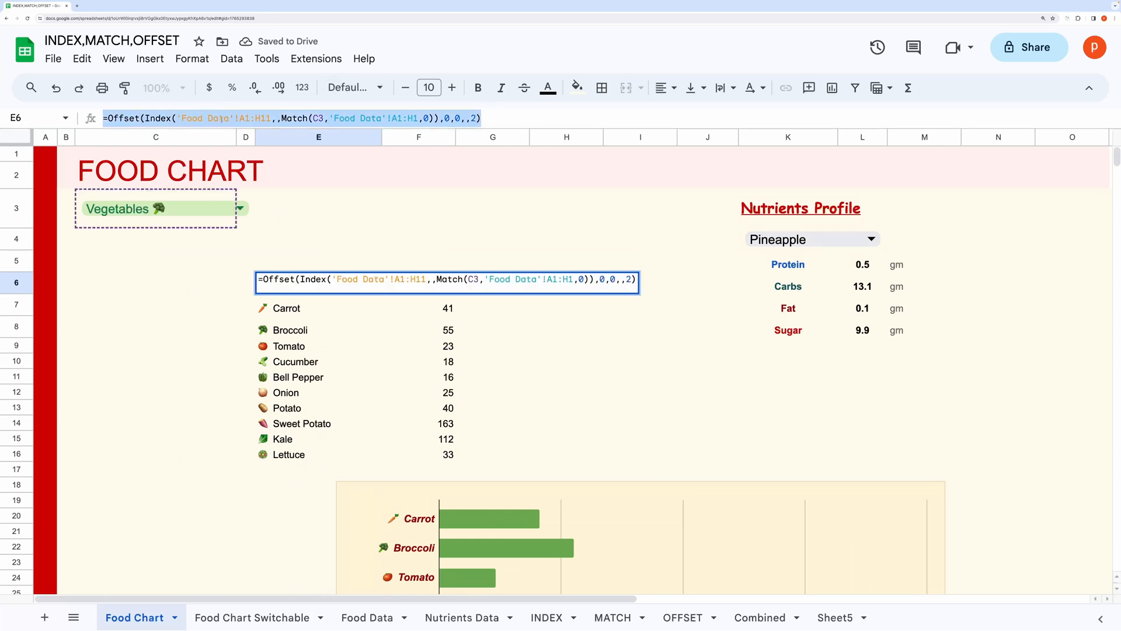
click(241, 208)
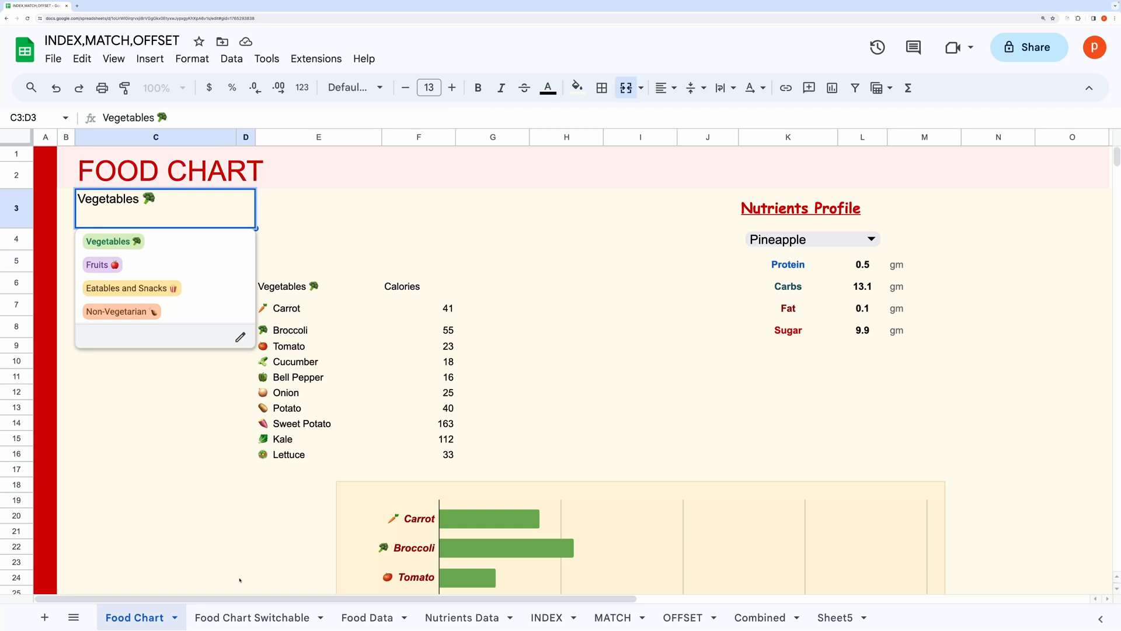
click(367, 616)
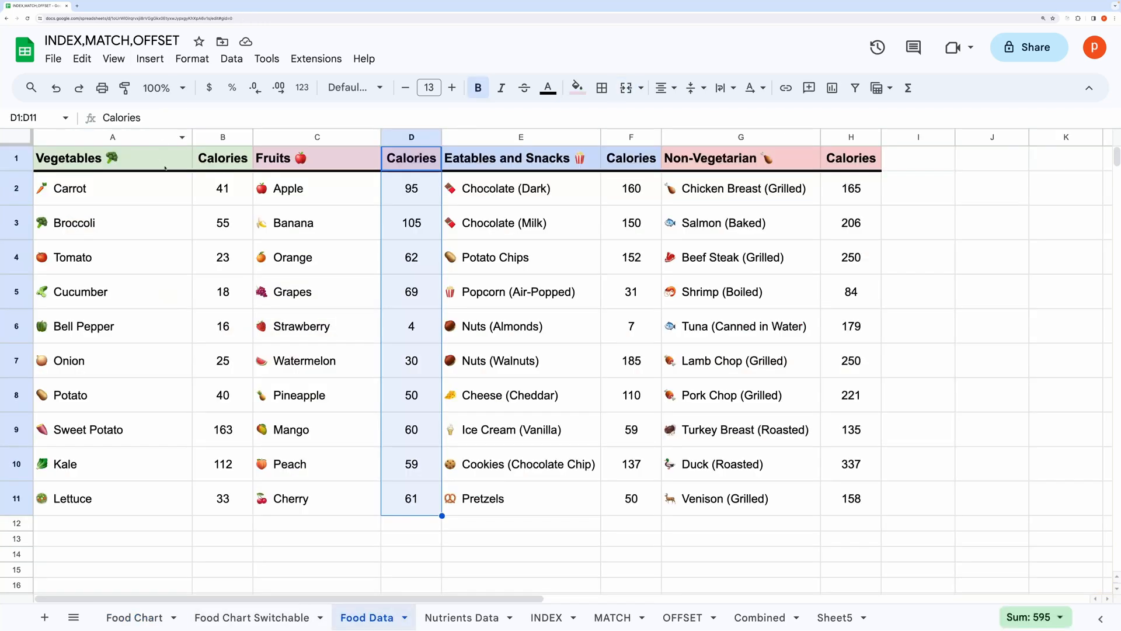
click(93, 159)
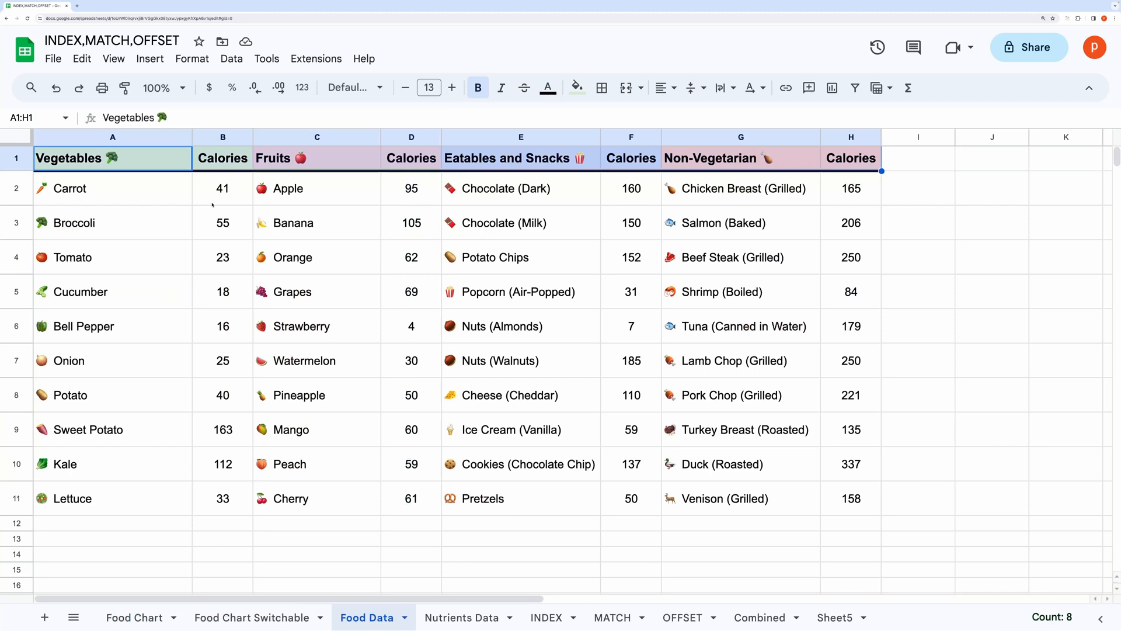
click(222, 188)
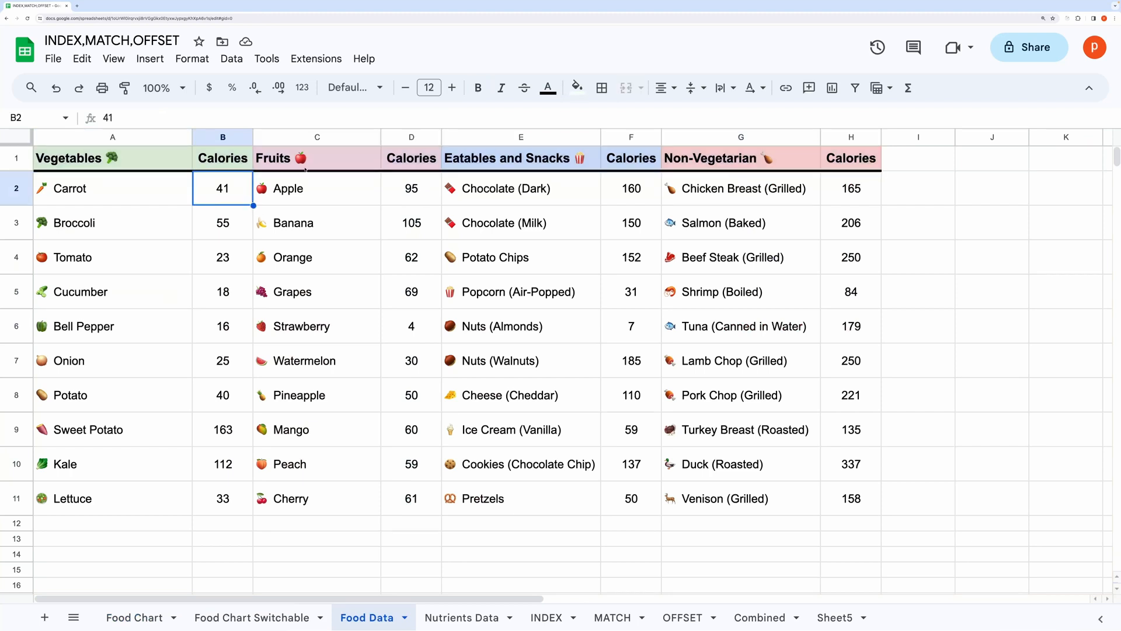
click(317, 159)
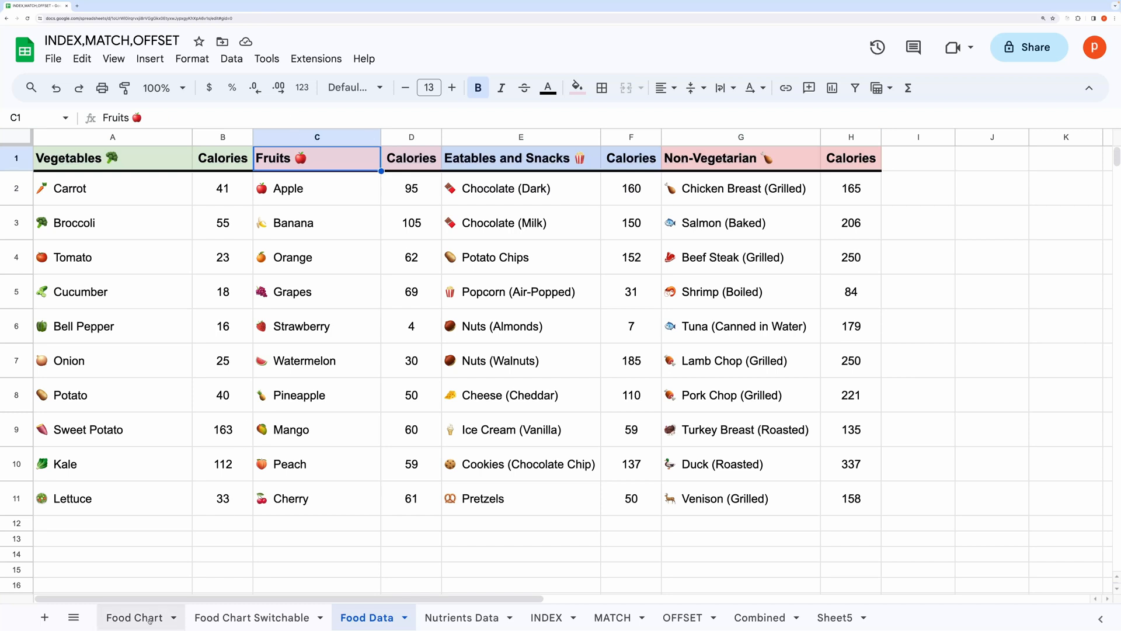
click(133, 616)
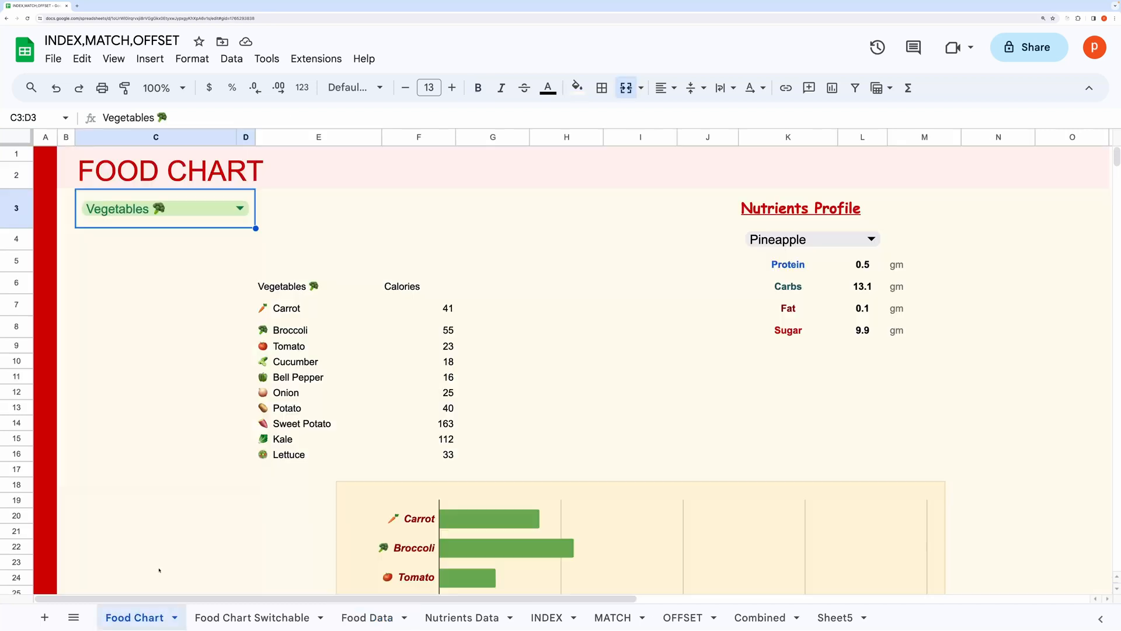
Set the C3 category to Eatables and Snacks and check the E6 OFFSET-INDEX-MATCH formula against Food Data.
click(317, 286)
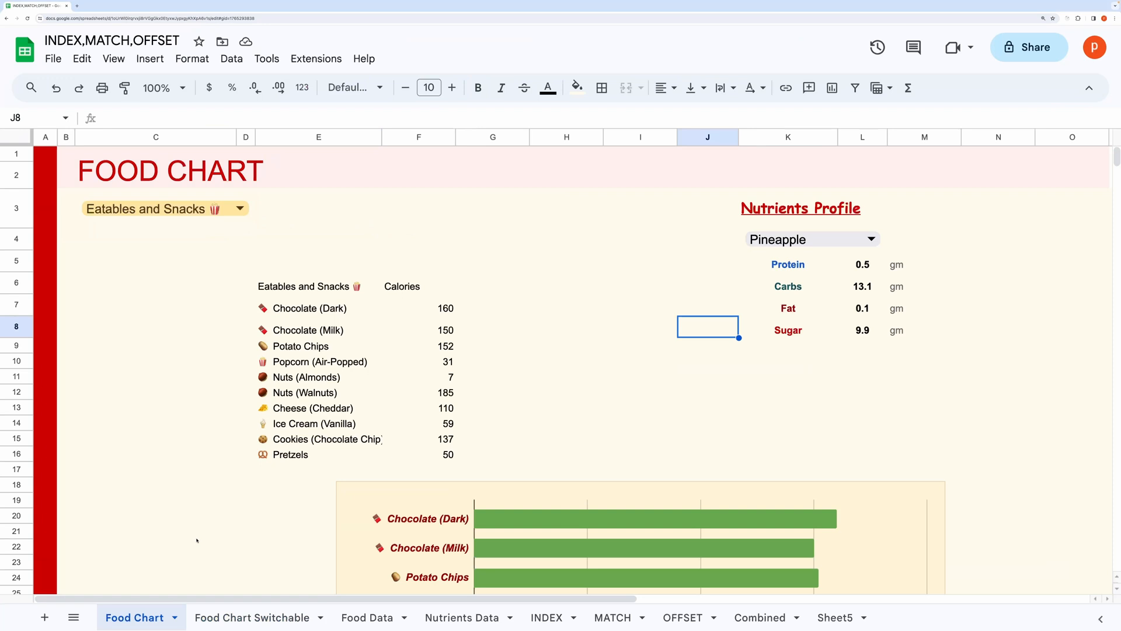
mouse_move(203, 547)
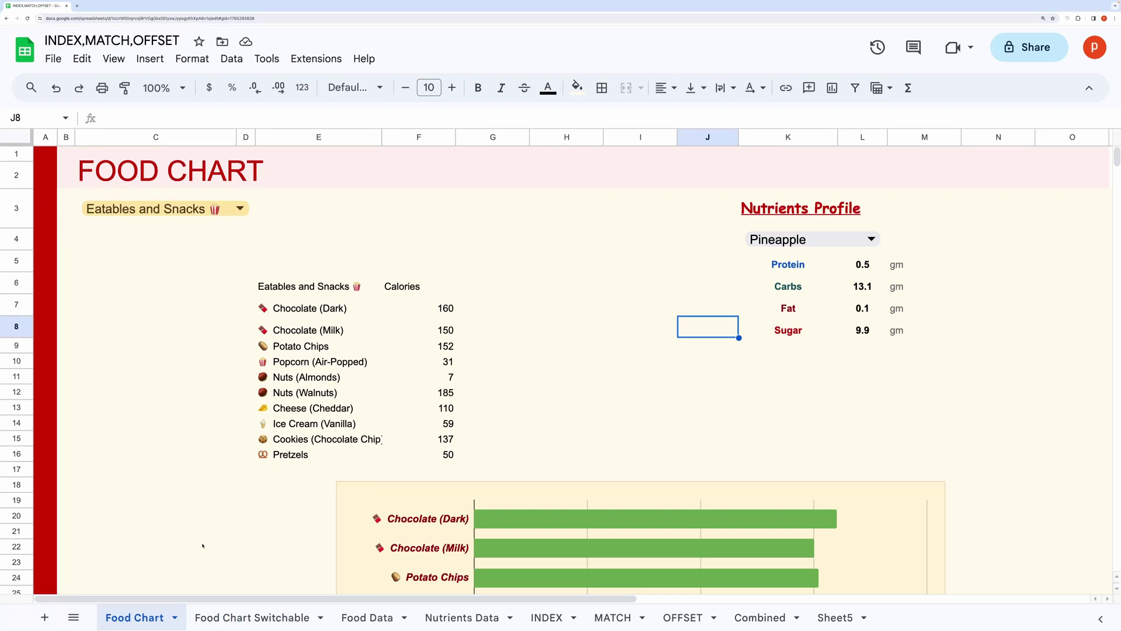
click(366, 616)
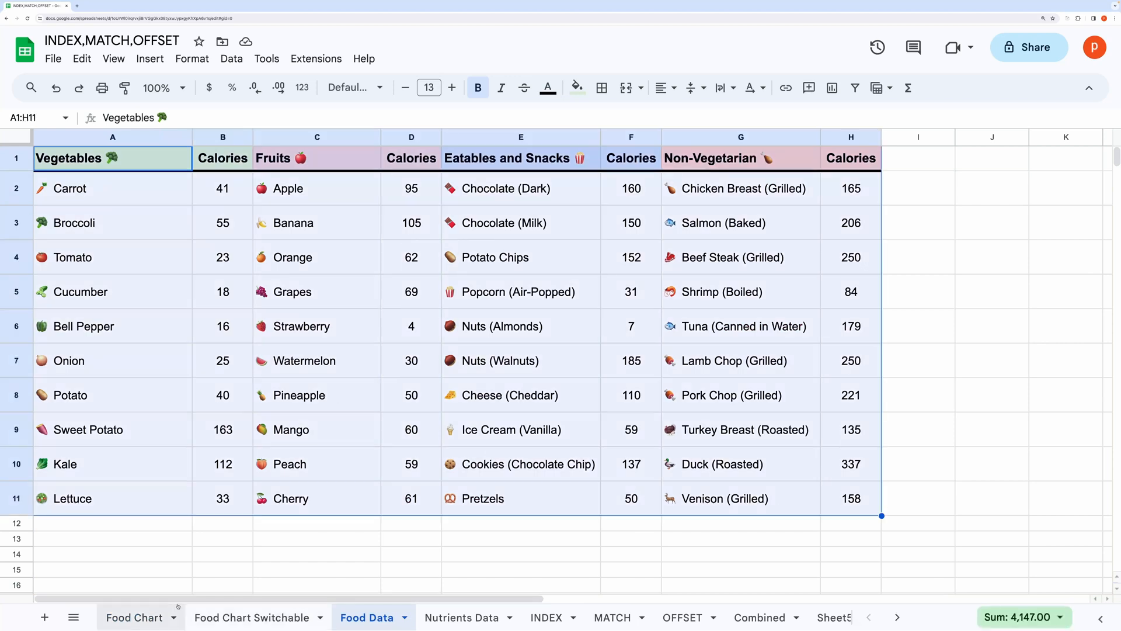
click(133, 616)
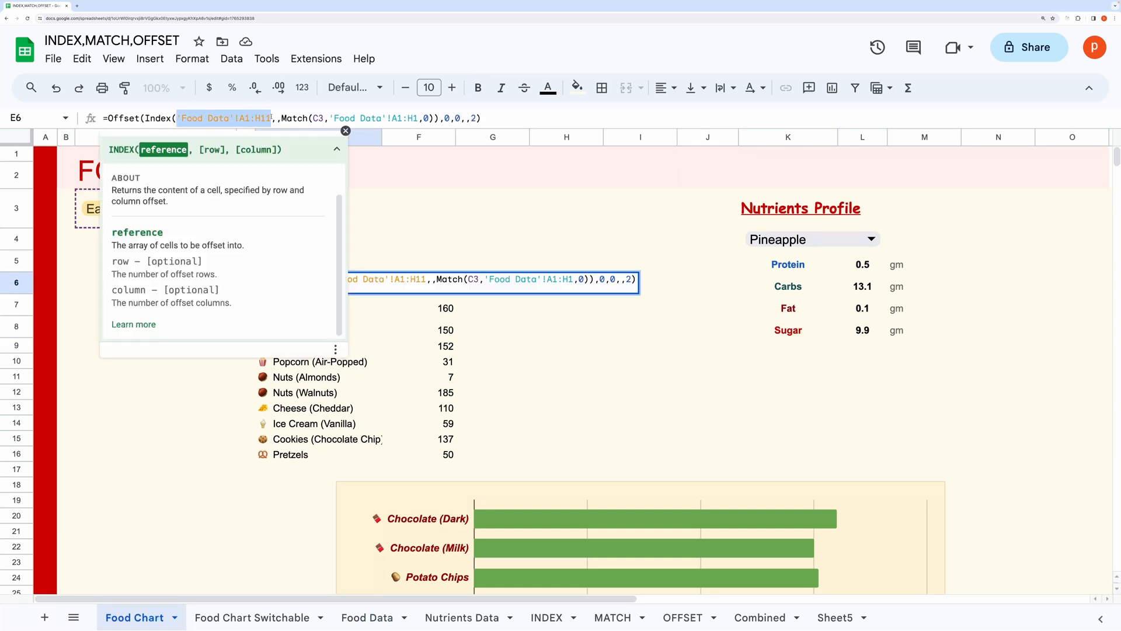
click(346, 131)
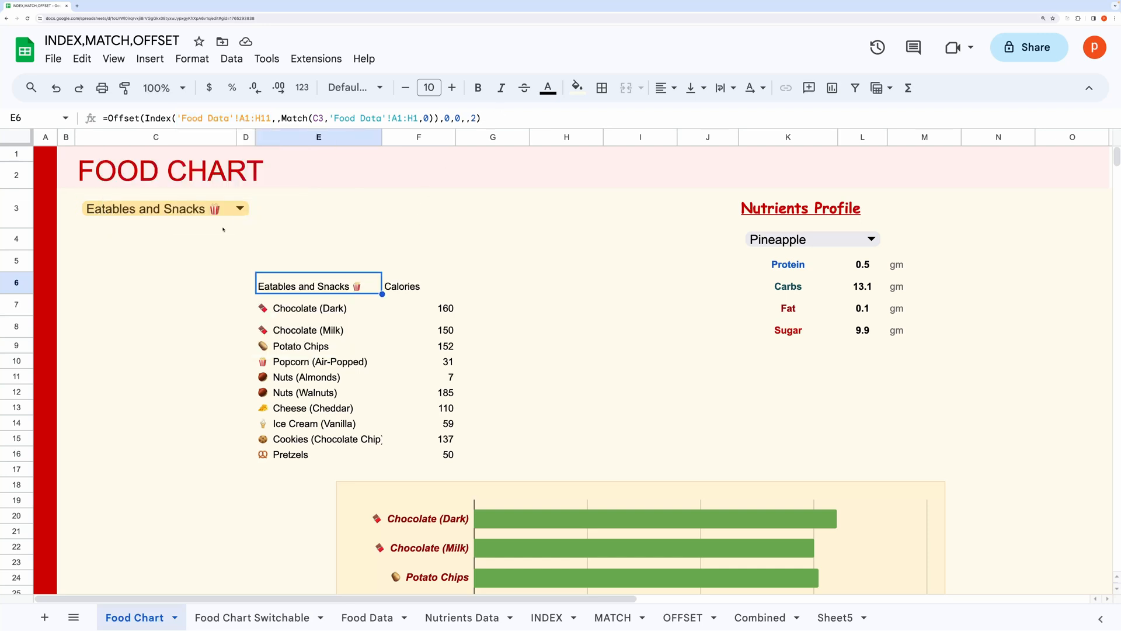
double_click(319, 286)
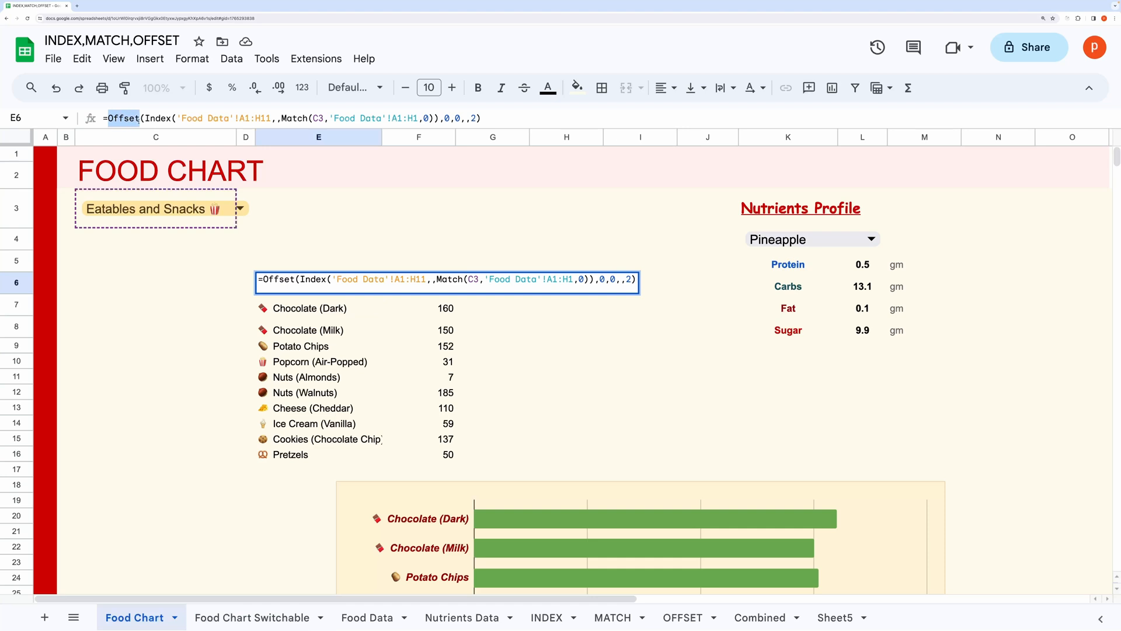
mouse_move(196, 385)
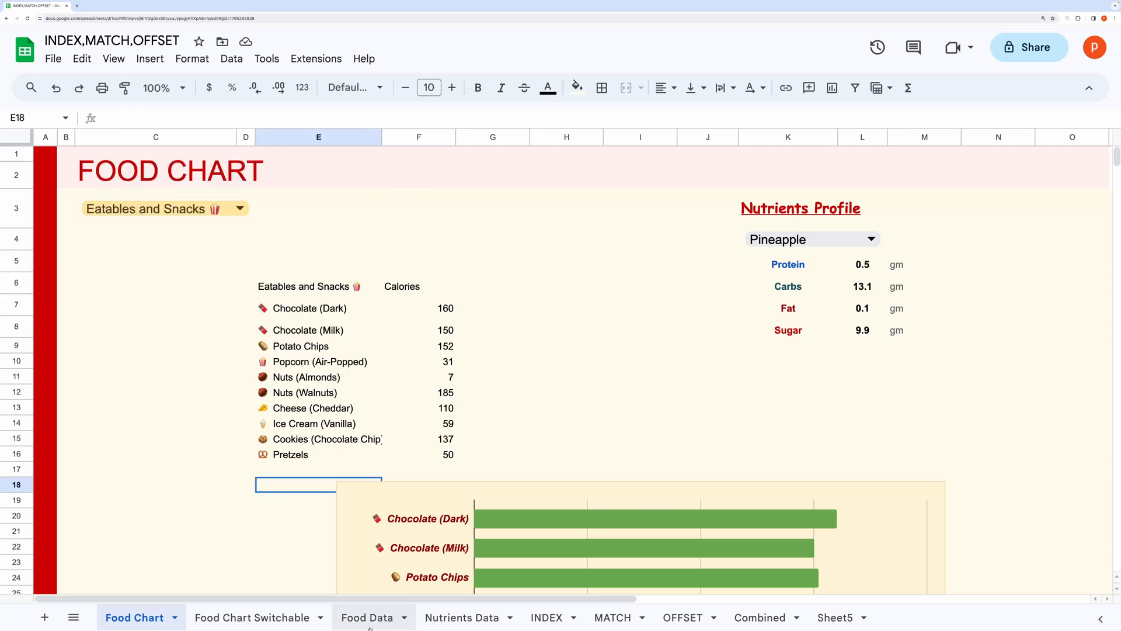
Check the vegetable table A1:B11 on Food Data, then set the Food Chart category back to Vegetables.
click(366, 616)
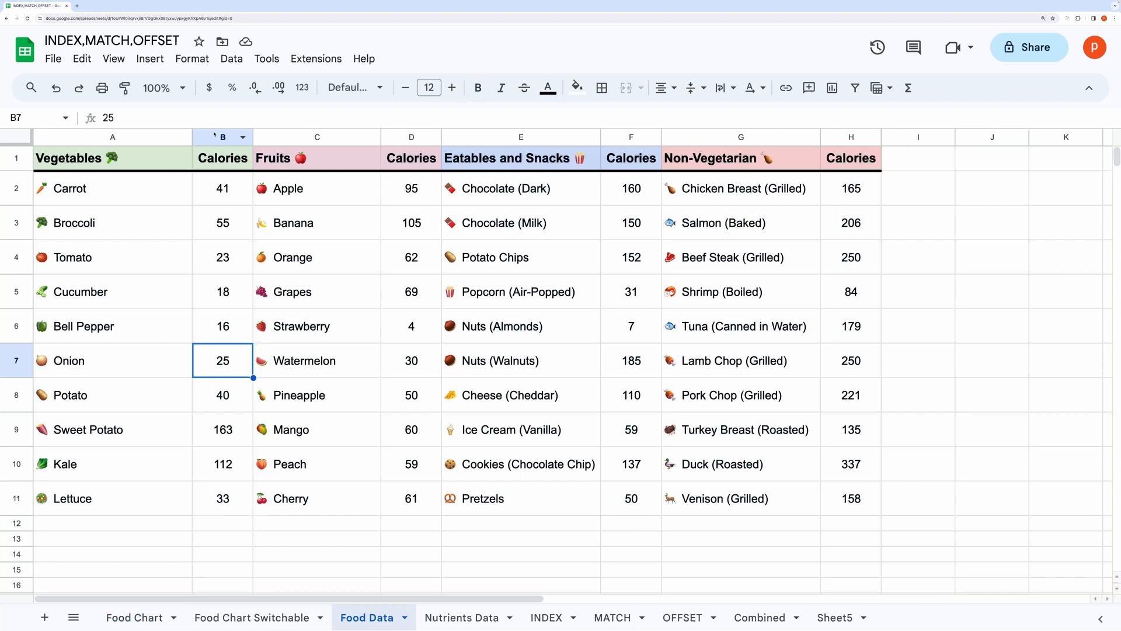
click(221, 137)
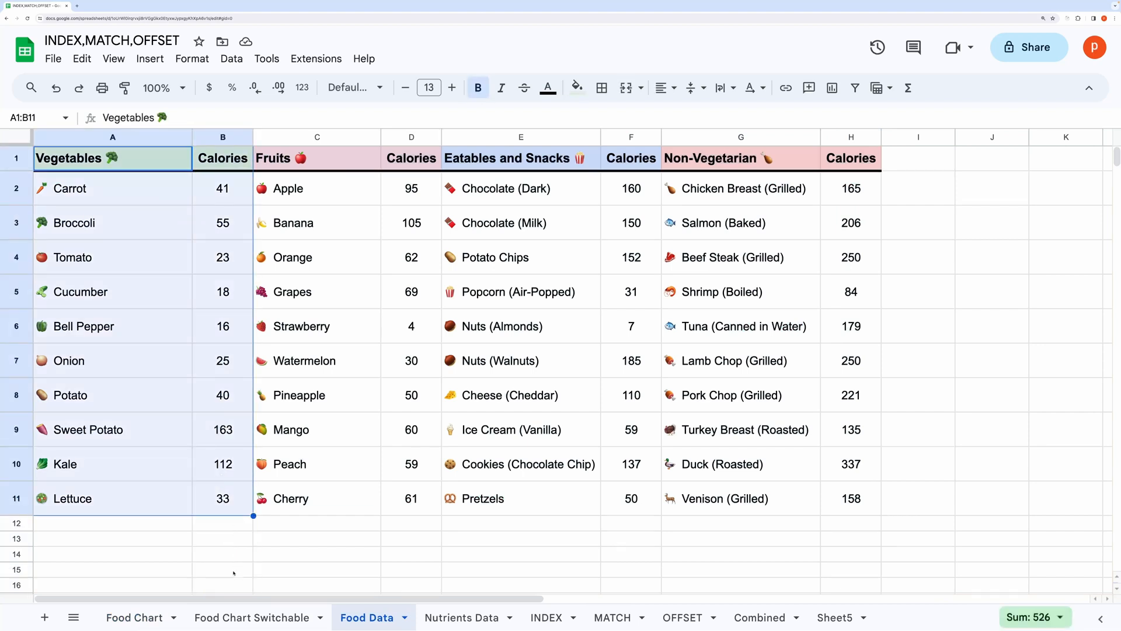
click(134, 616)
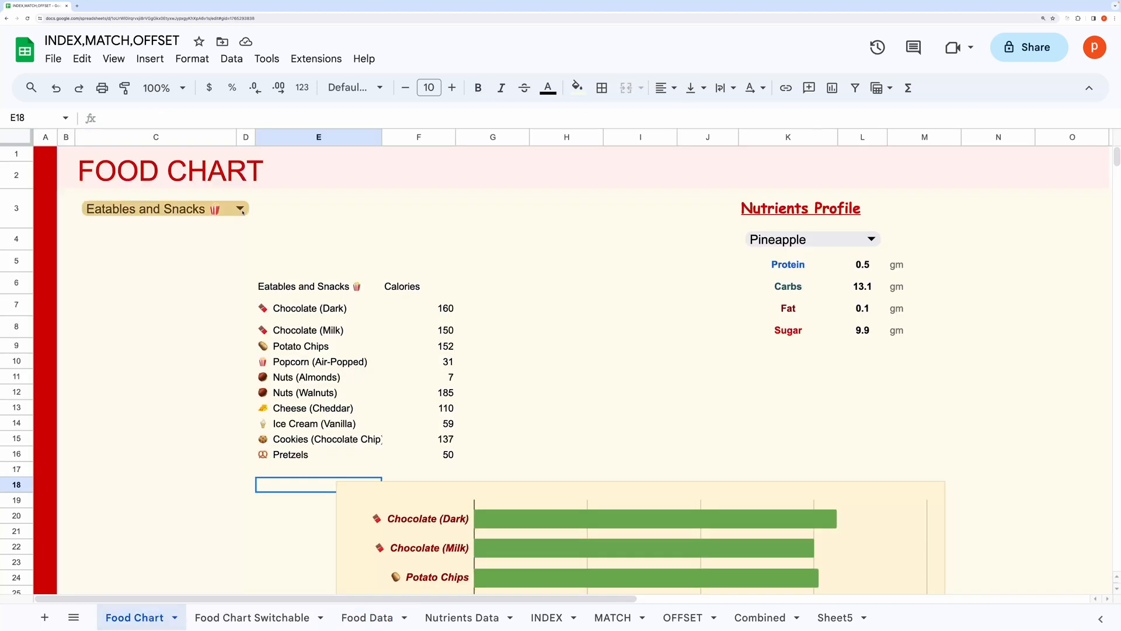
click(239, 208)
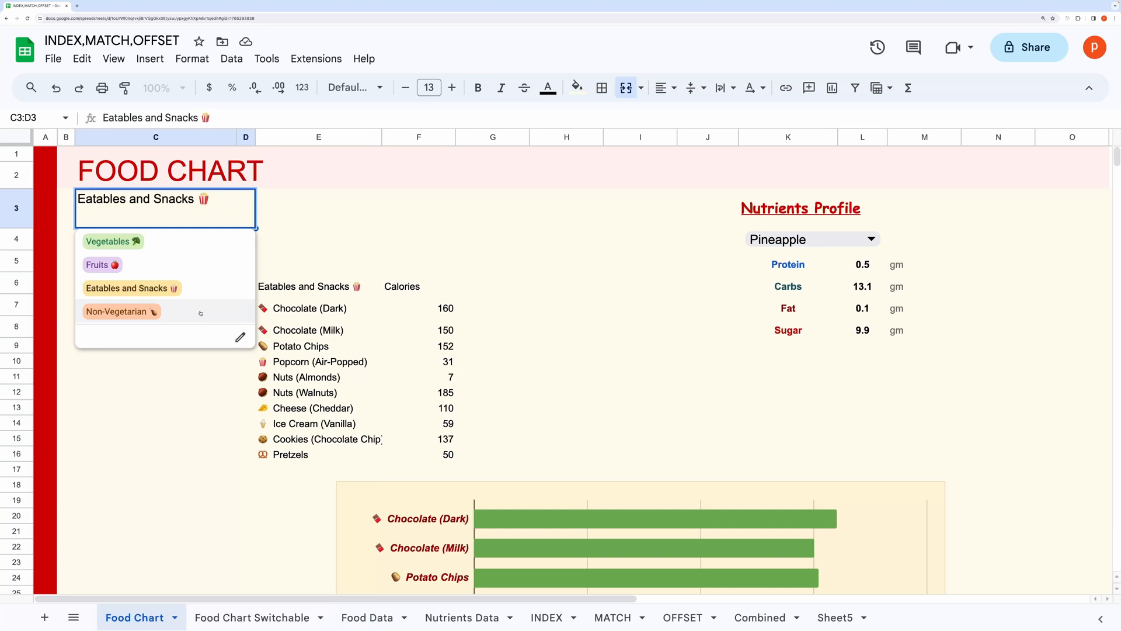
click(114, 310)
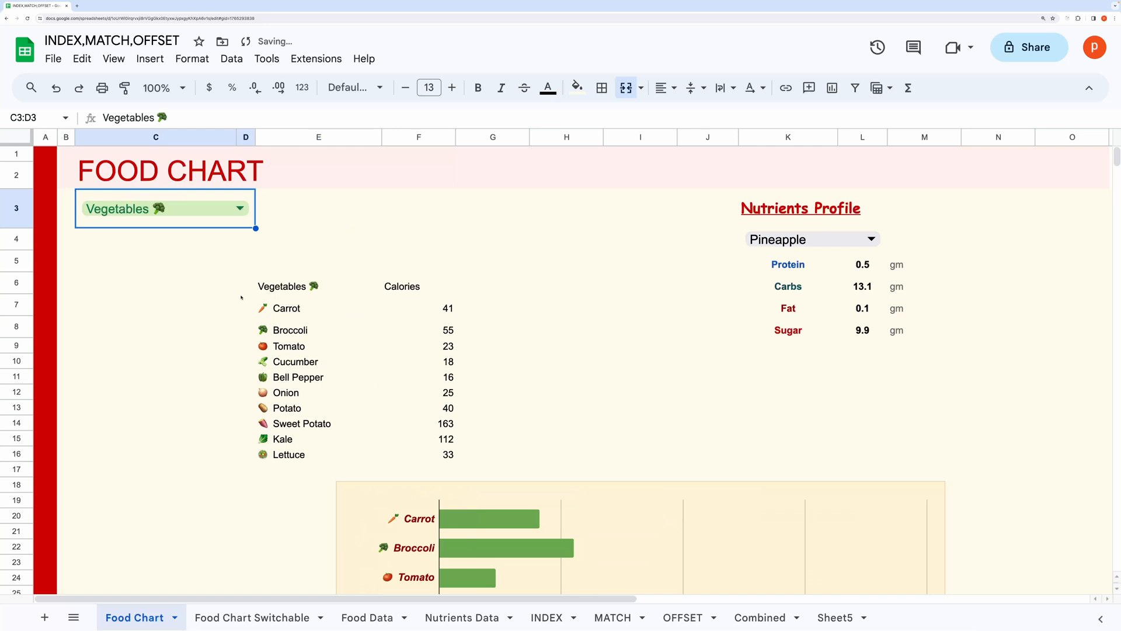
scroll(down, 3)
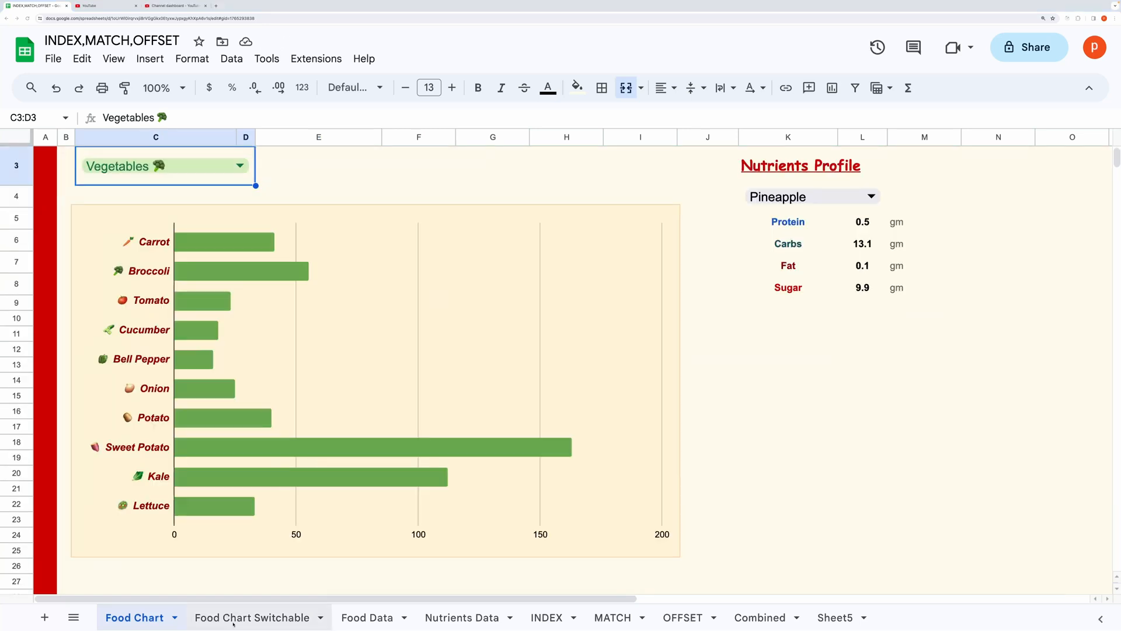
On Food Chart Switchable, view and dismiss the explanation of the OFFSET formula in E6.
click(253, 617)
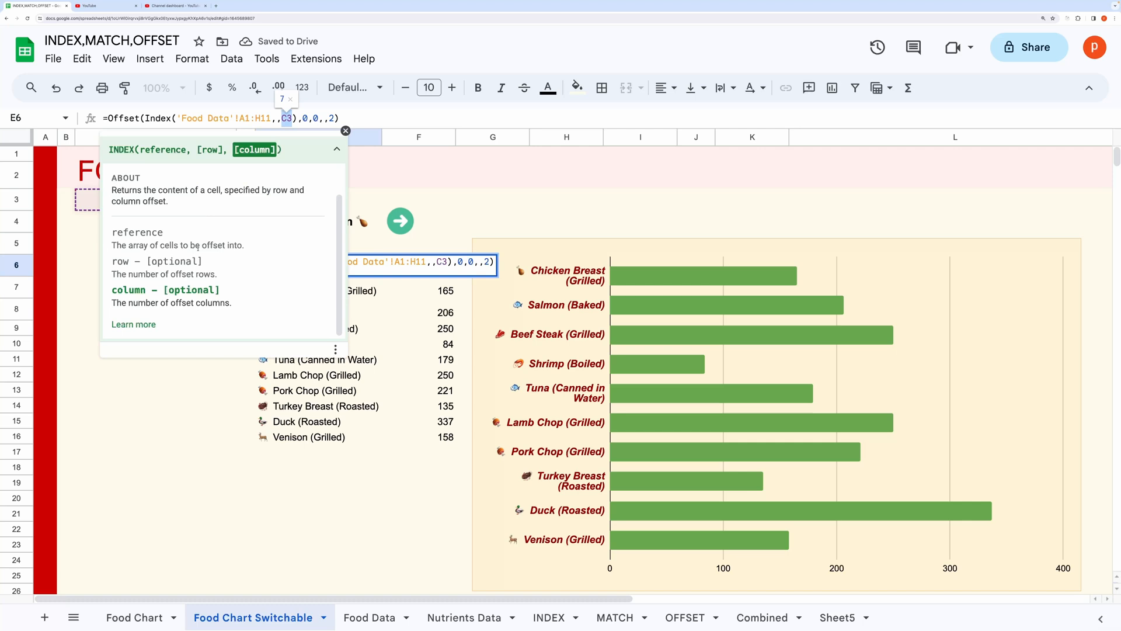
click(346, 130)
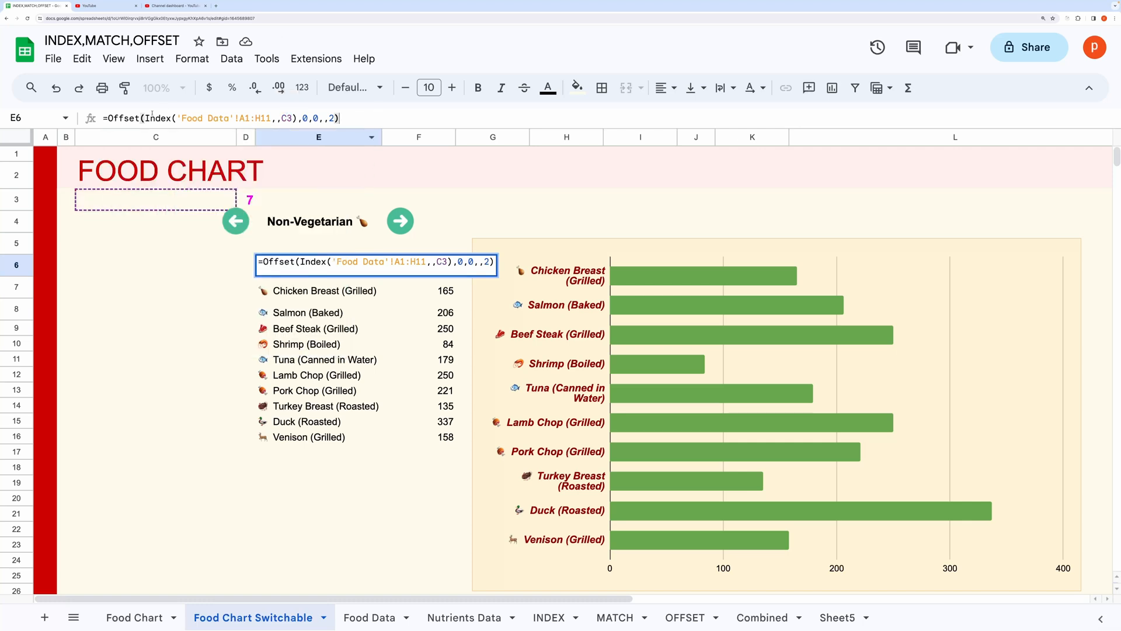
click(124, 118)
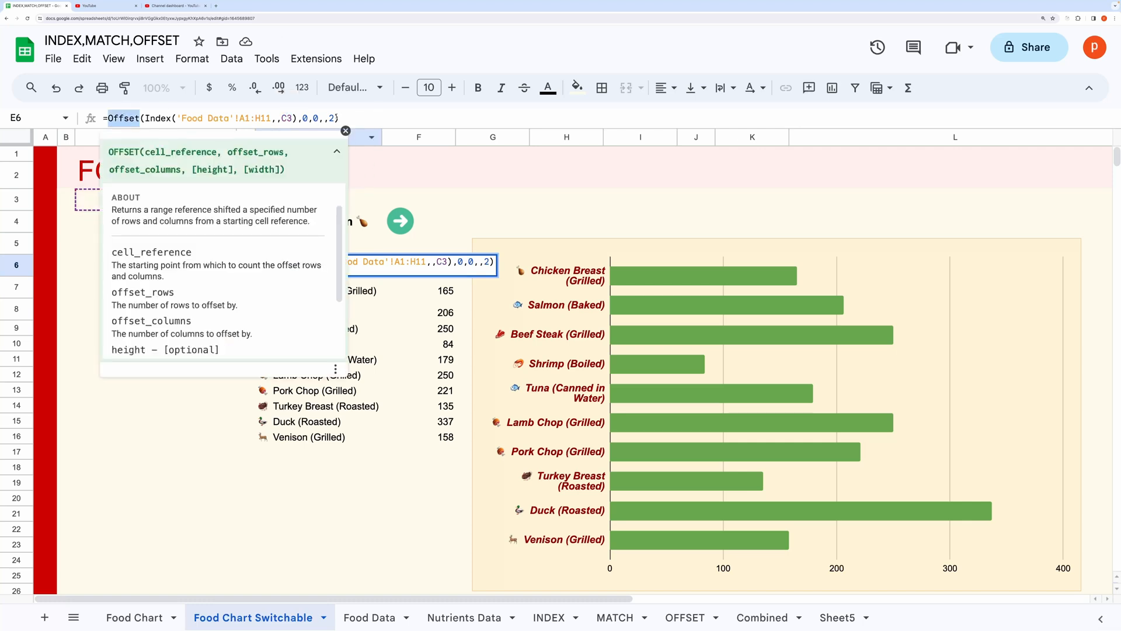
click(360, 117)
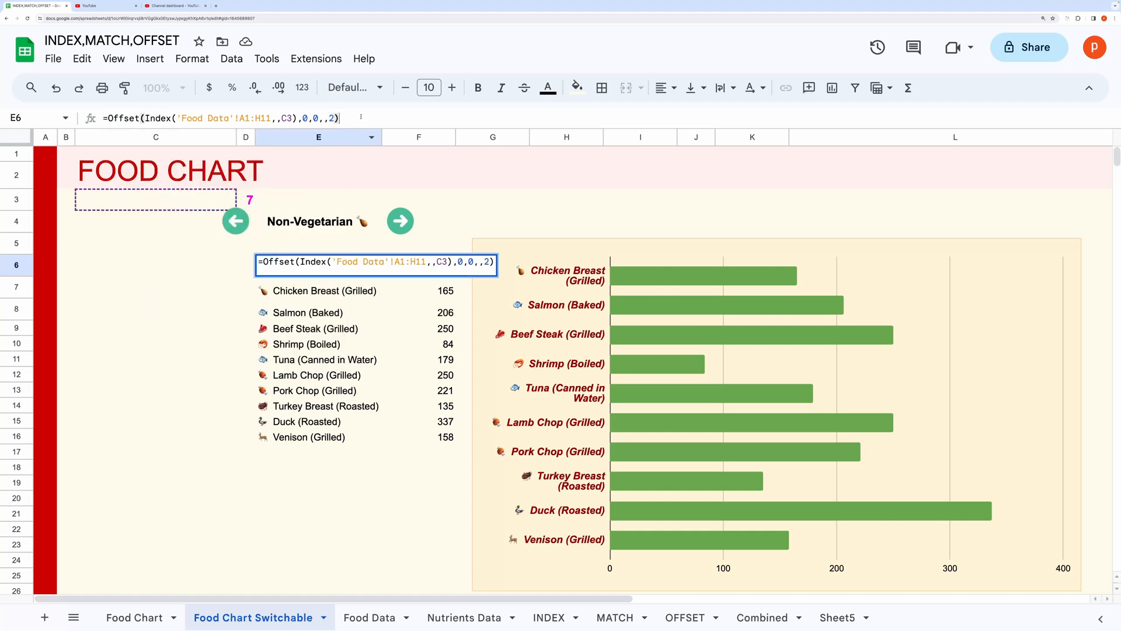
Use the left arrow drawing to step the category back to Eatables and Snacks via the Decrement script.
click(236, 221)
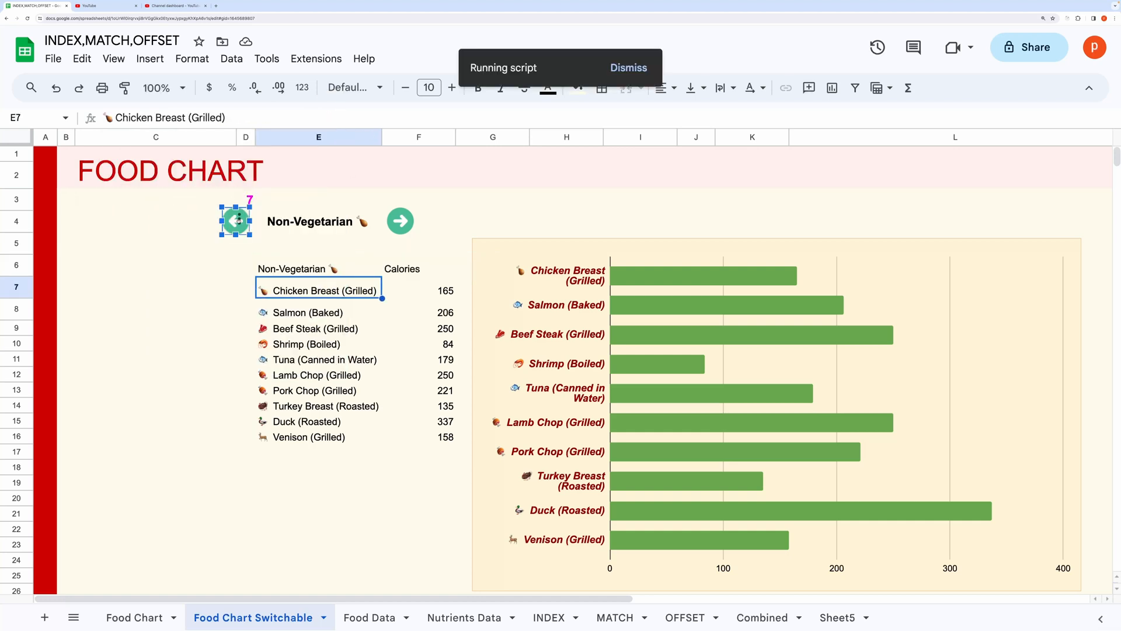
right_click(235, 220)
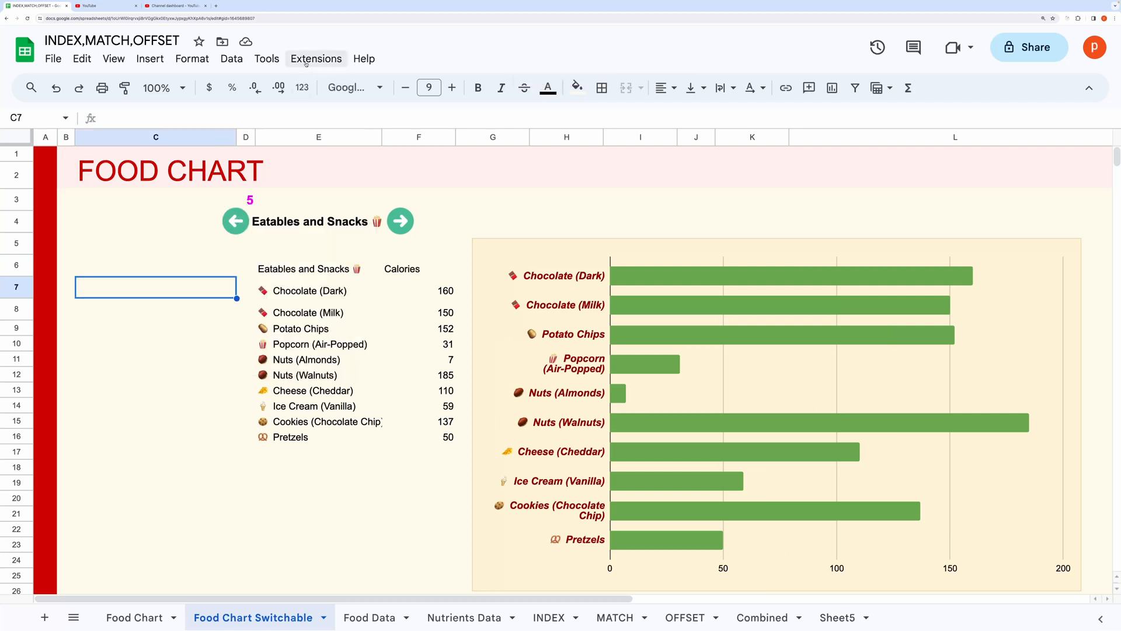
Review Code.gs with the Increment and Decrement functions that step C3 by 2, then return to the spreadsheet.
click(316, 59)
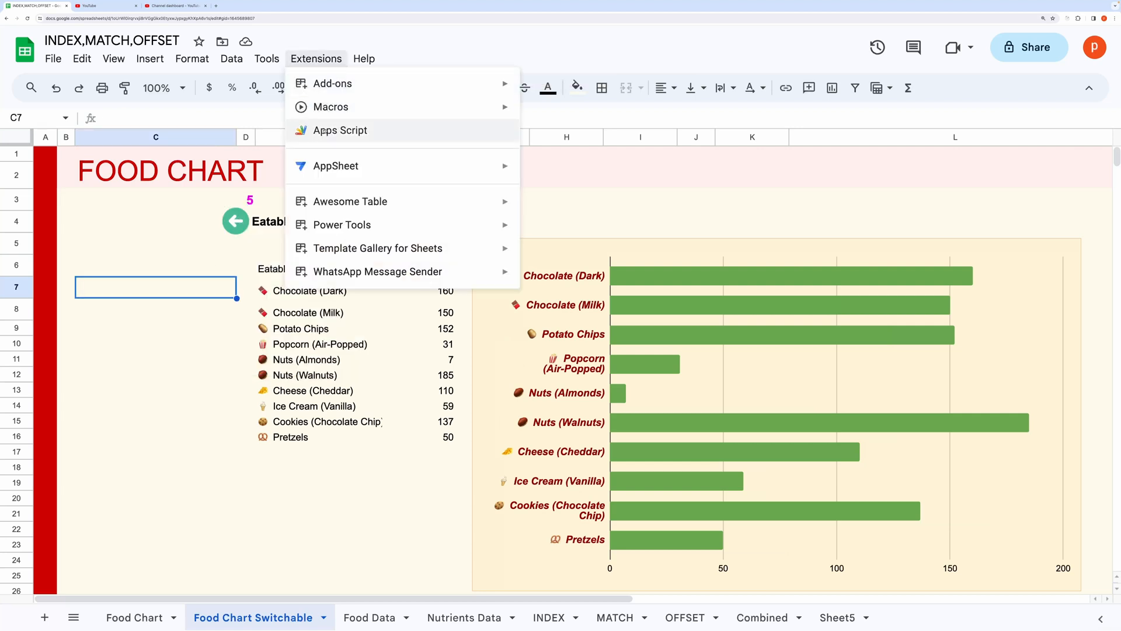
click(339, 131)
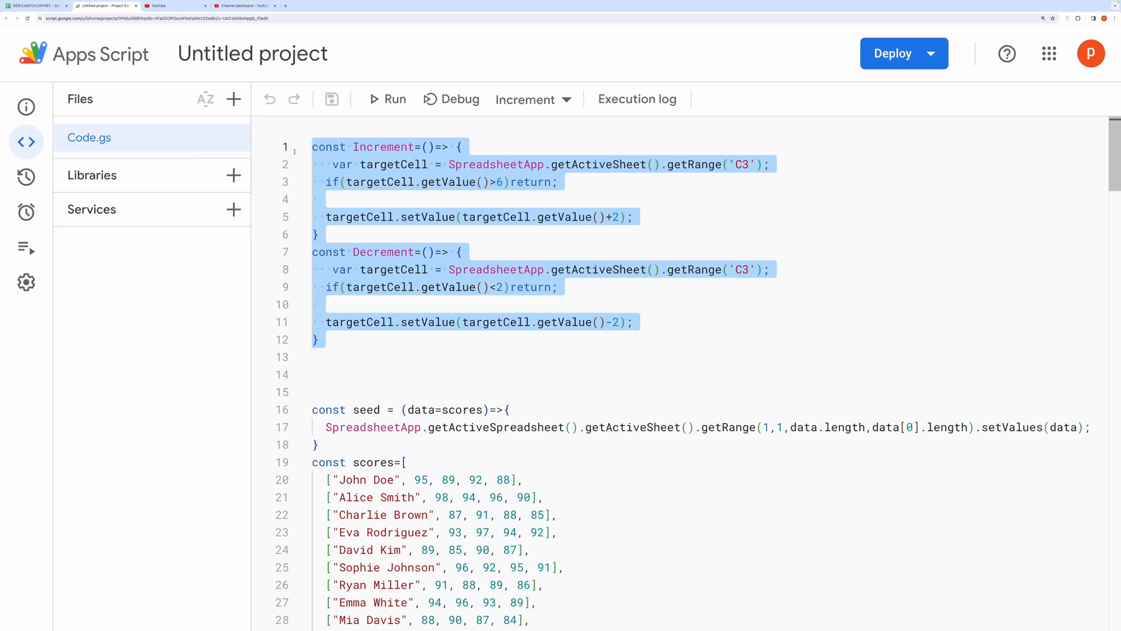
click(322, 358)
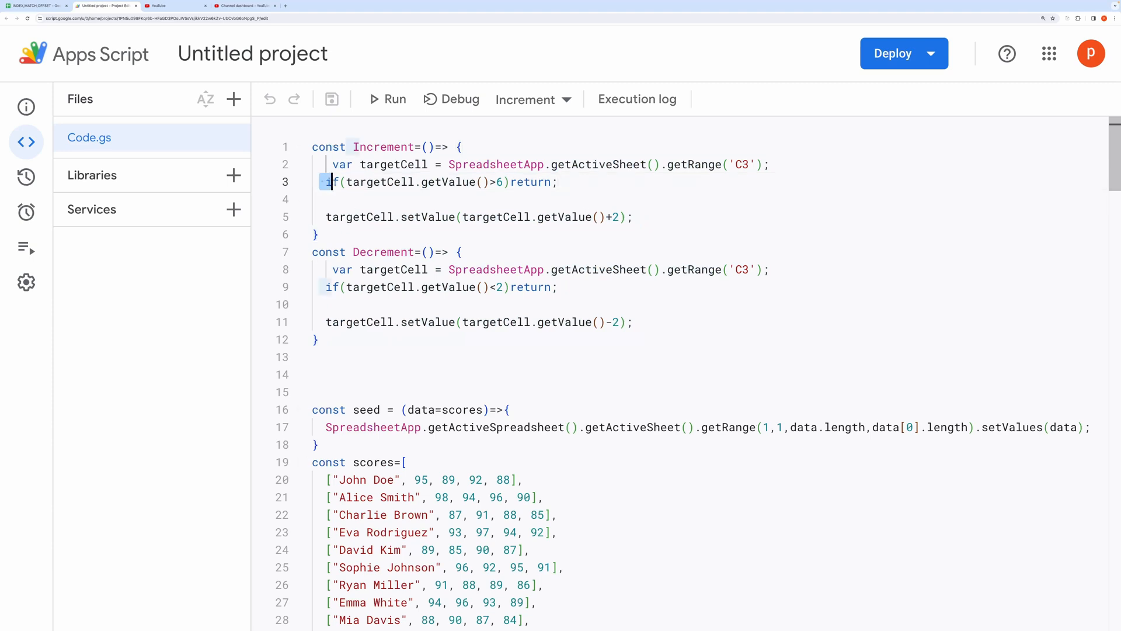
drag(326, 182, 557, 182)
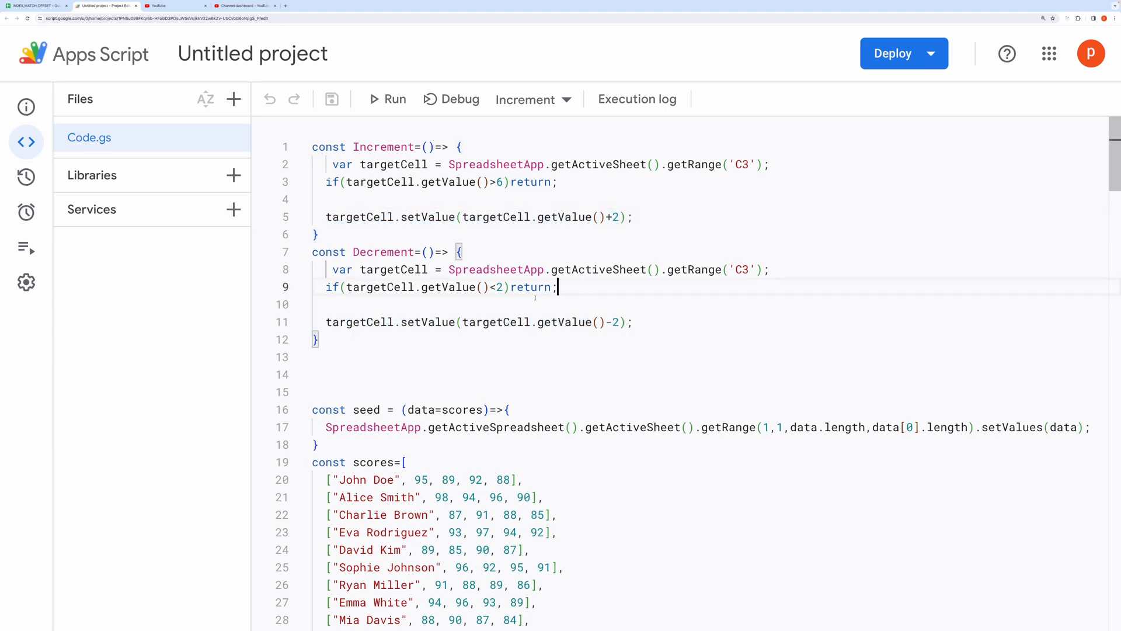
mouse_move(233, 175)
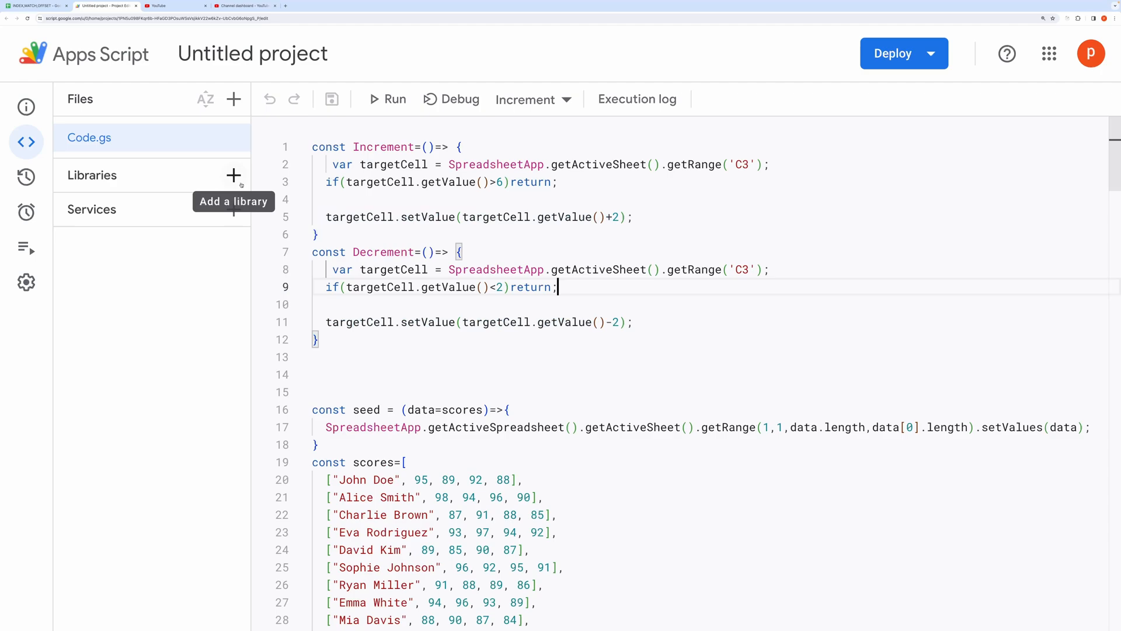
click(35, 6)
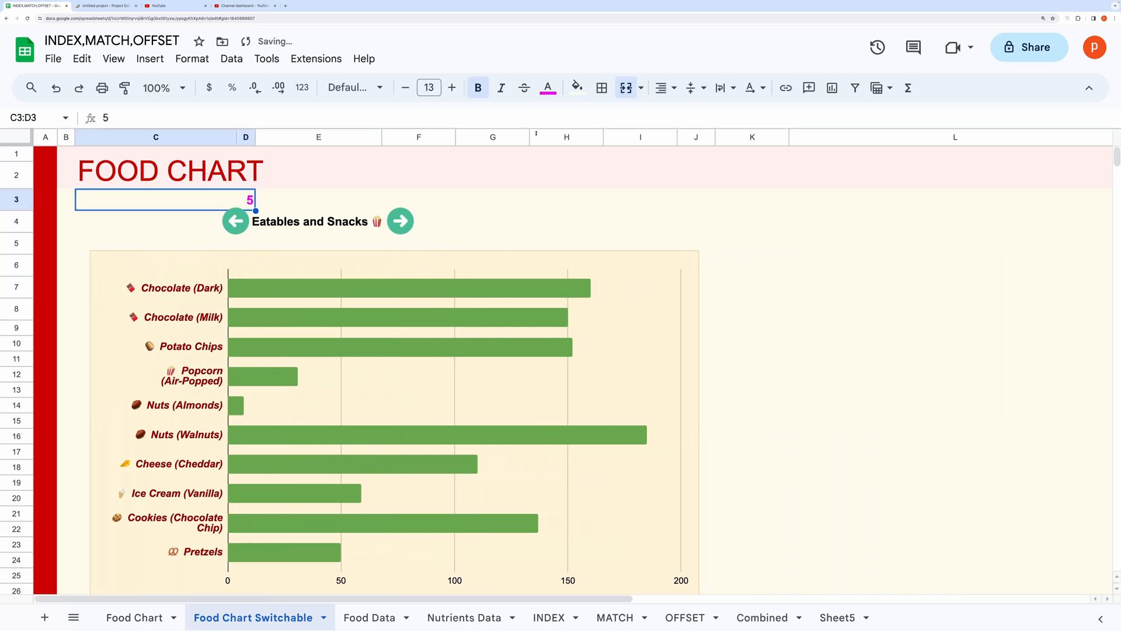
Switch to the Food Chart sheet showing the Vegetables calorie chart.
click(133, 616)
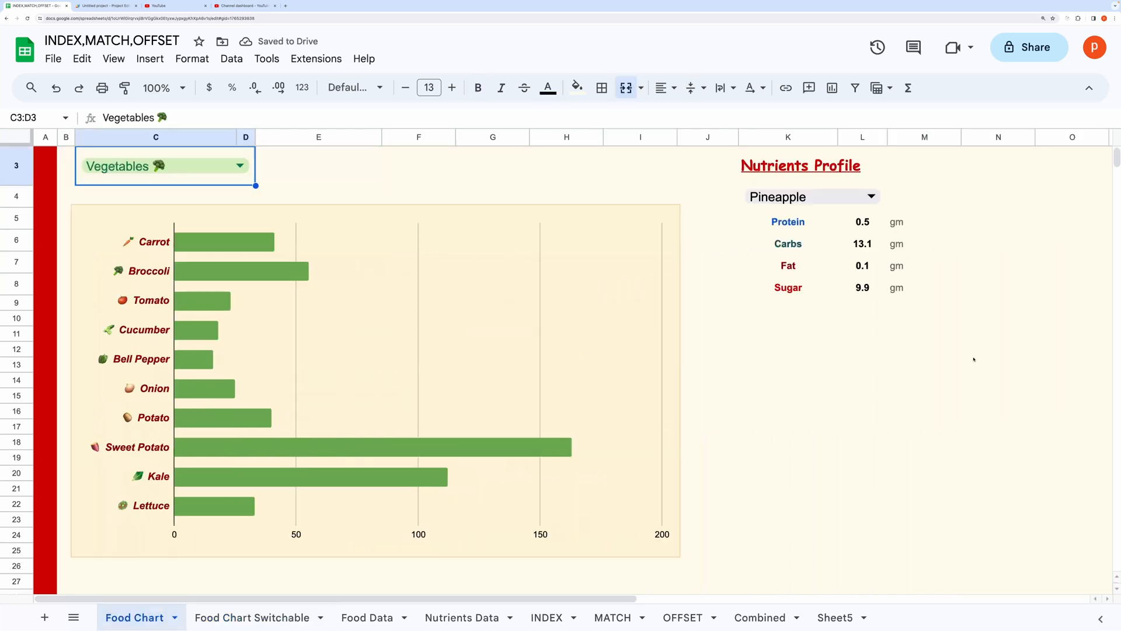